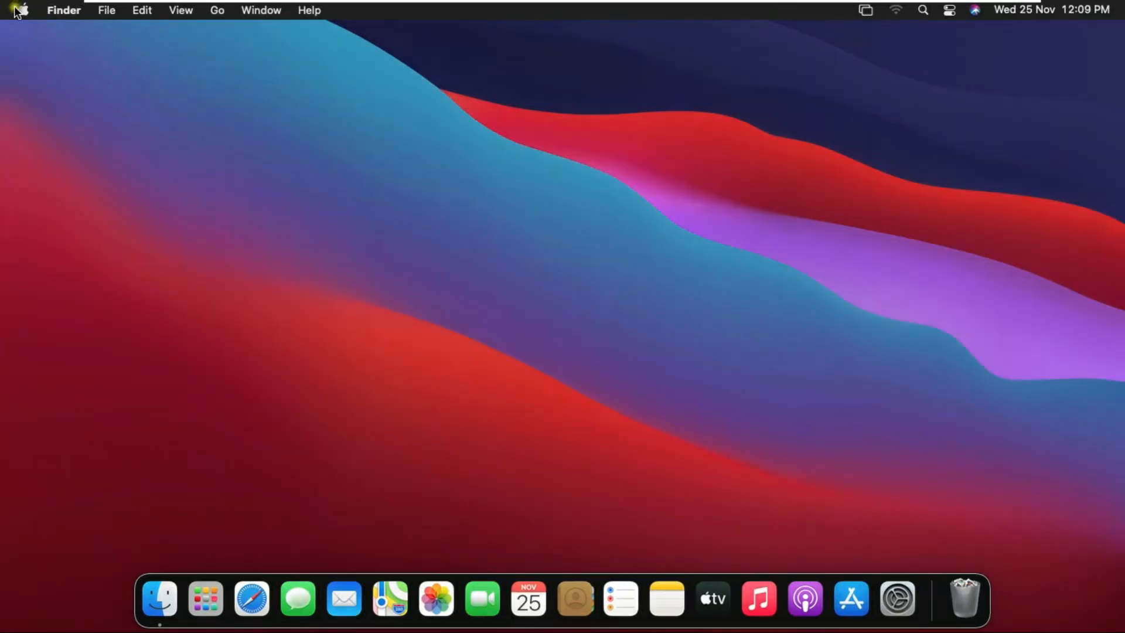
- Launch System Preferences from the Apple menu to show all preference panes
click(20, 10)
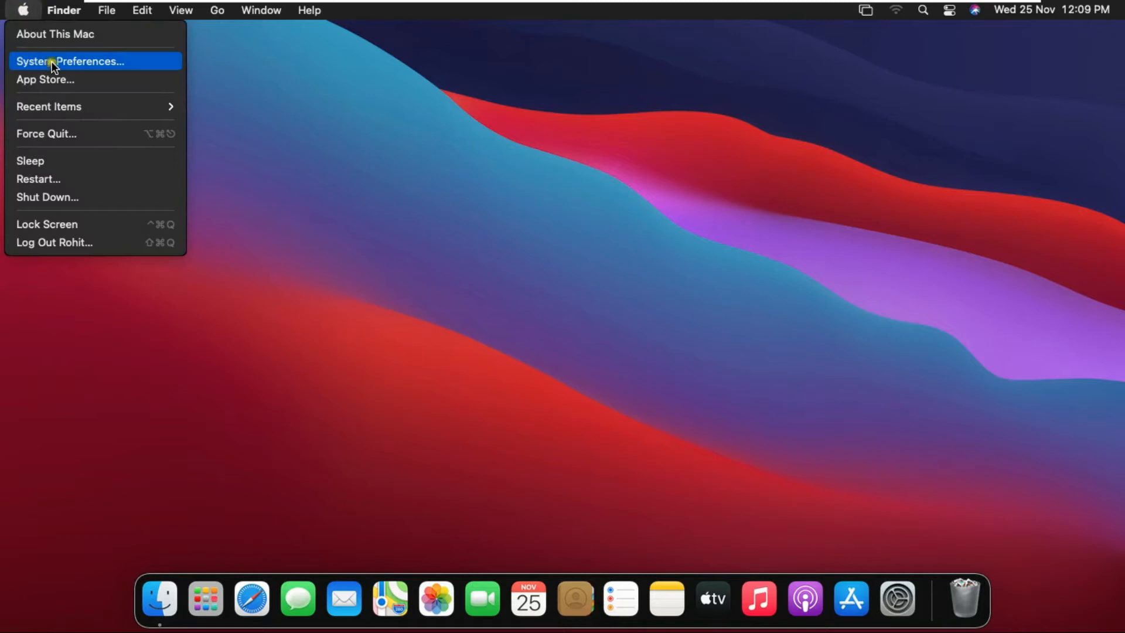
click(71, 61)
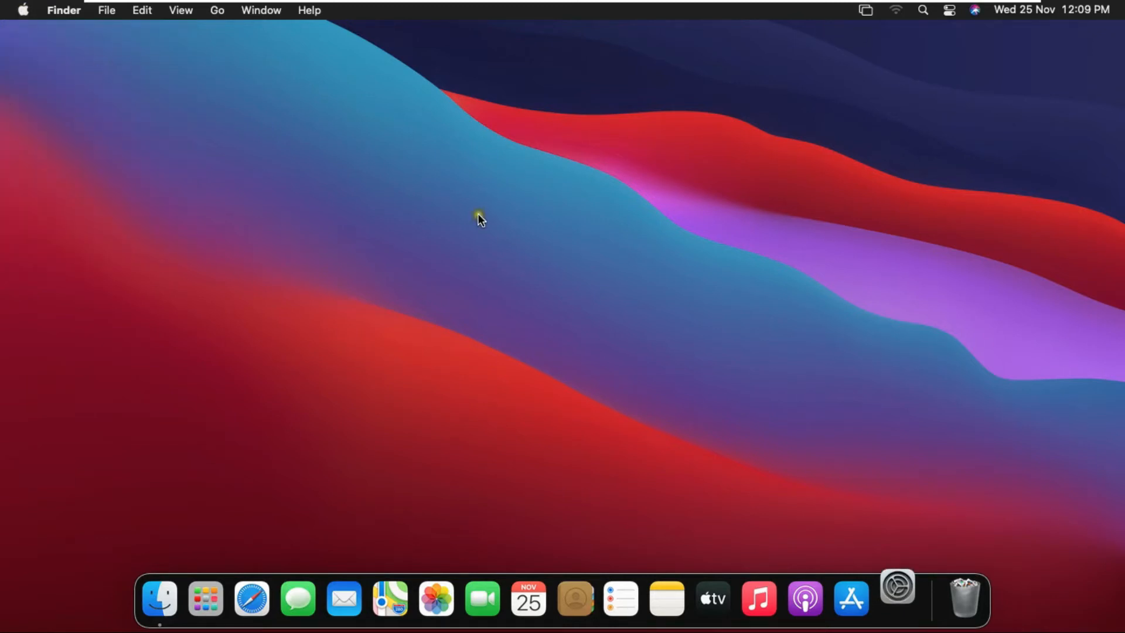
click(896, 599)
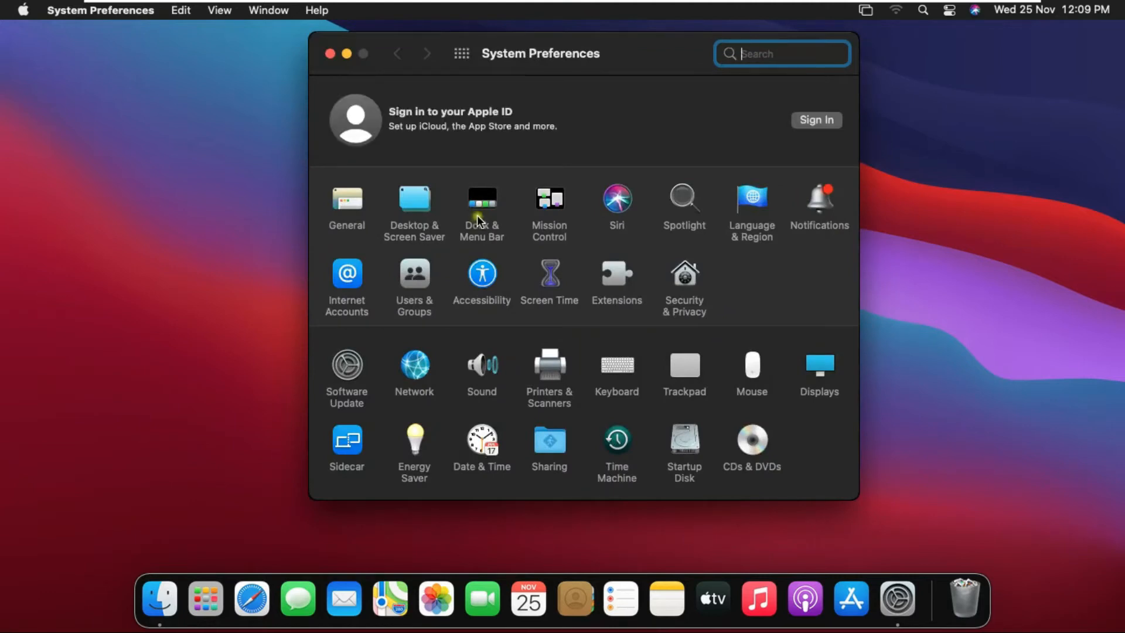
mouse_move(418, 376)
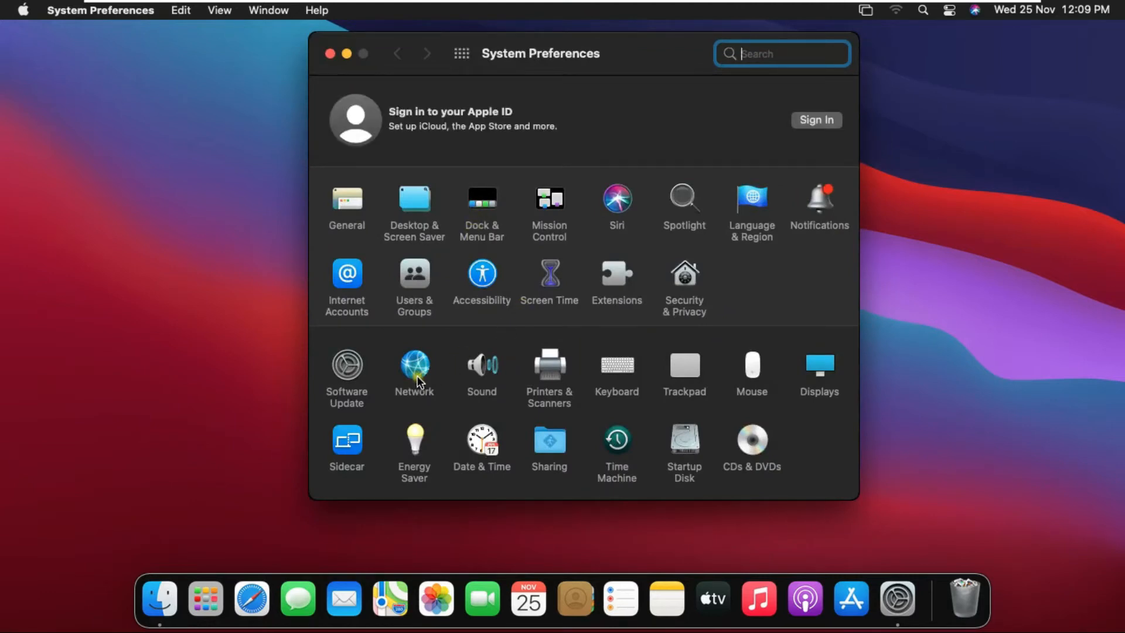
- Show the Network pane and reveal Ethernet's Configure IPv4 choices, currently DHCP
click(413, 365)
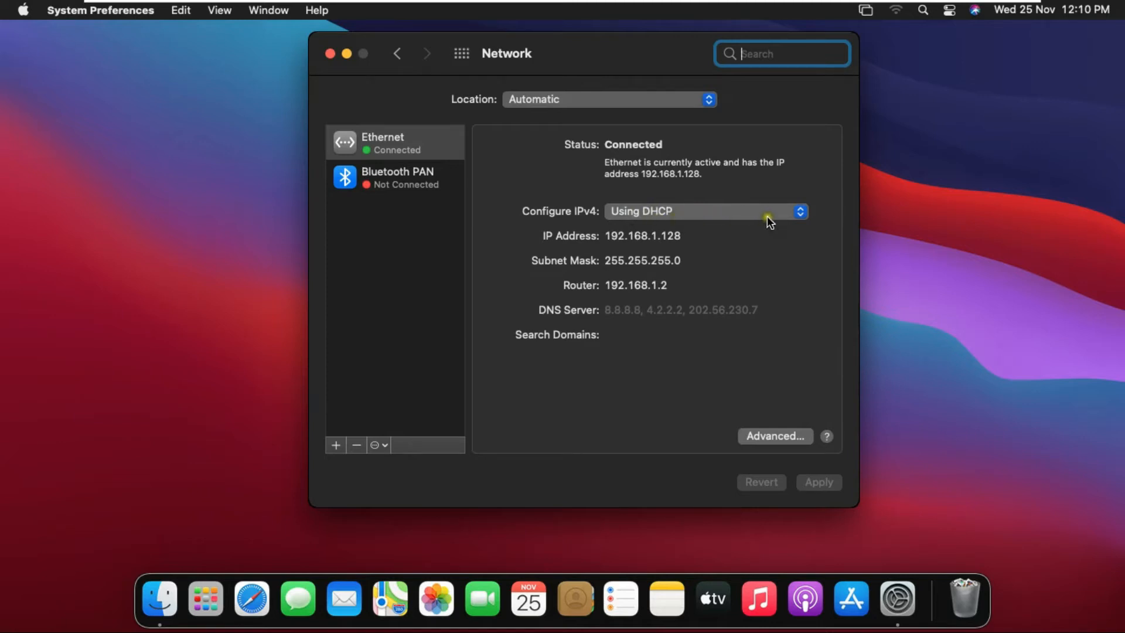
click(706, 211)
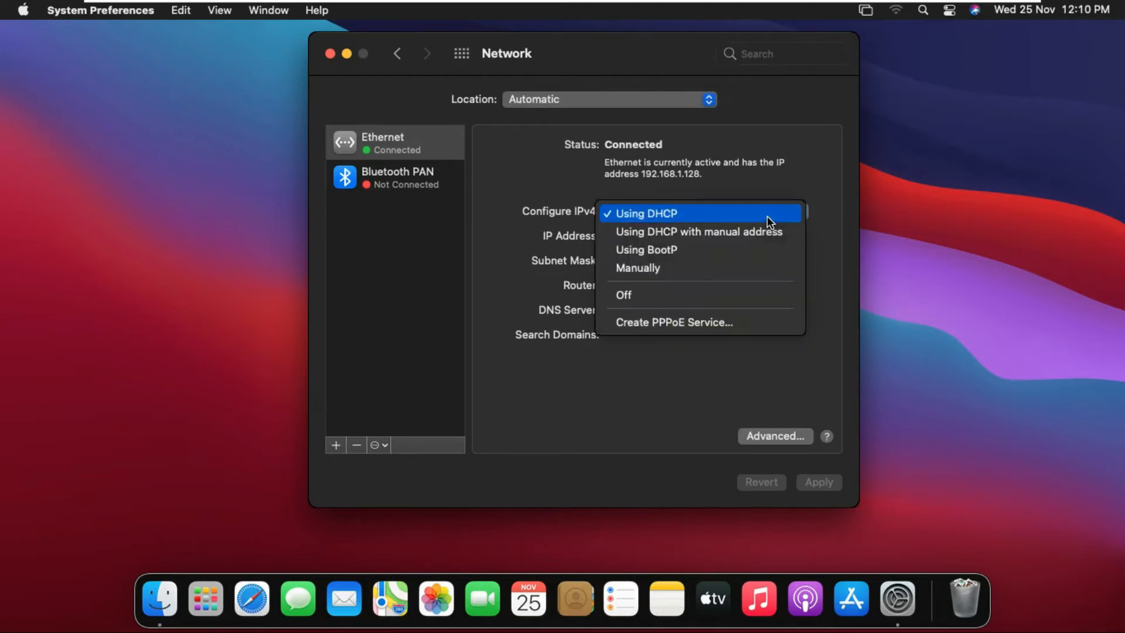
click(645, 213)
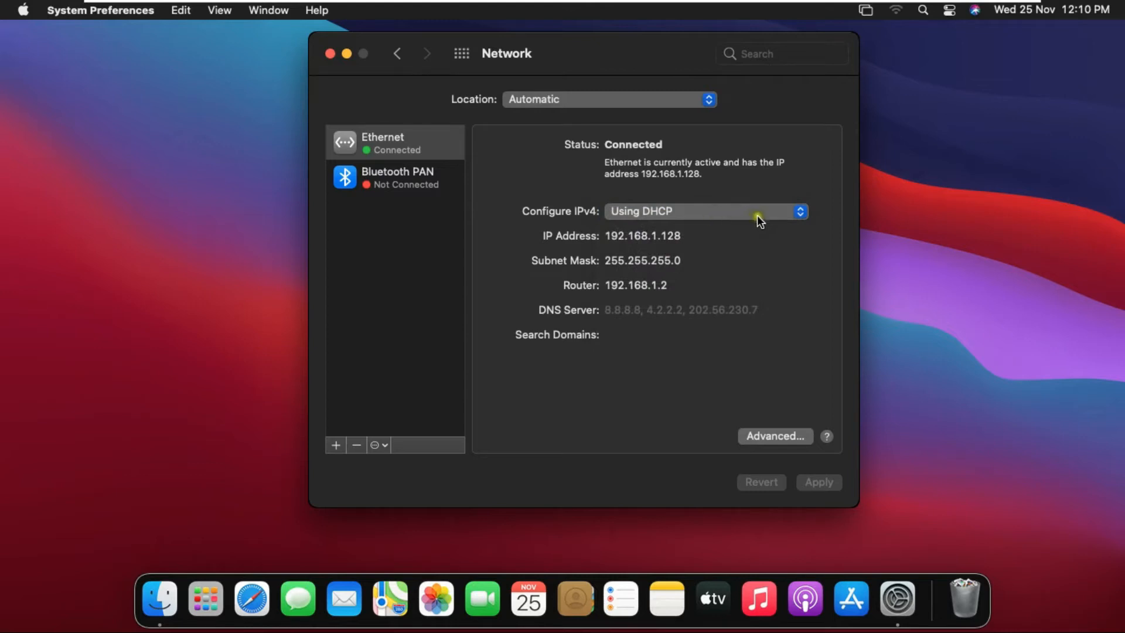
click(706, 211)
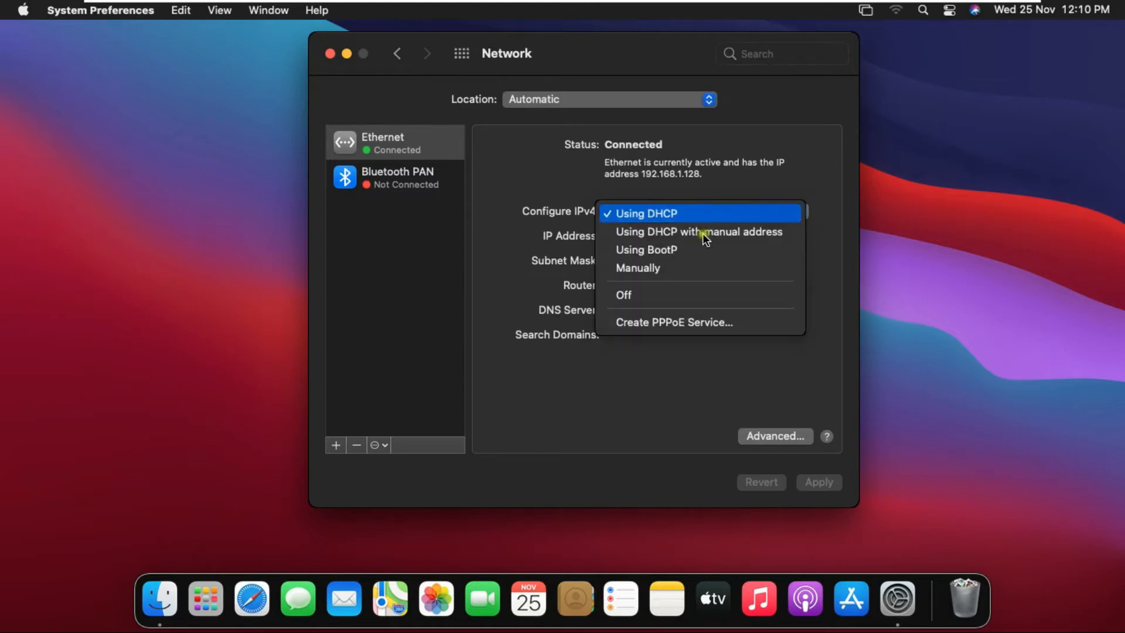
mouse_move(663, 267)
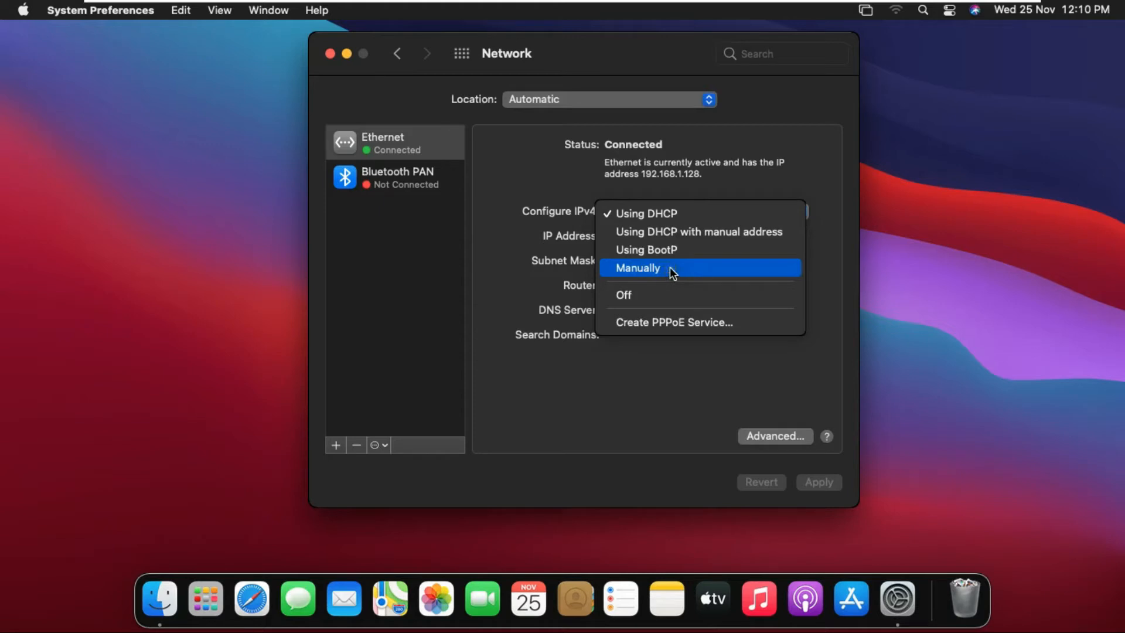
- Set Configure IPv4 to Manually with IP address 192.168.1.128
click(638, 267)
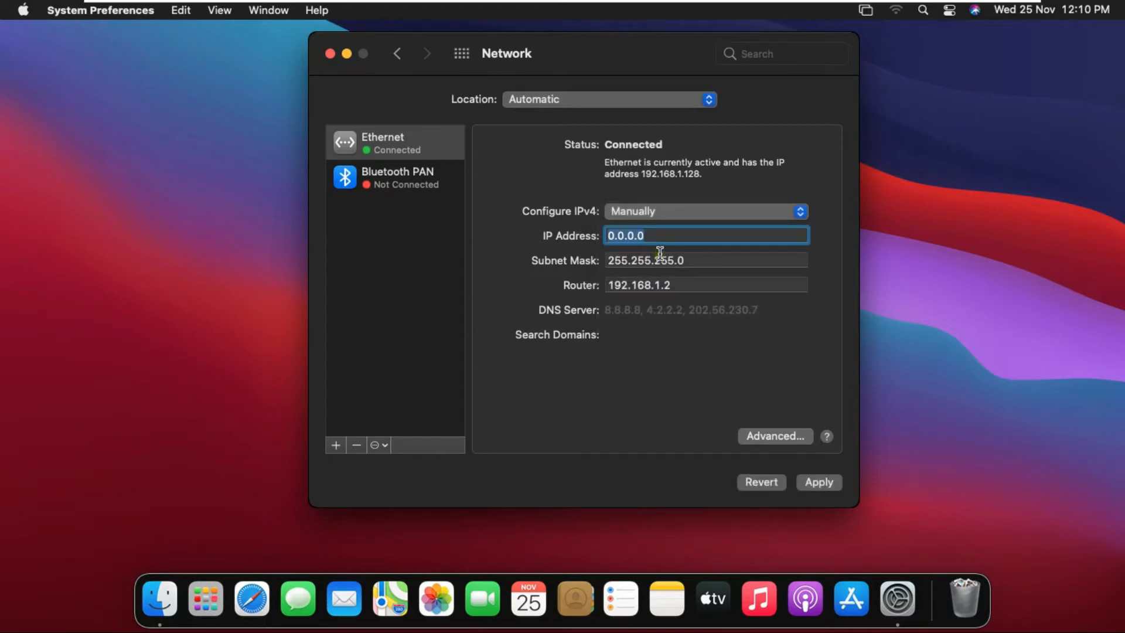
text(192)
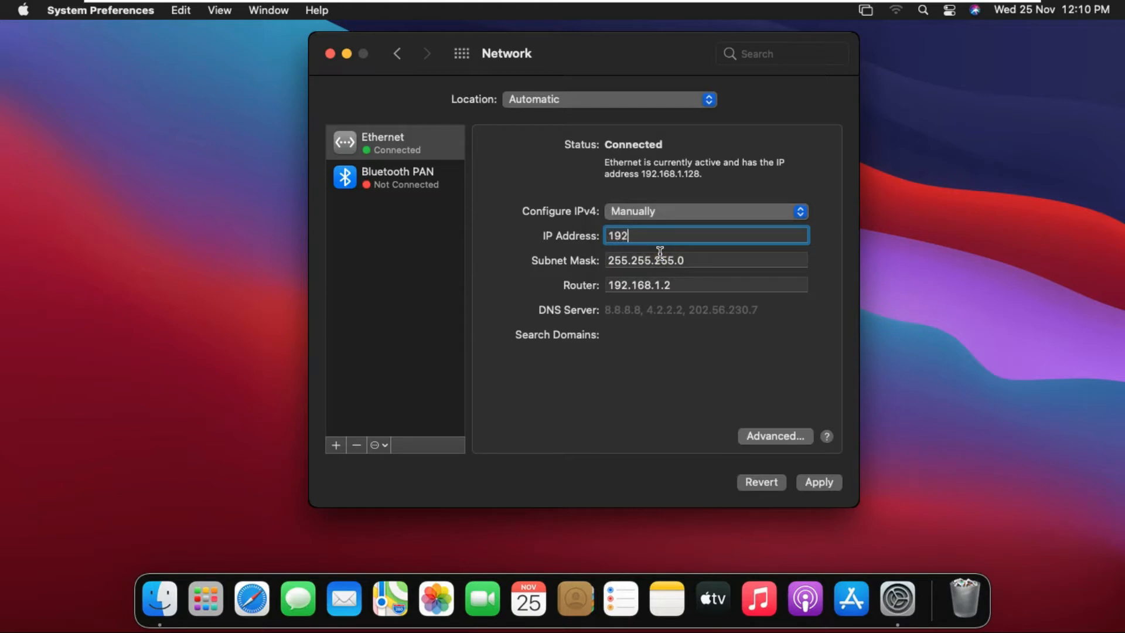
text(.168.1.128)
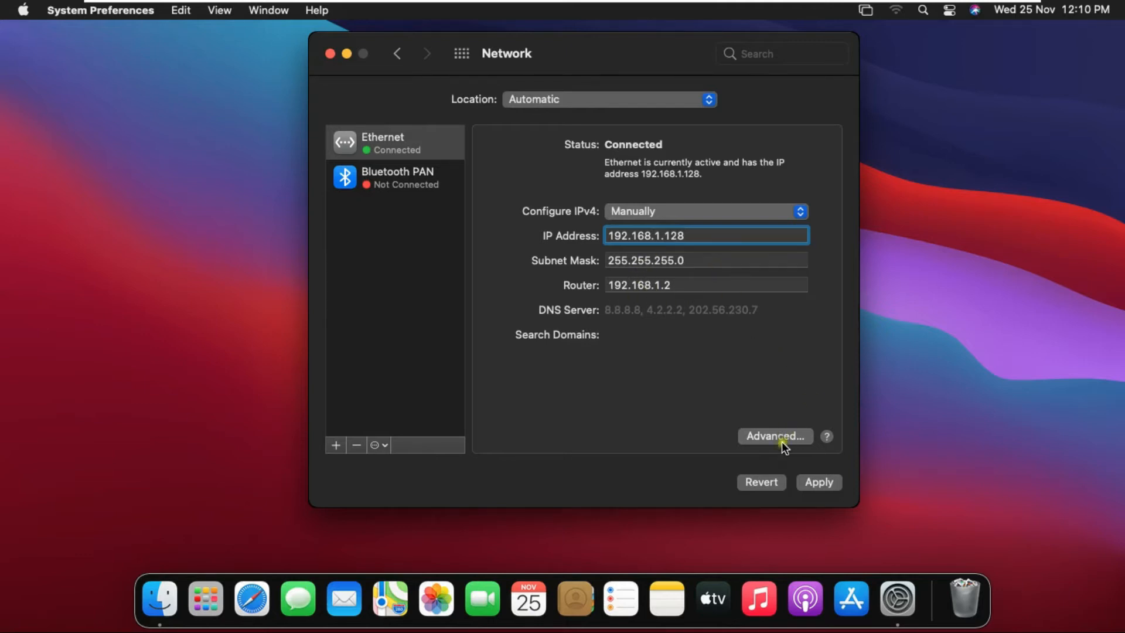
mouse_move(564, 318)
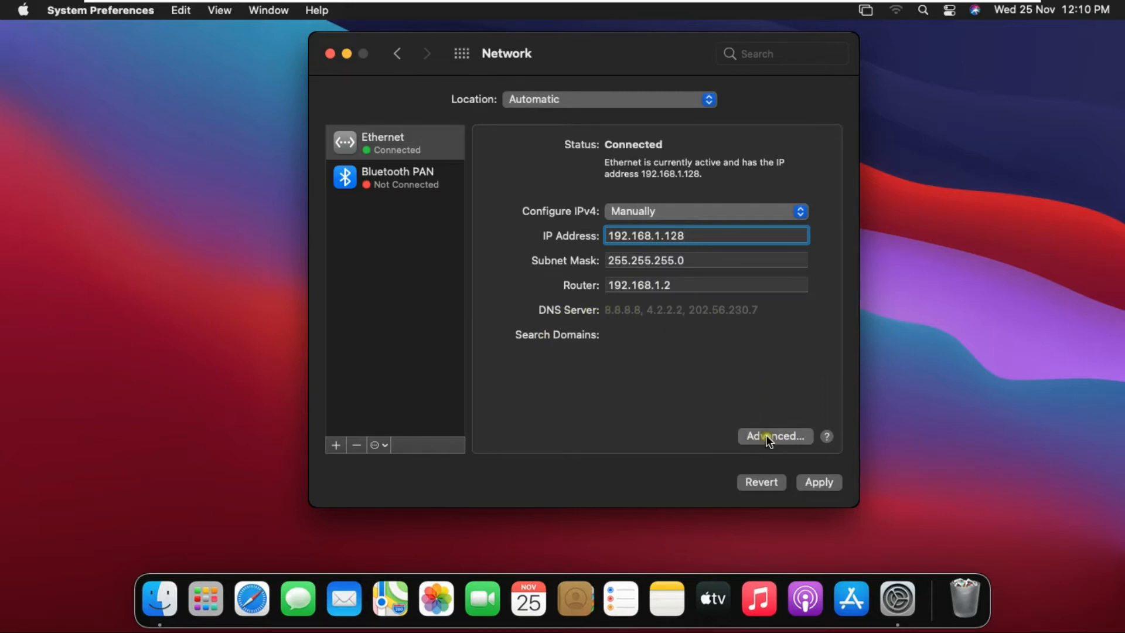
- Edit Ethernet's DNS Servers list in the Advanced settings and confirm with OK
click(775, 436)
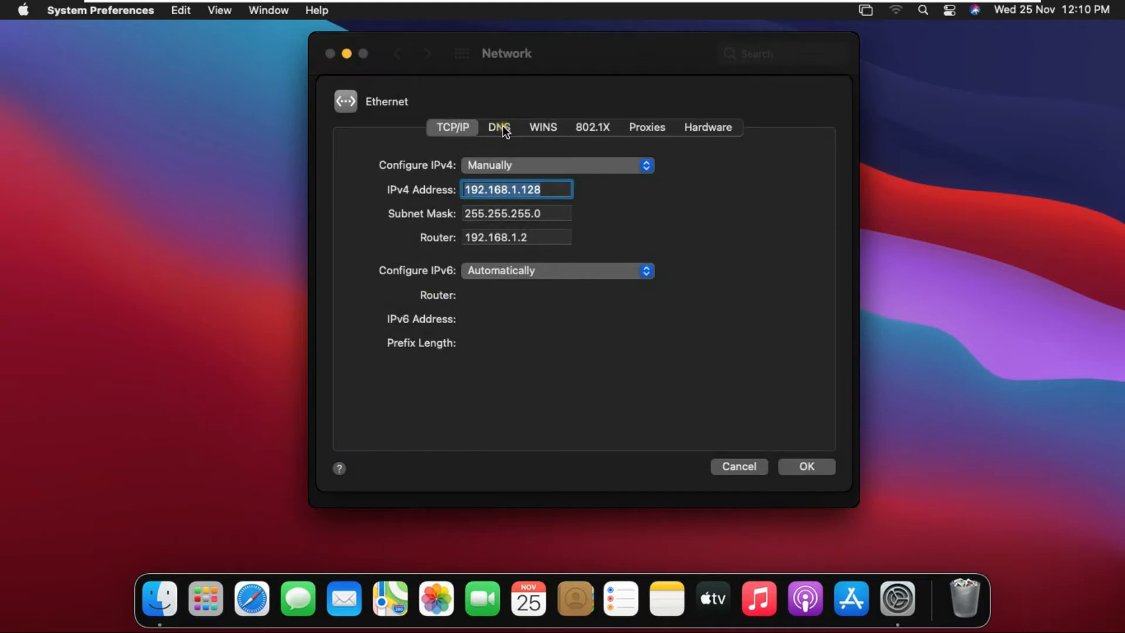
click(500, 127)
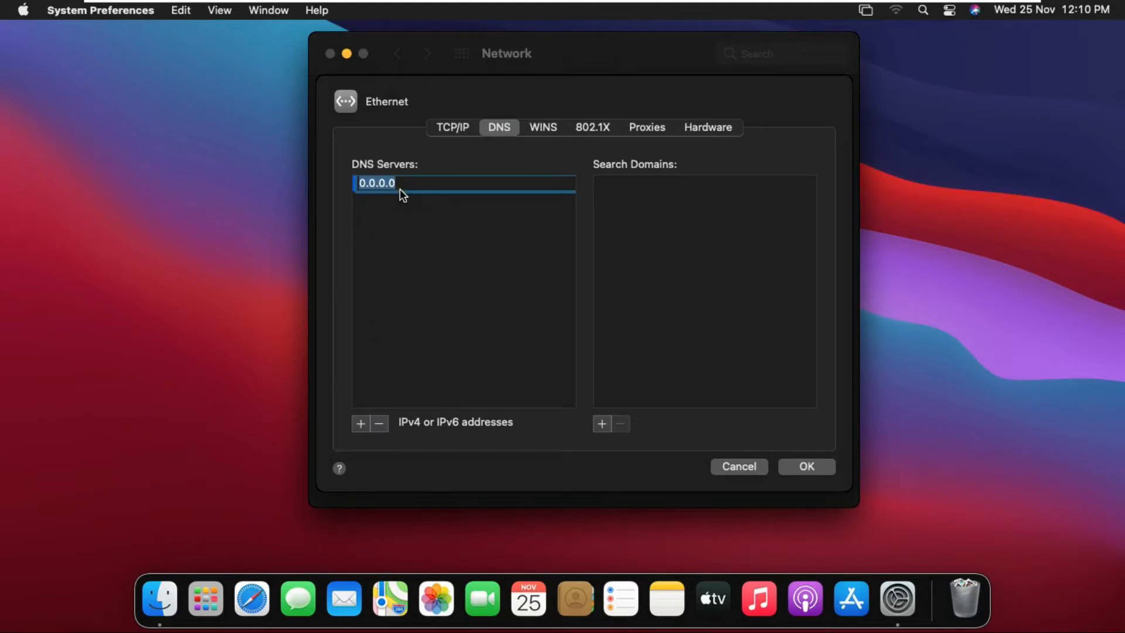
click(806, 466)
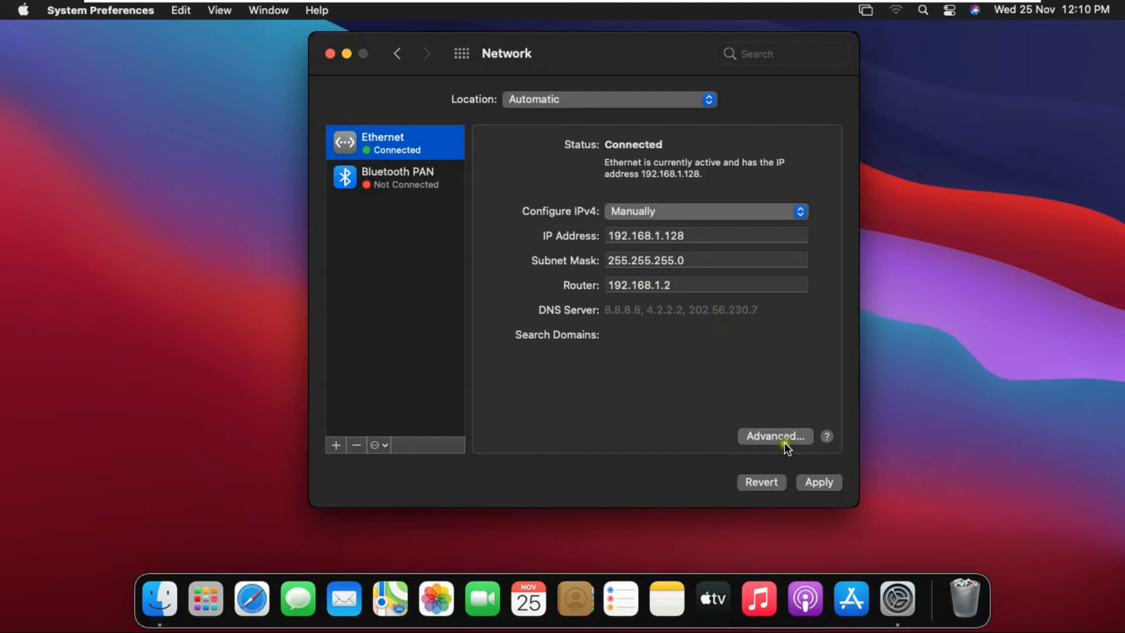
mouse_move(692, 320)
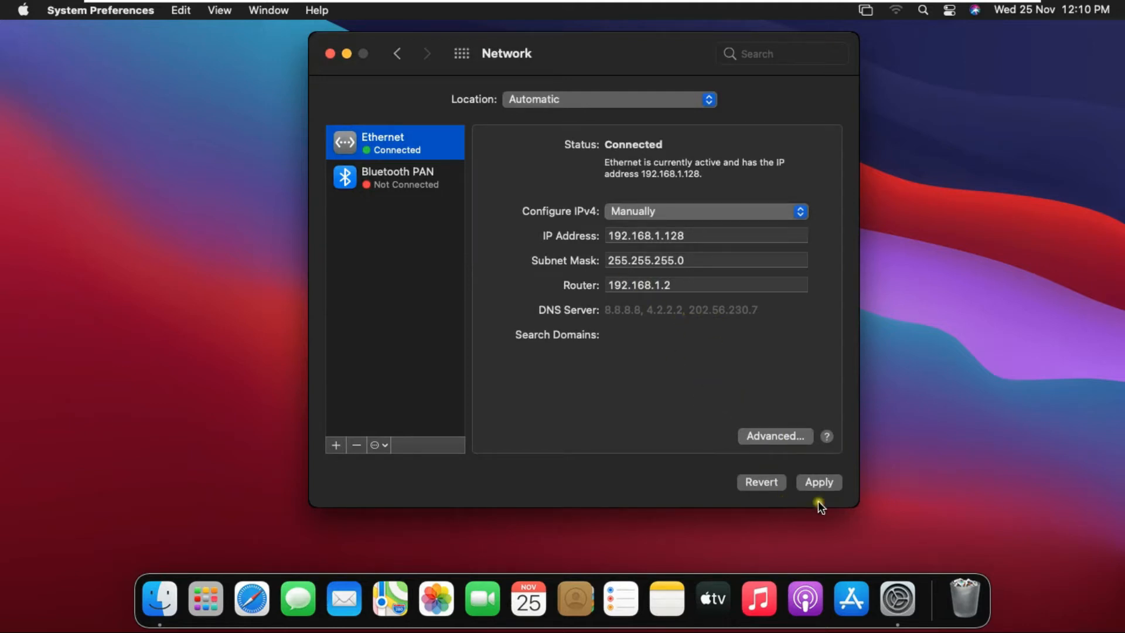
- Apply the manual Ethernet configuration, leaving no DNS server listed
click(818, 481)
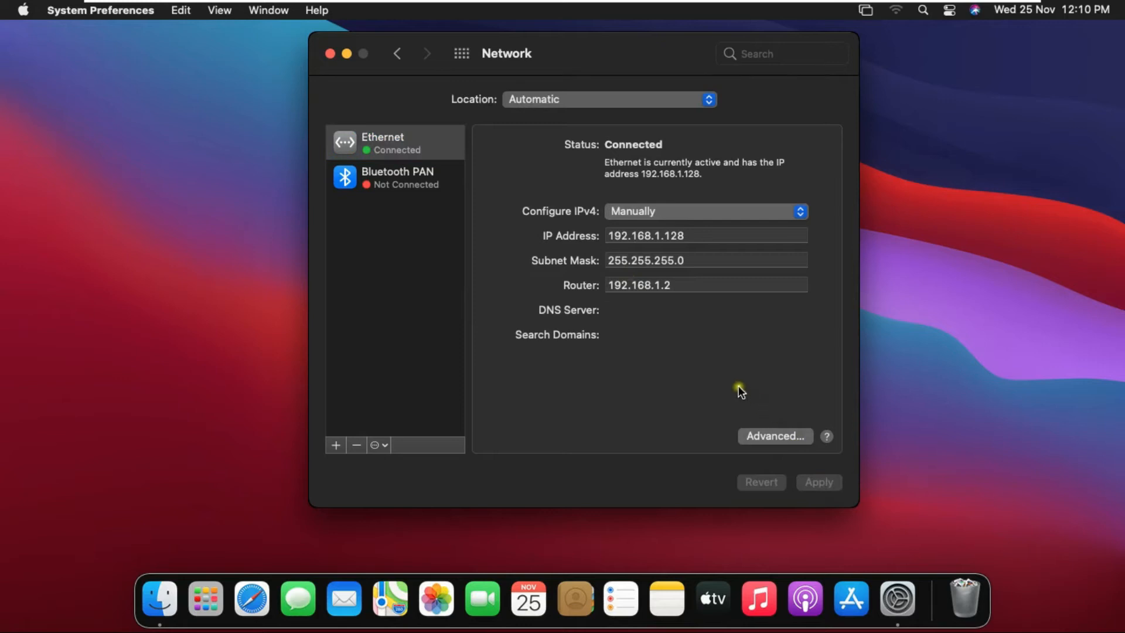
mouse_move(743, 386)
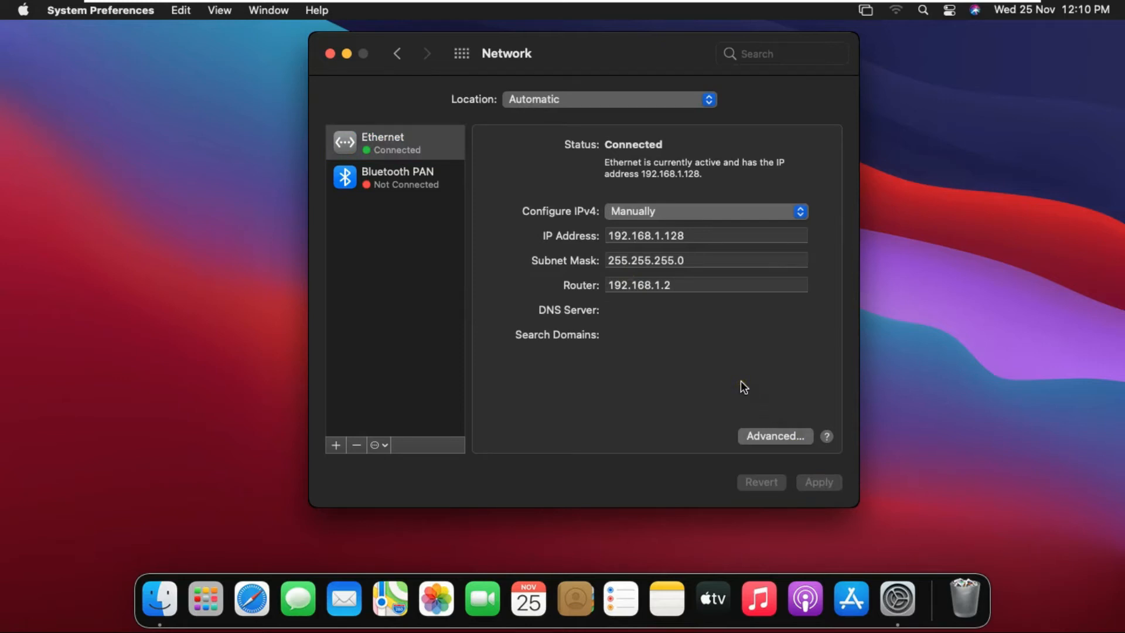
mouse_move(644, 385)
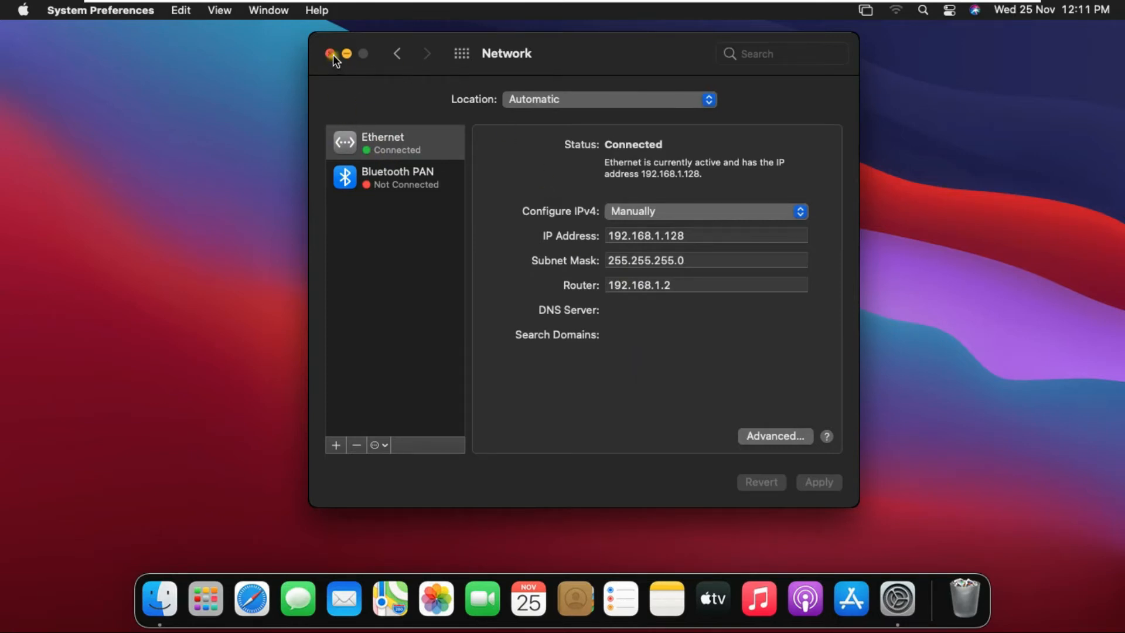
- Test the connection in Safari with google.co.in, which fails to load, then close the browser
click(329, 53)
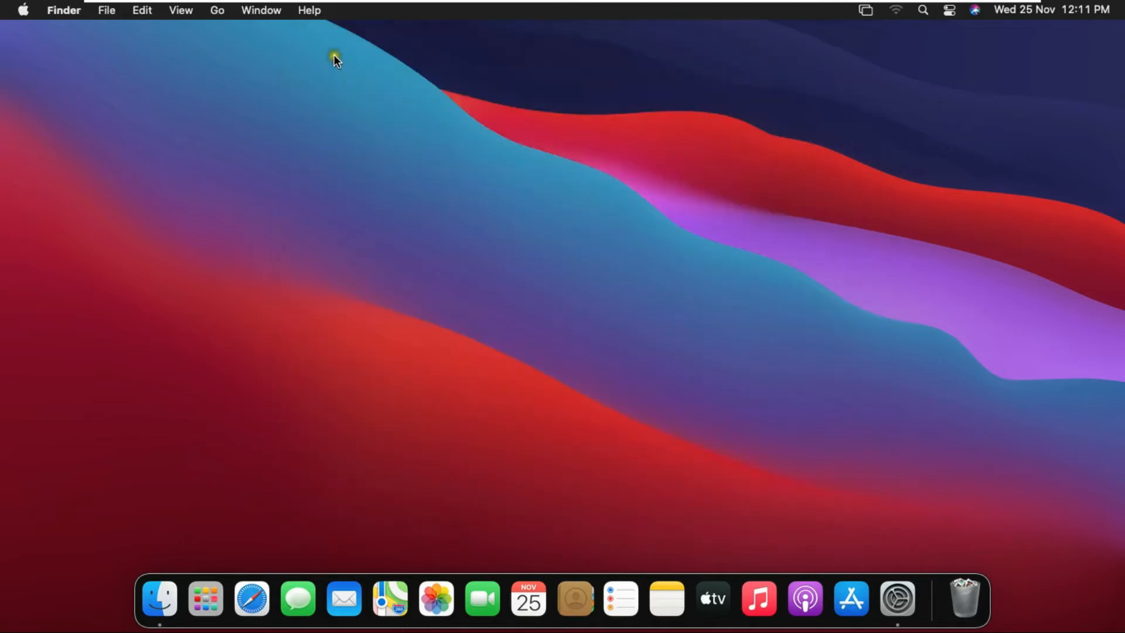
mouse_move(251, 599)
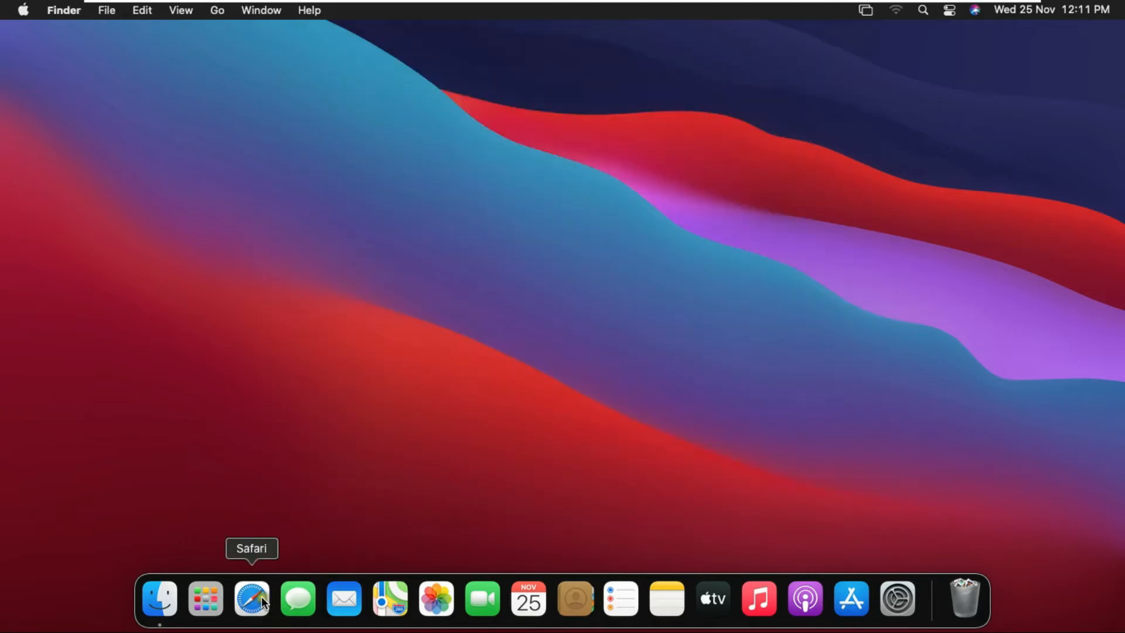
mouse_move(320, 407)
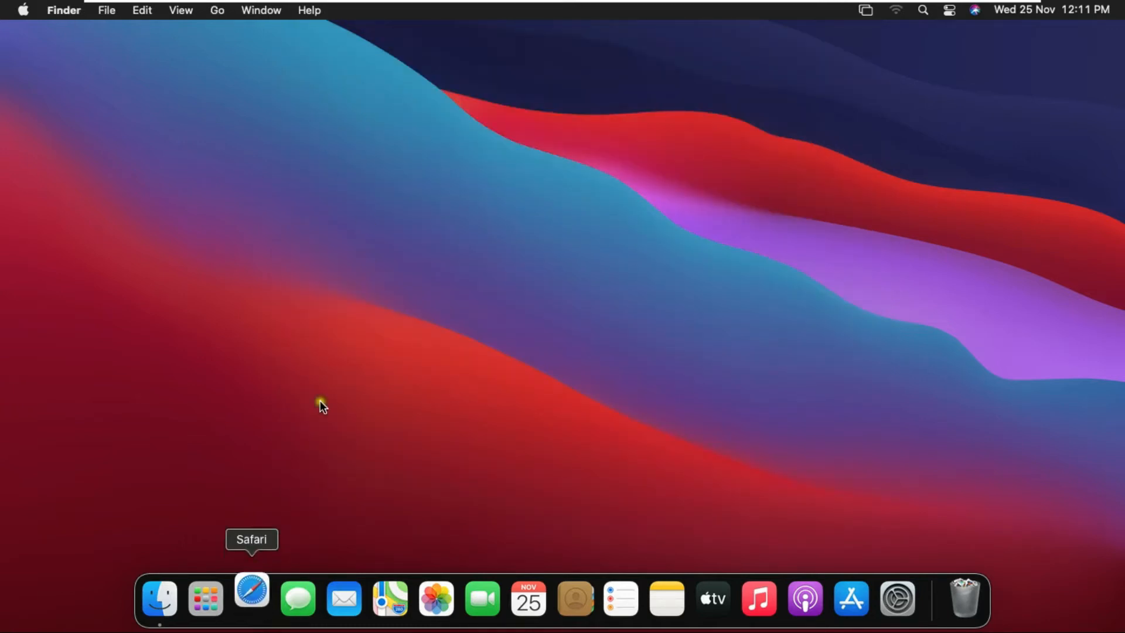
click(251, 599)
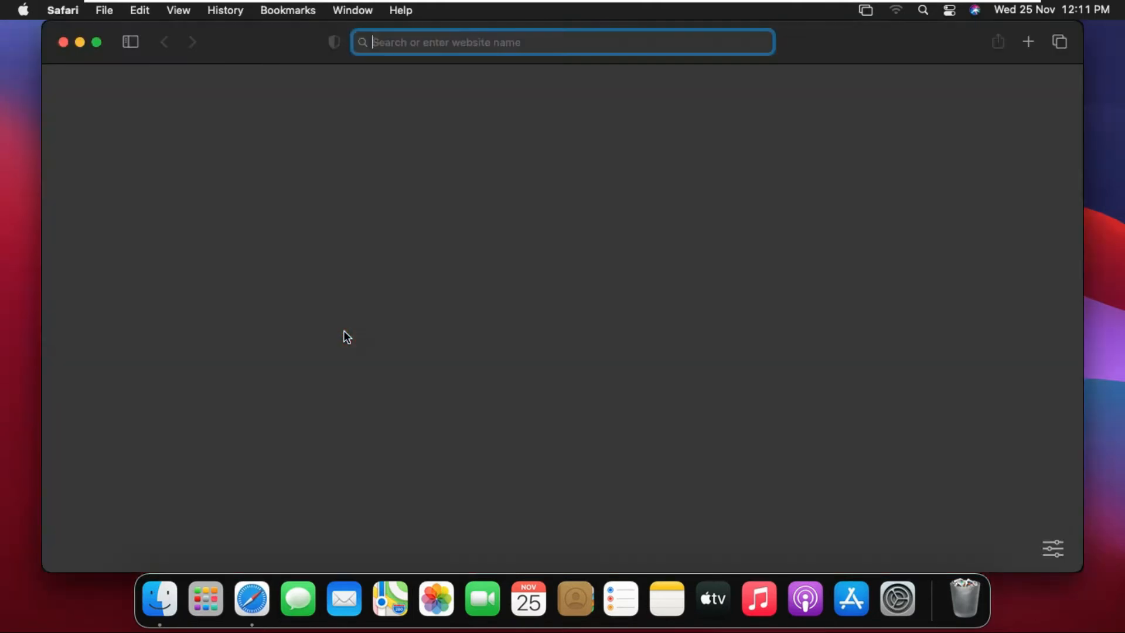
text(google.co.in)
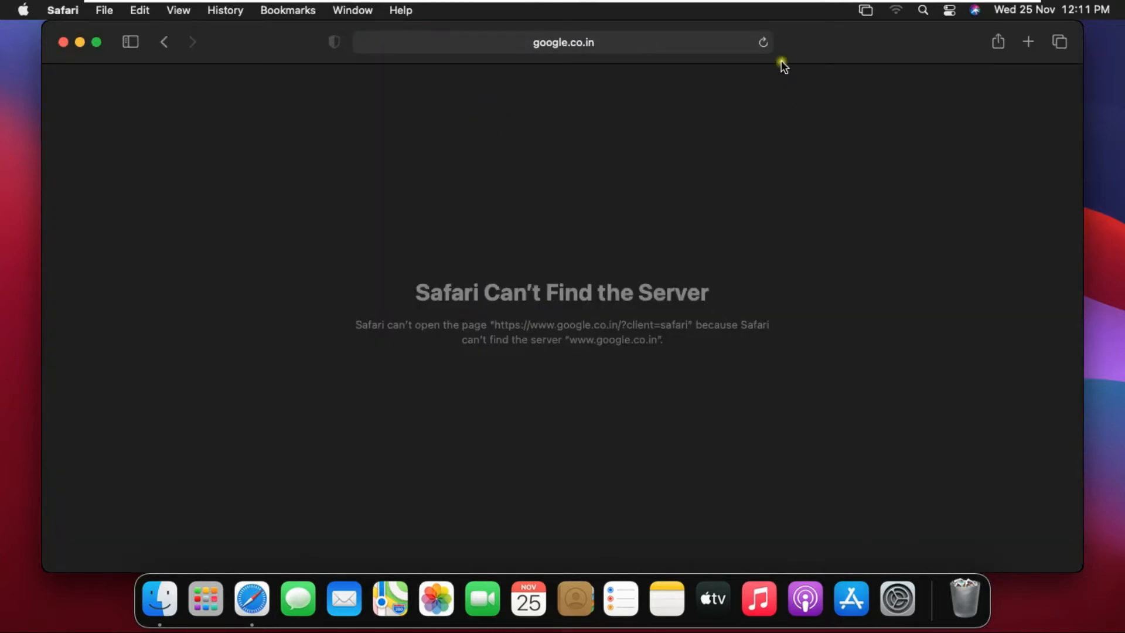
click(763, 42)
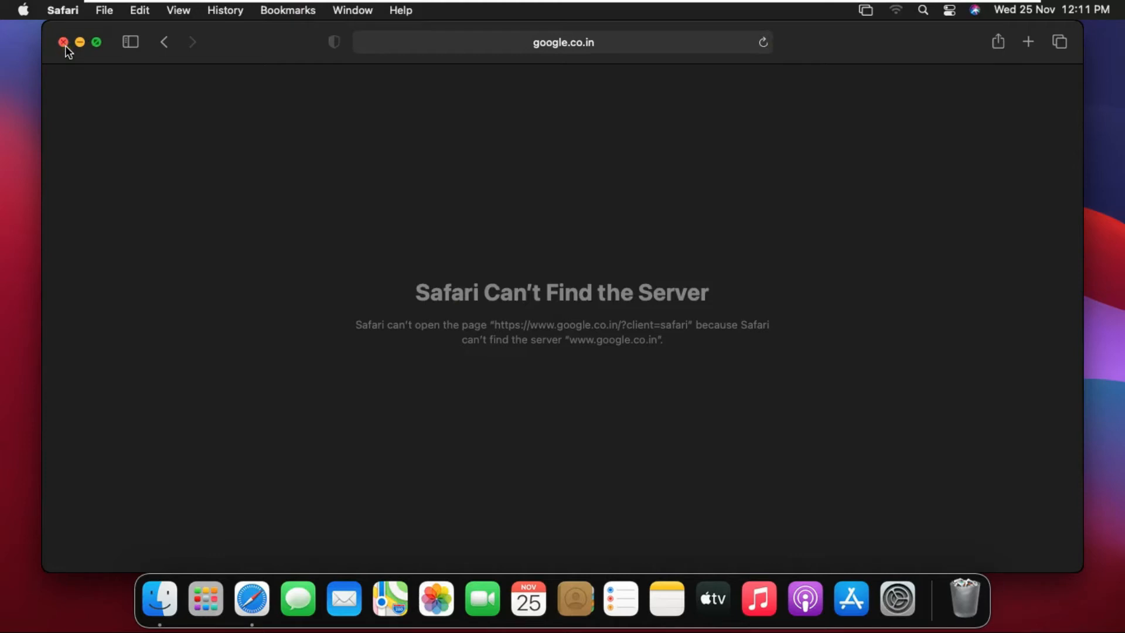
click(63, 42)
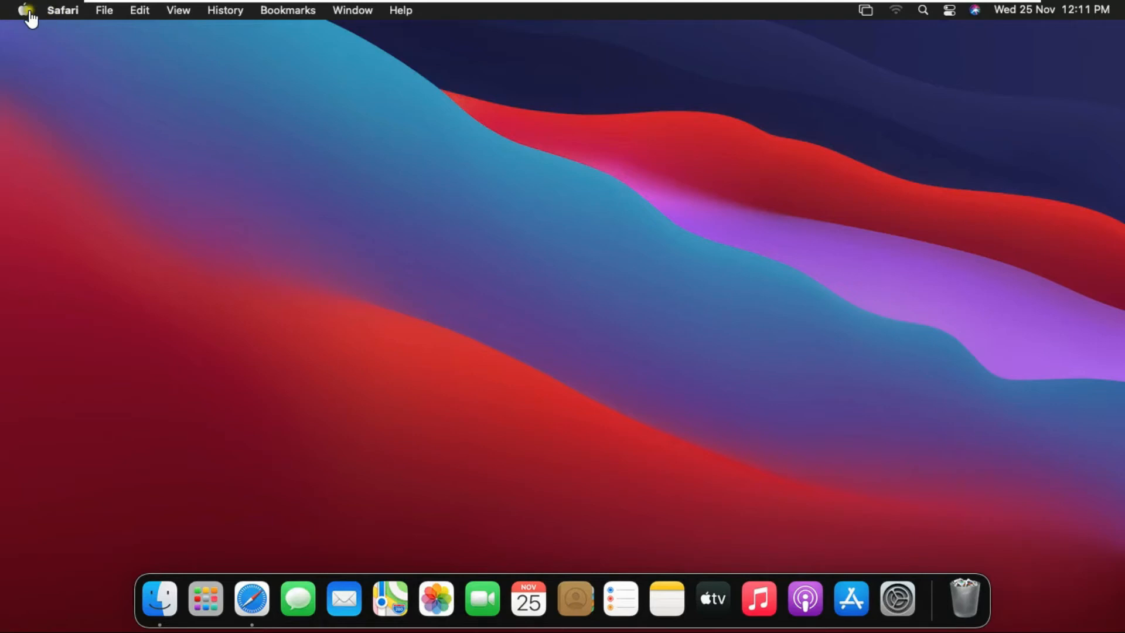
- Return to the Network pane showing Ethernet at manual IP 192.168.1.128
click(27, 10)
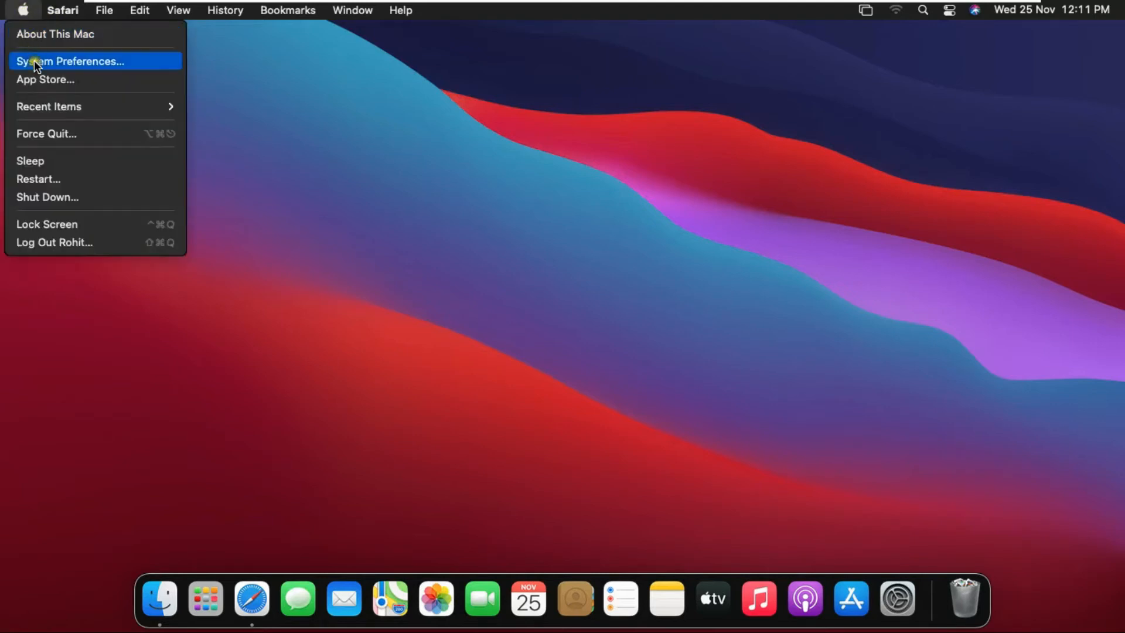
click(71, 60)
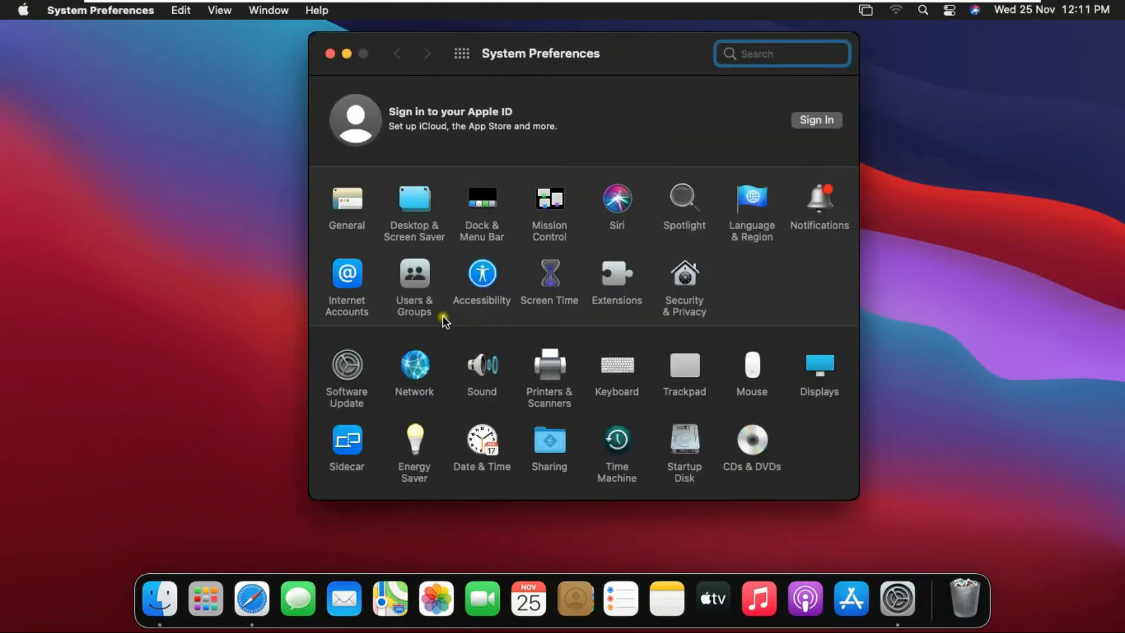
click(414, 366)
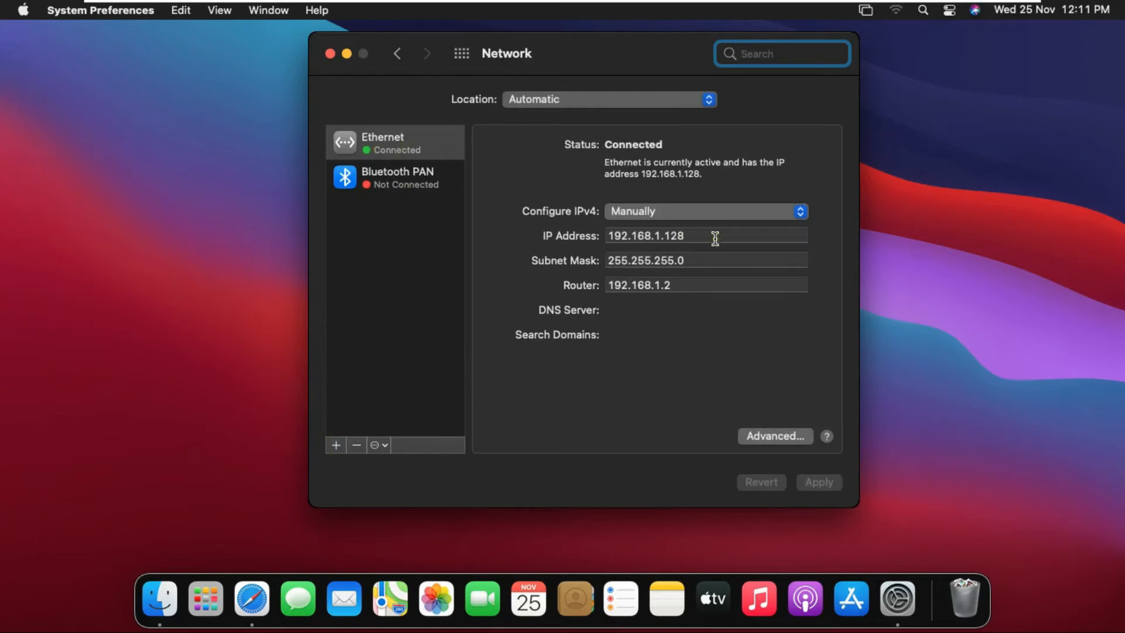
mouse_move(776, 436)
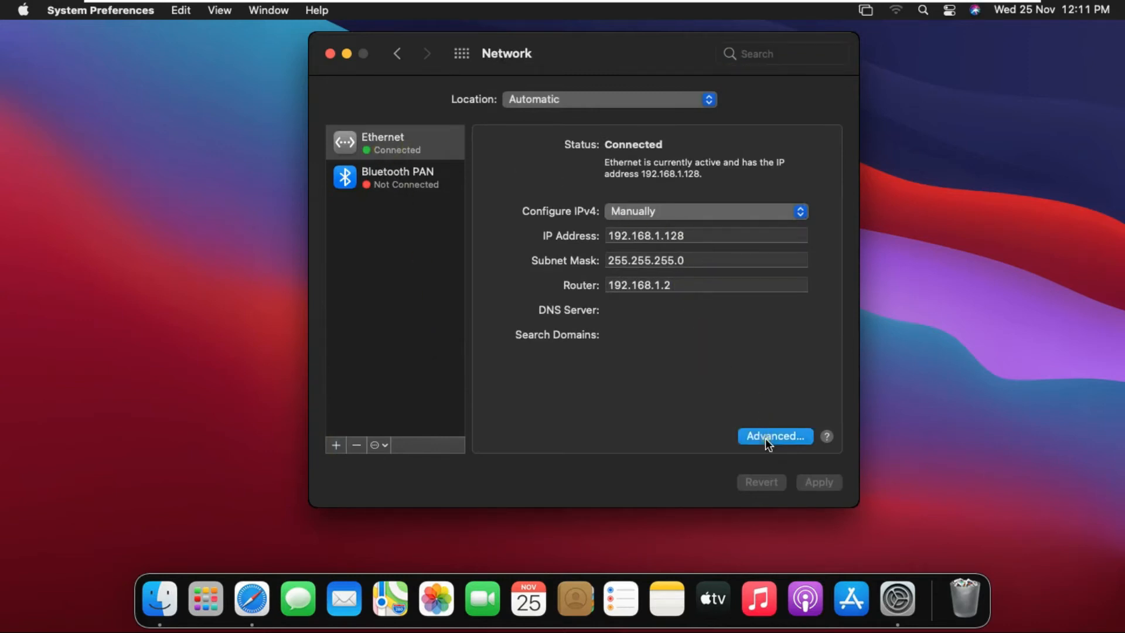
- Add DNS servers 8.8.8.8, 4.2.2.2 and 202.56.230.7 in Ethernet's Advanced DNS settings
click(776, 436)
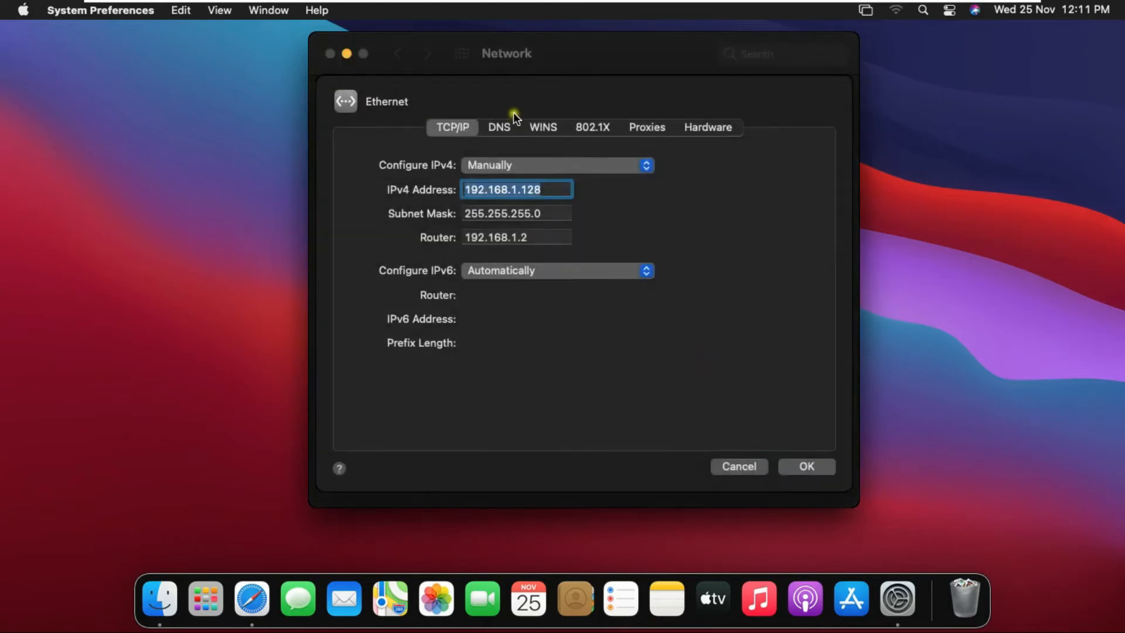
click(499, 127)
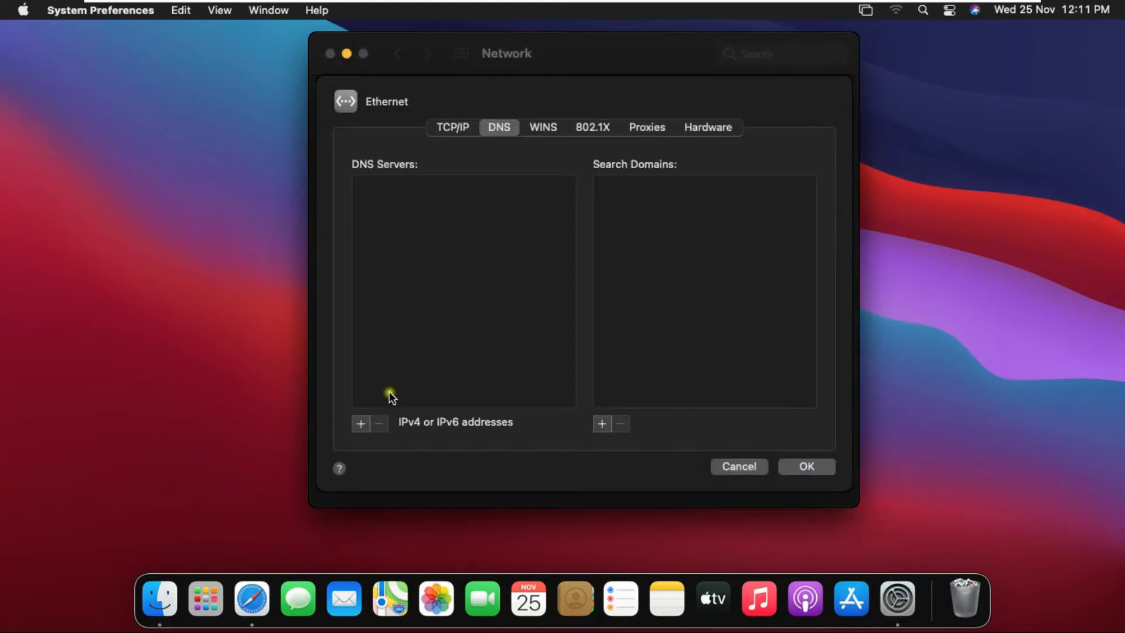
click(360, 424)
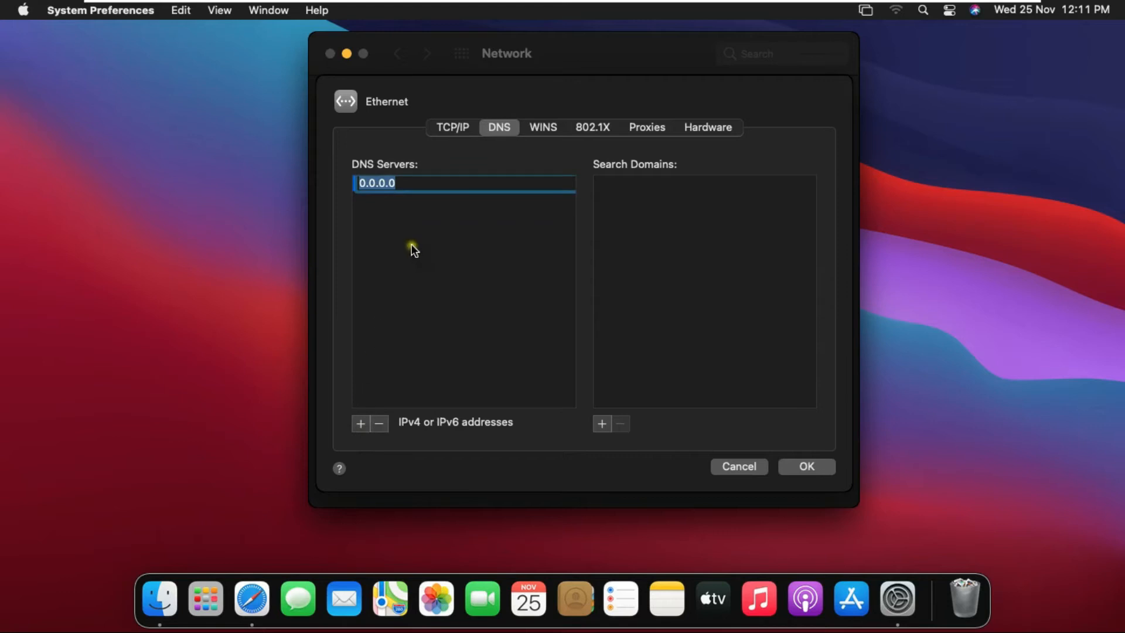
text(8.8.8.8)
text(4)
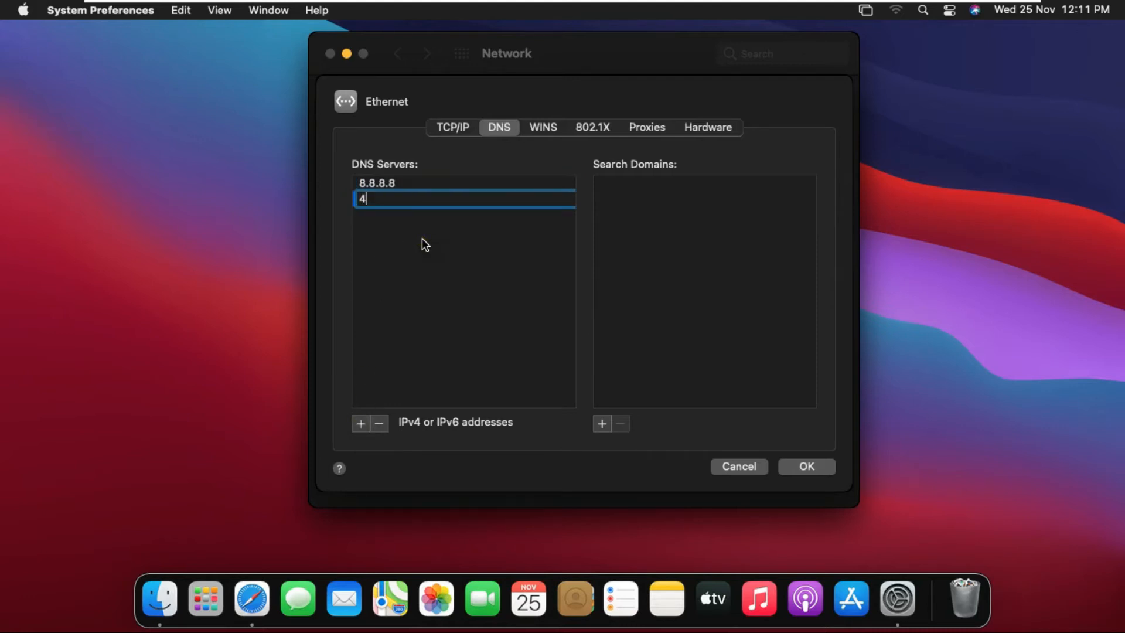
text(.2.2.)
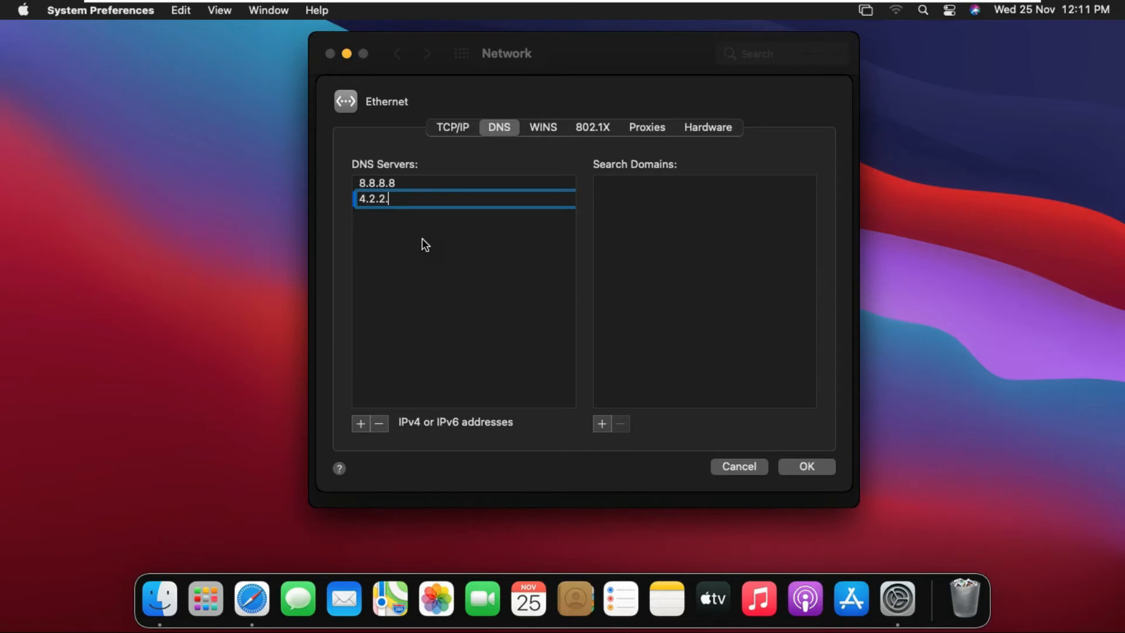
text(2)
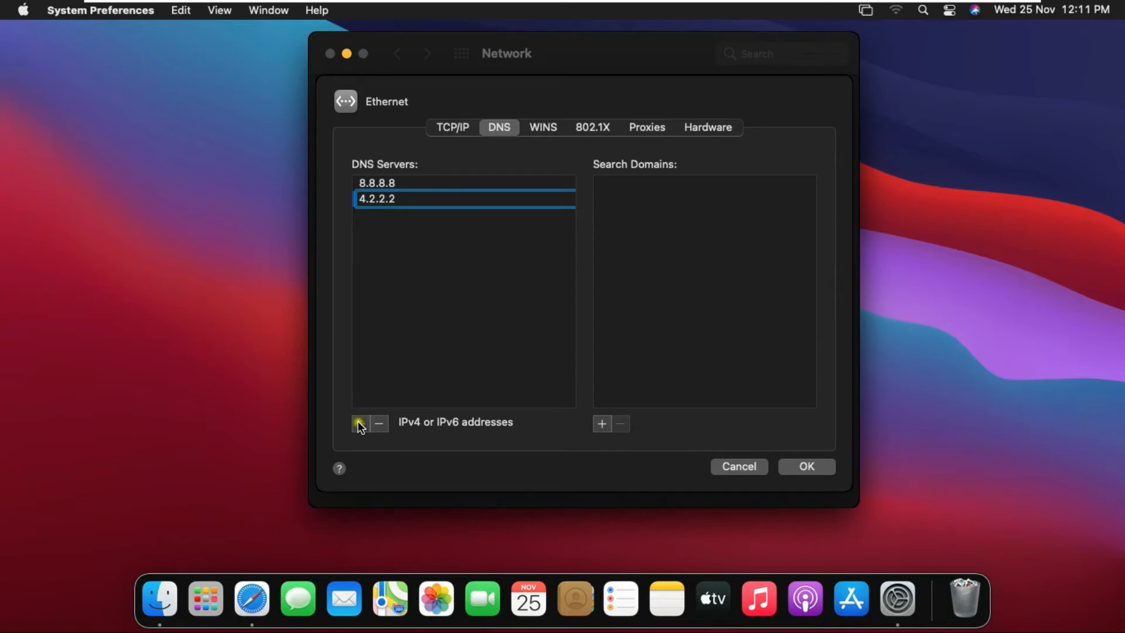
text(202.56.230)
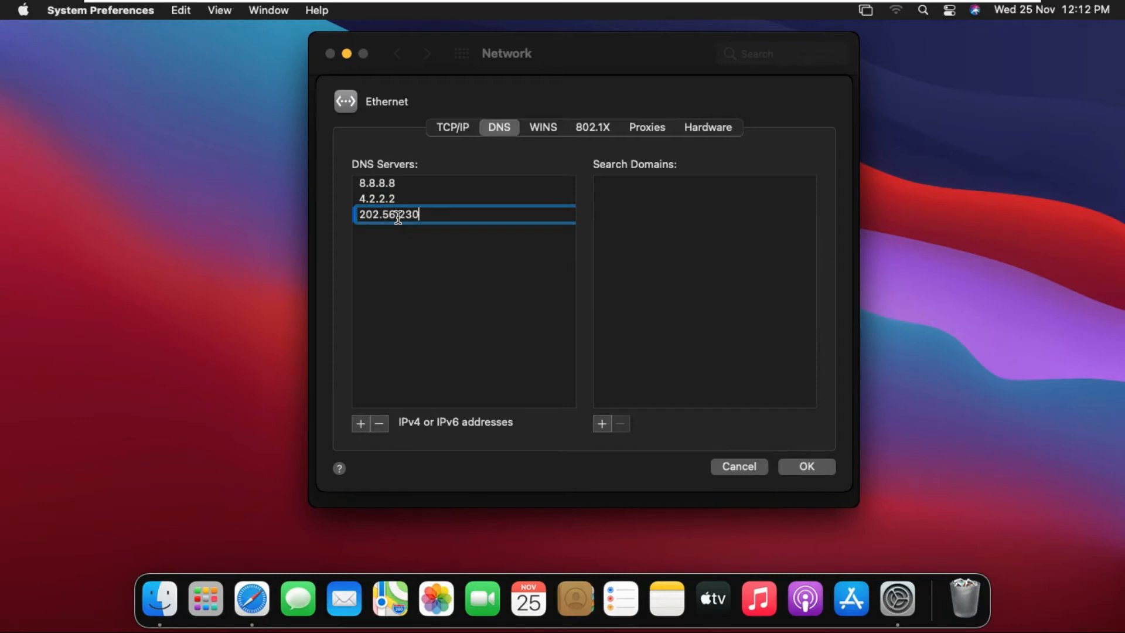
text(.7)
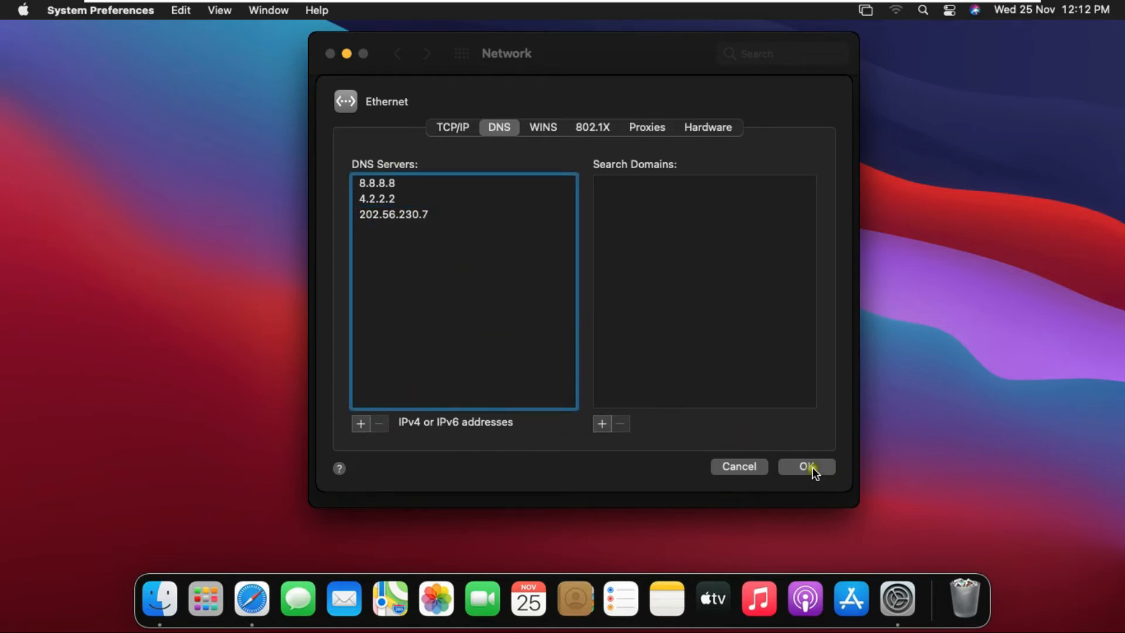
- Confirm and apply the three DNS servers, then close System Preferences
click(805, 467)
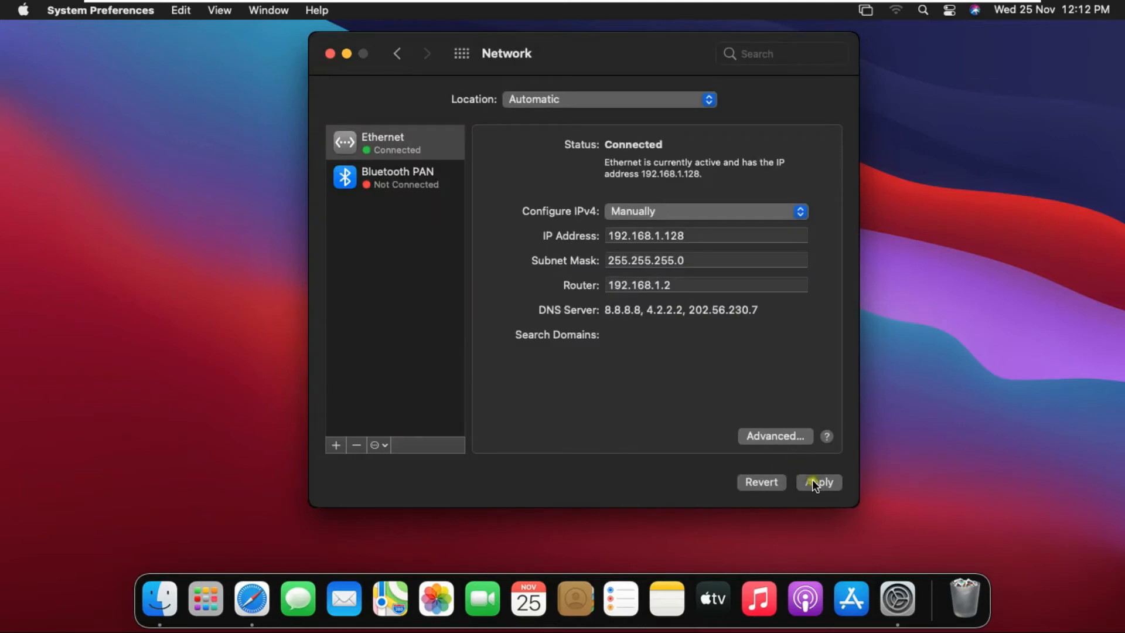
click(819, 482)
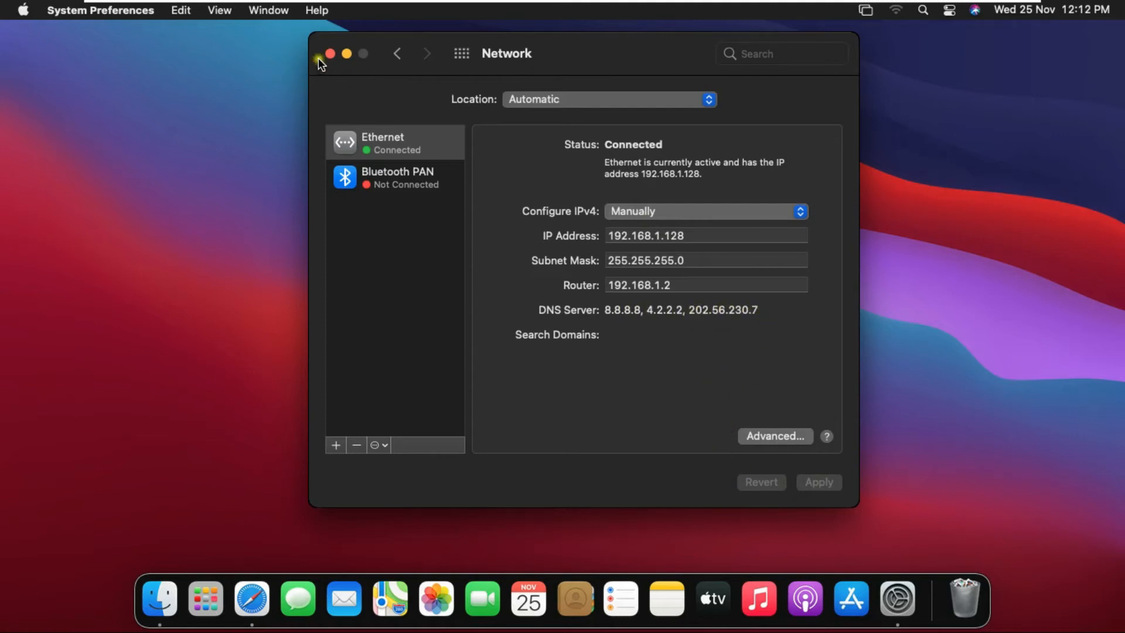
click(329, 54)
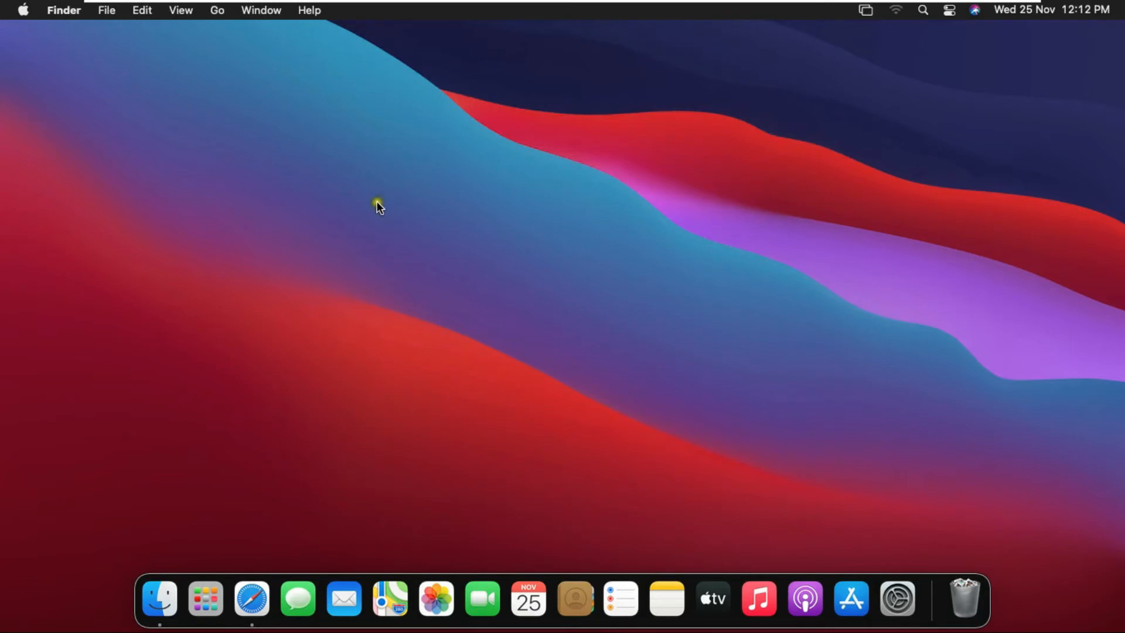
click(251, 599)
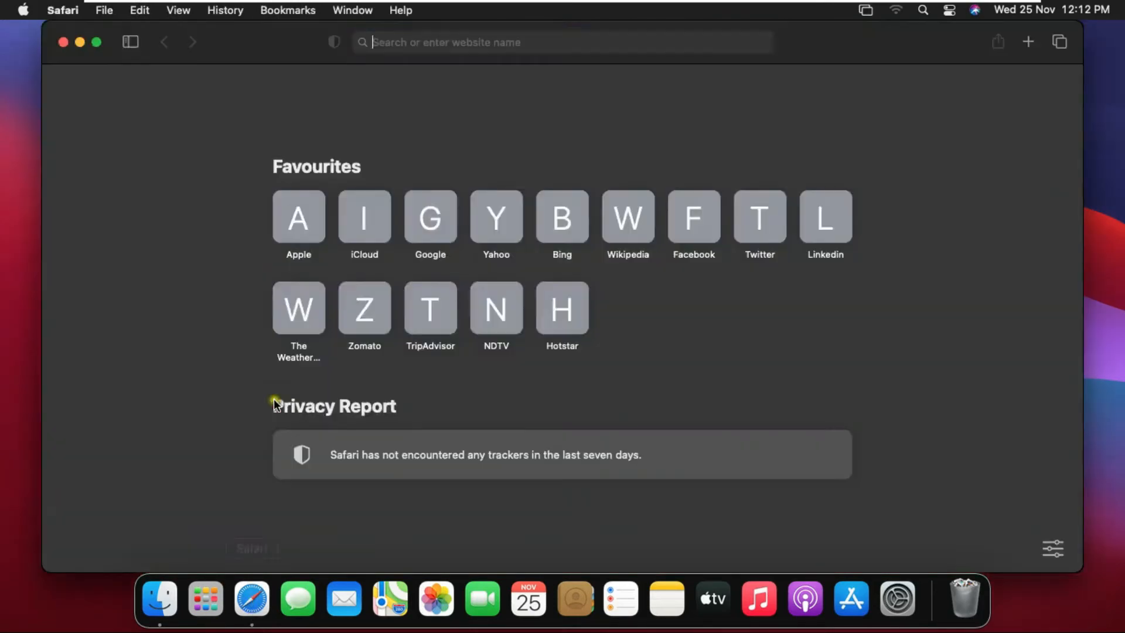
click(562, 42)
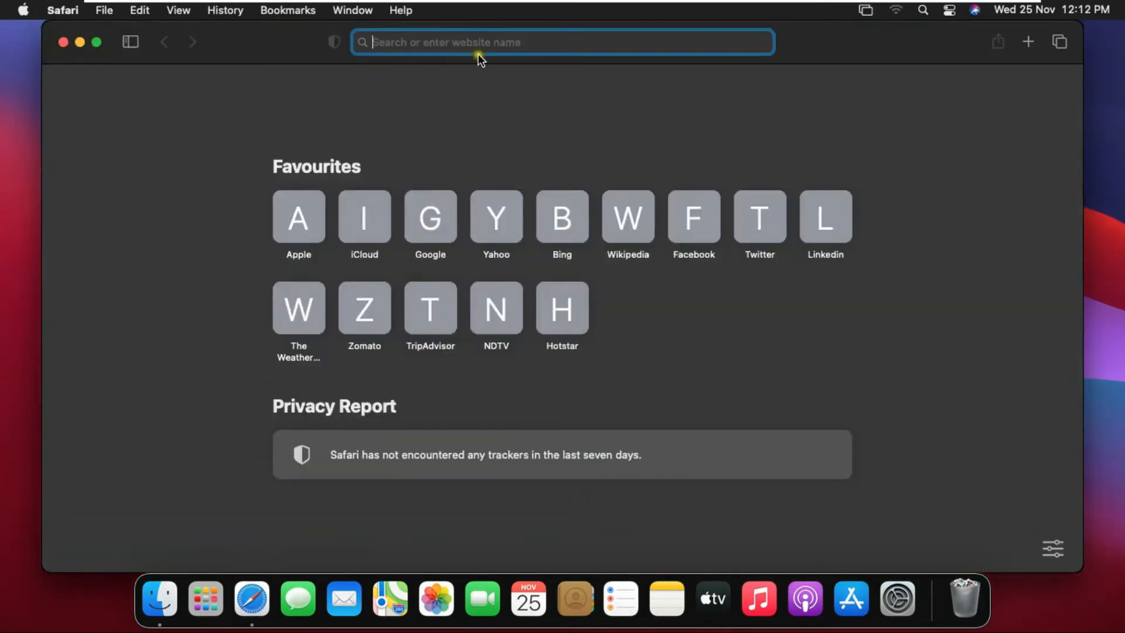
text(g)
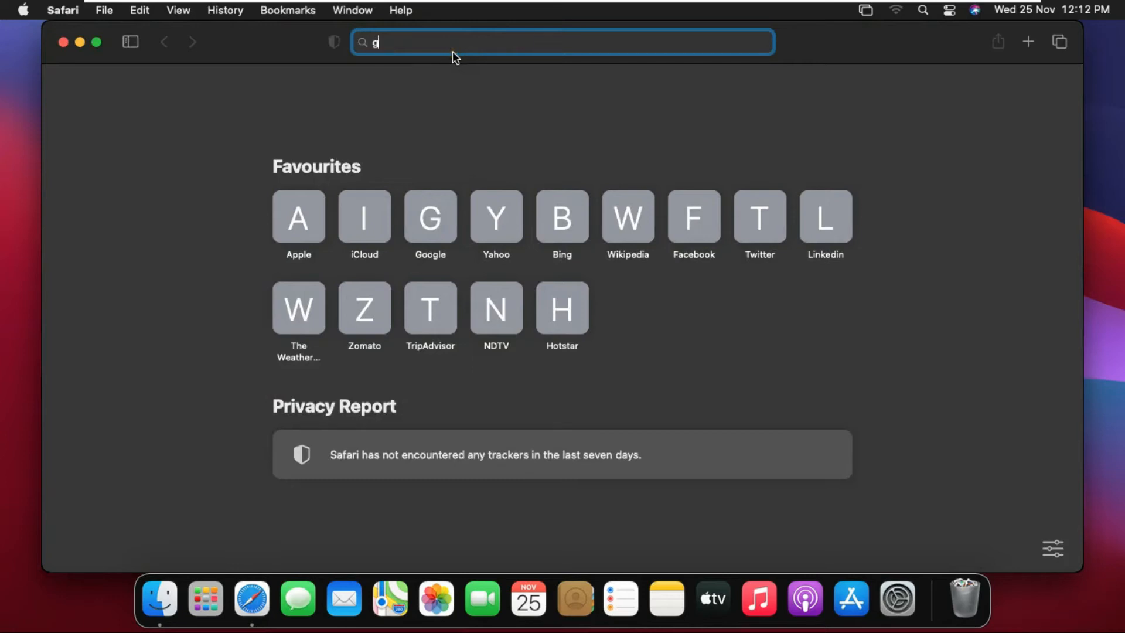
text(oogle.co.in)
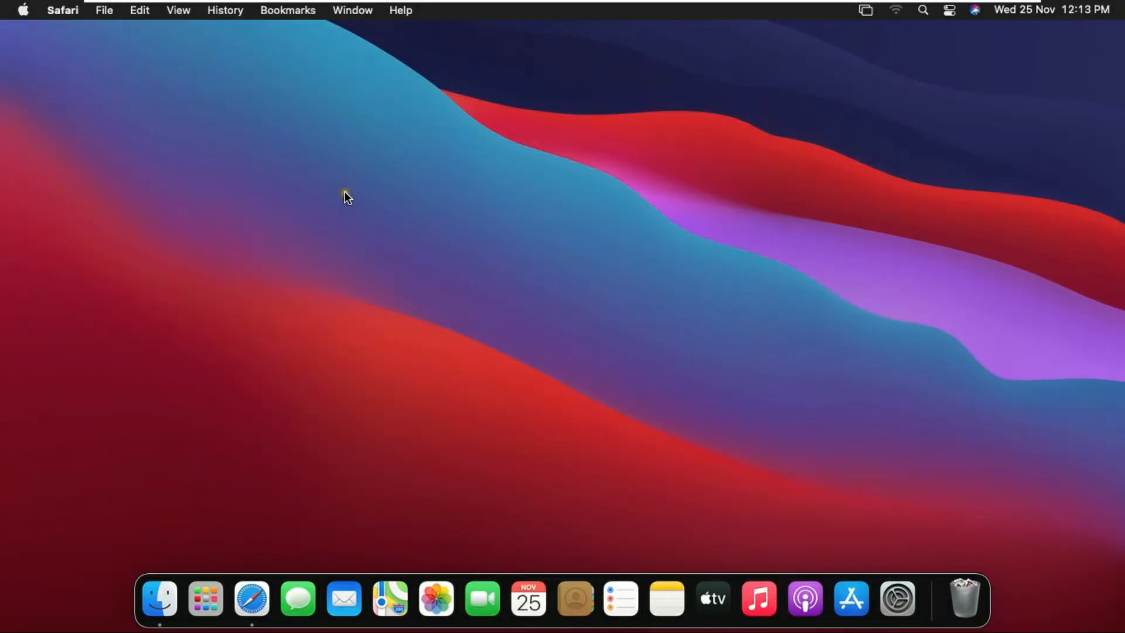
mouse_move(20, 9)
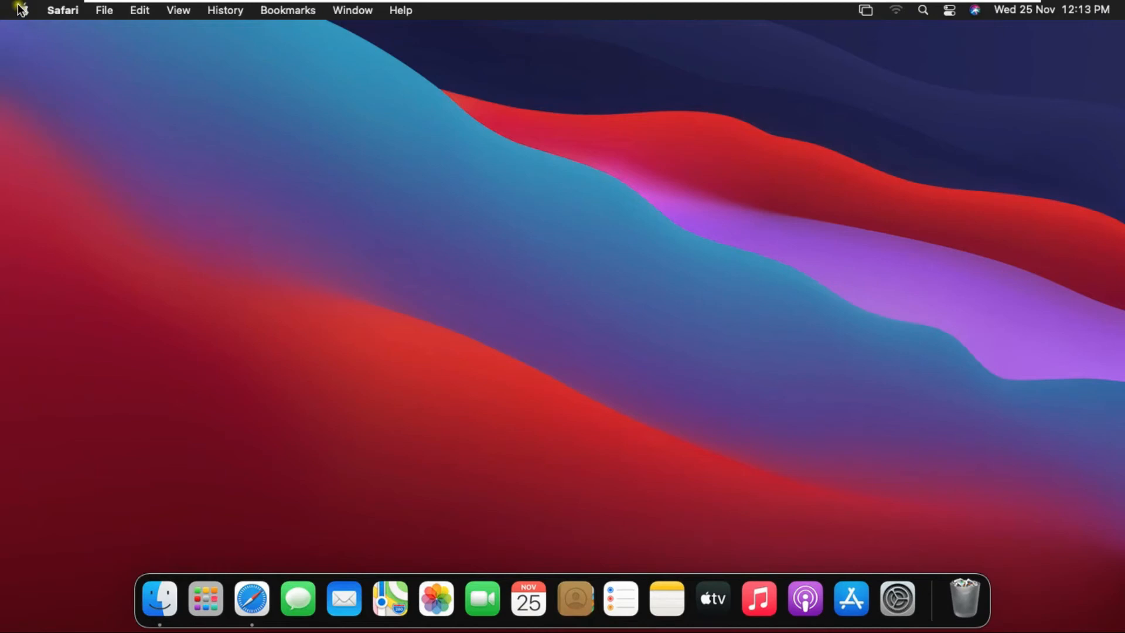
- Reopen System Preferences on Printers & Scanners, which lists no printers yet
click(22, 11)
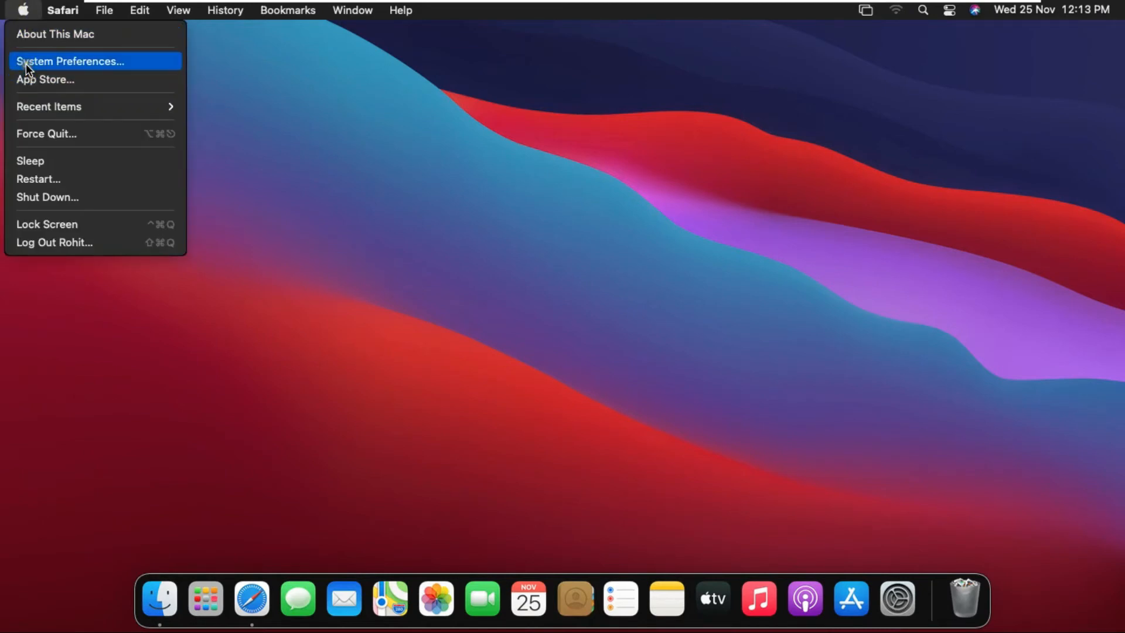
mouse_move(104, 68)
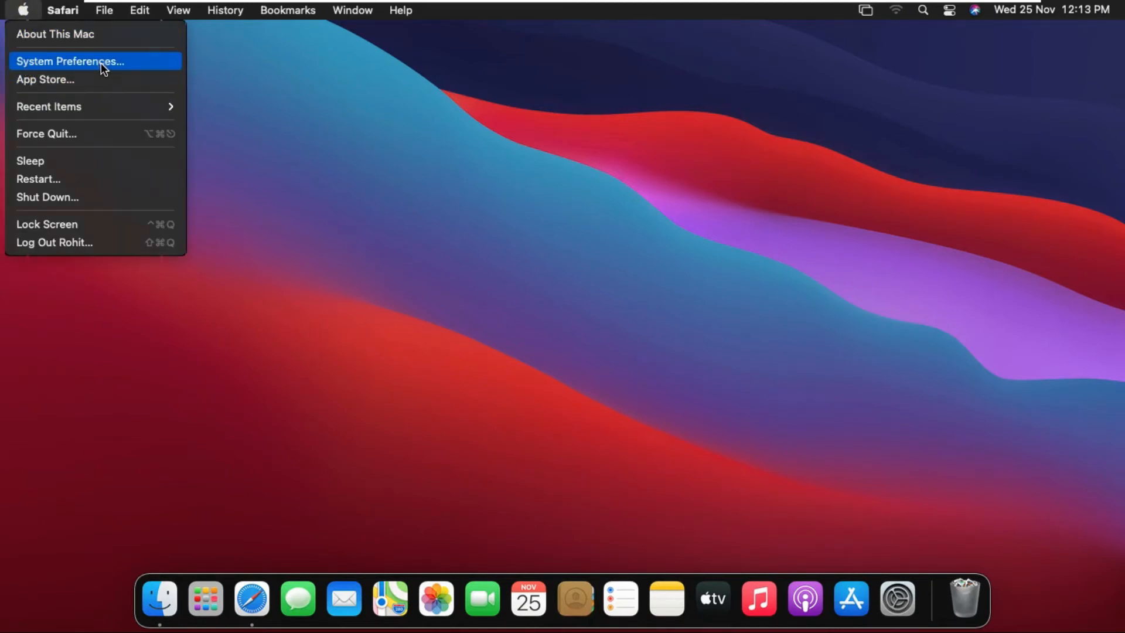
click(68, 61)
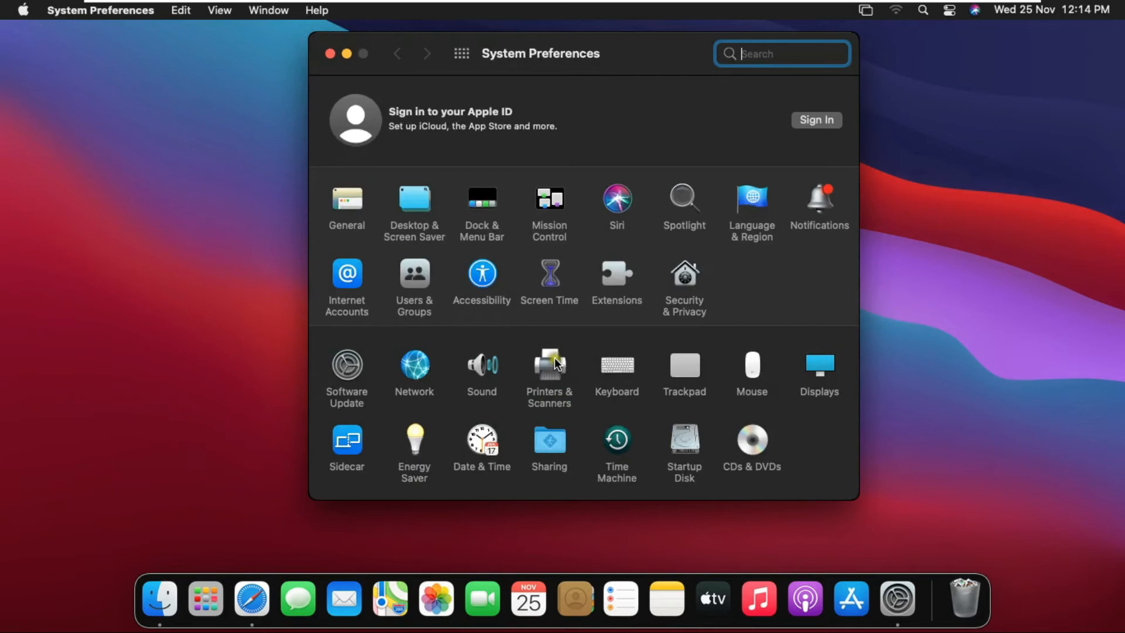
click(549, 365)
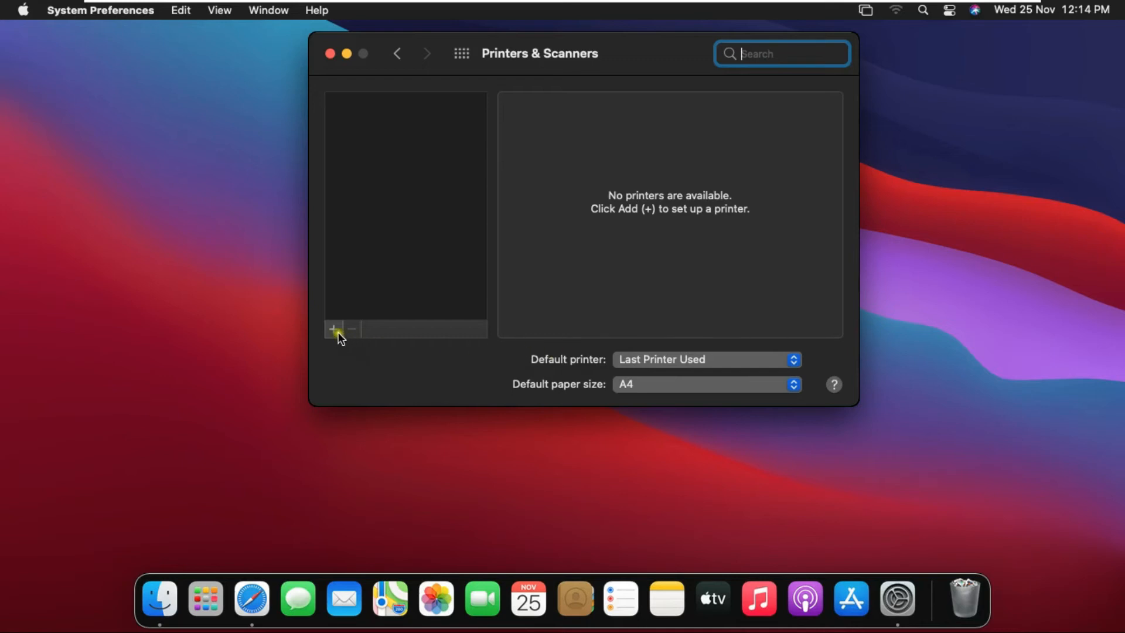
mouse_move(379, 187)
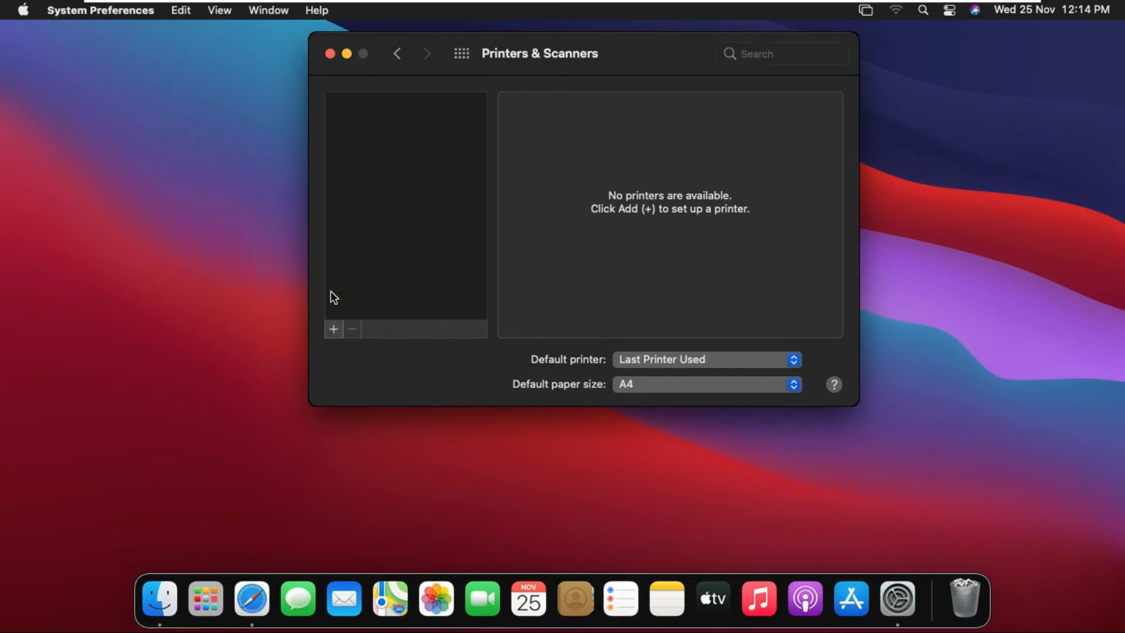
- Add the HP Ink Tank Wireless 410 series printer via Secure AirPrint
click(333, 330)
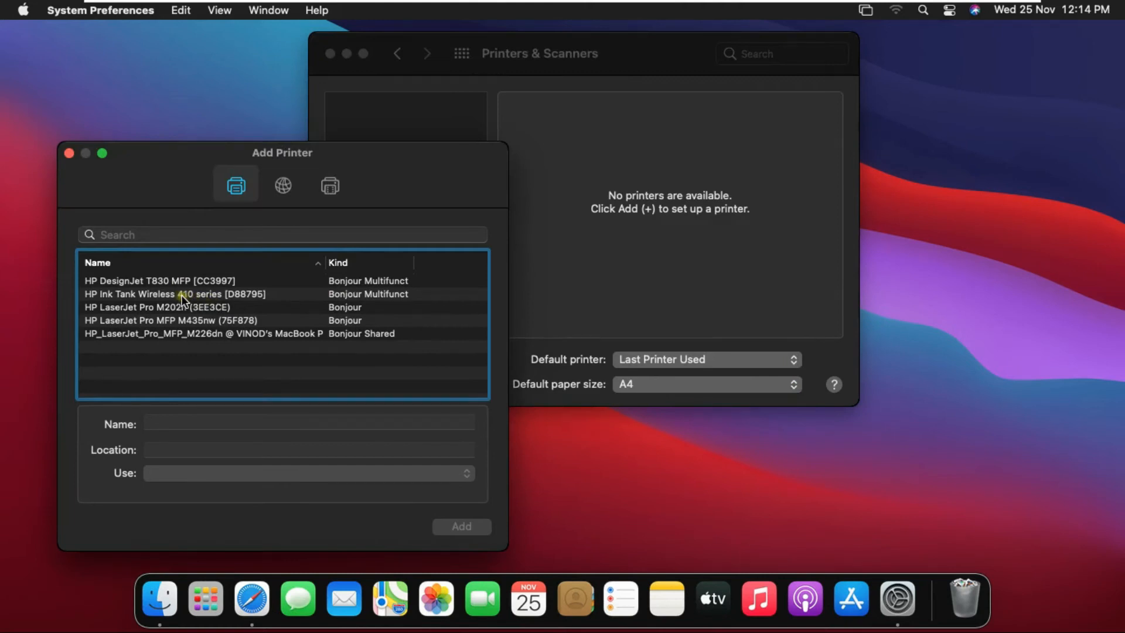
click(172, 293)
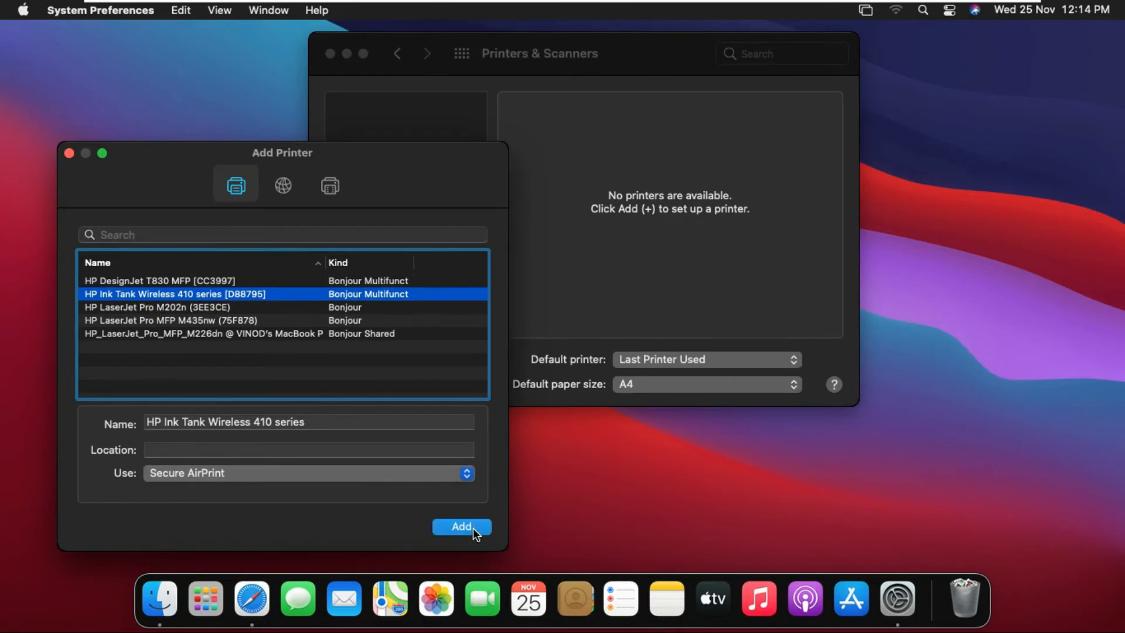
click(462, 526)
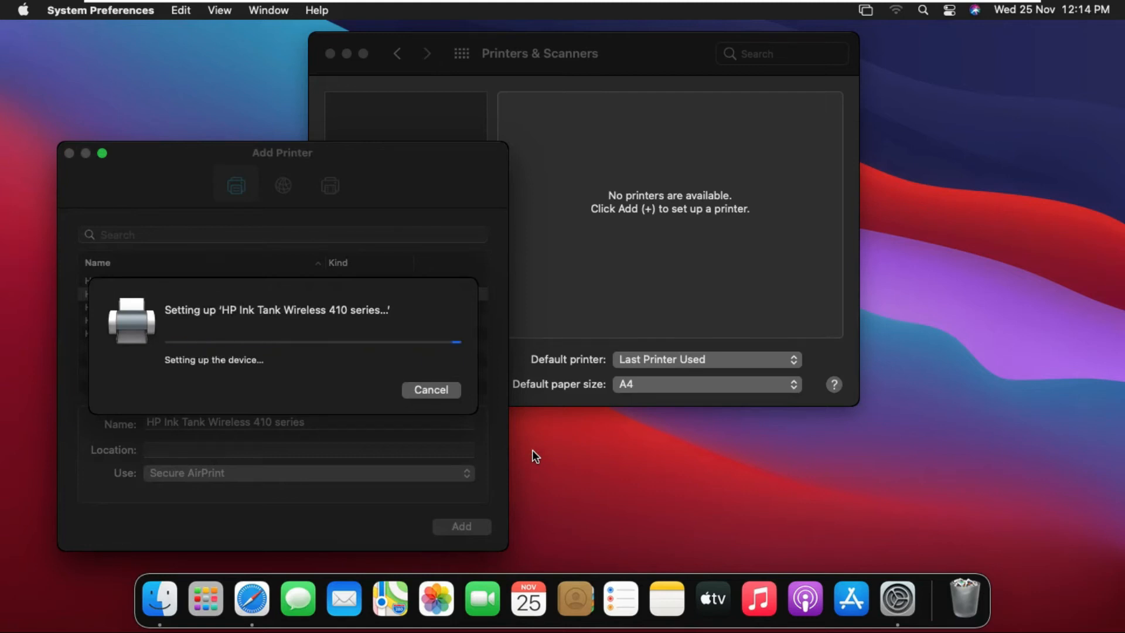
mouse_move(307, 374)
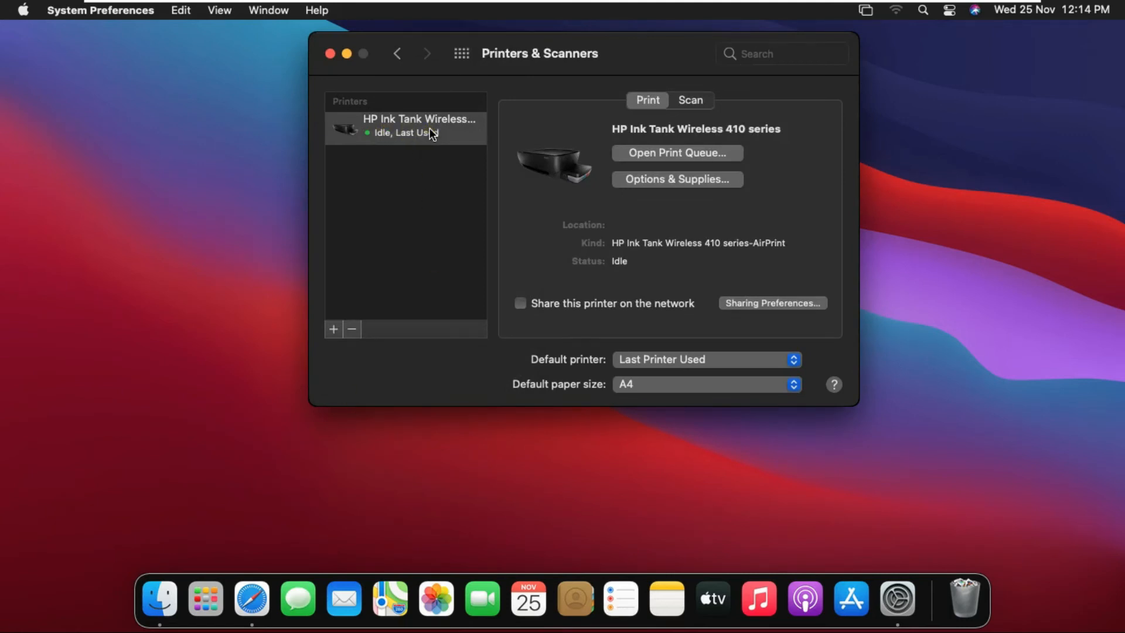
mouse_move(332, 54)
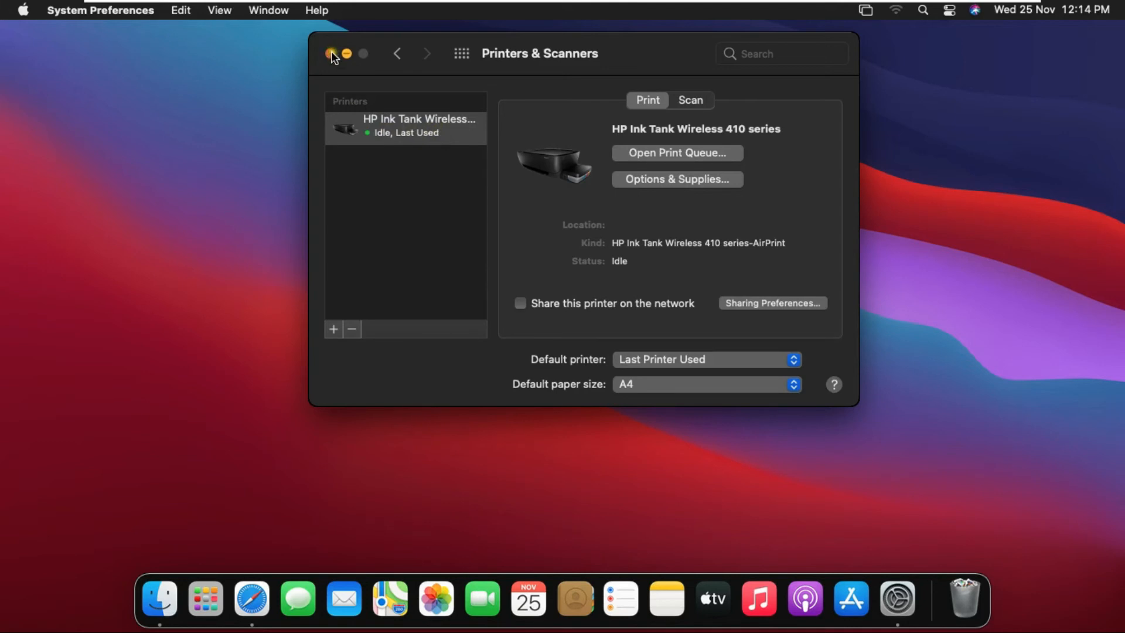
- Close Printers & Scanners and reopen System Preferences at the Sharing pane
click(332, 54)
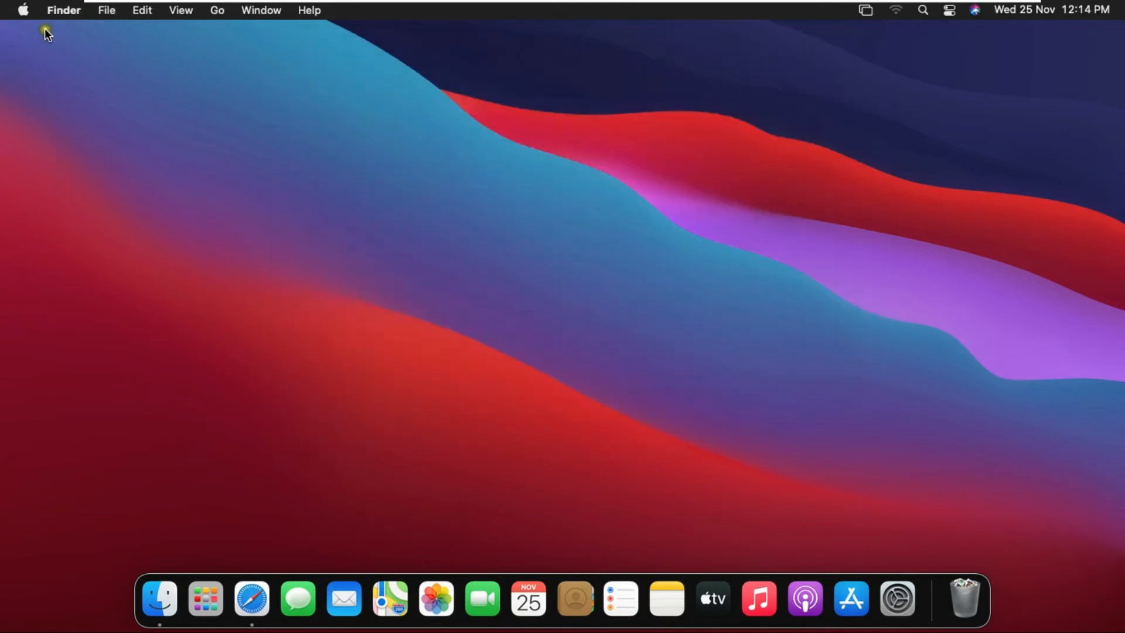
click(23, 10)
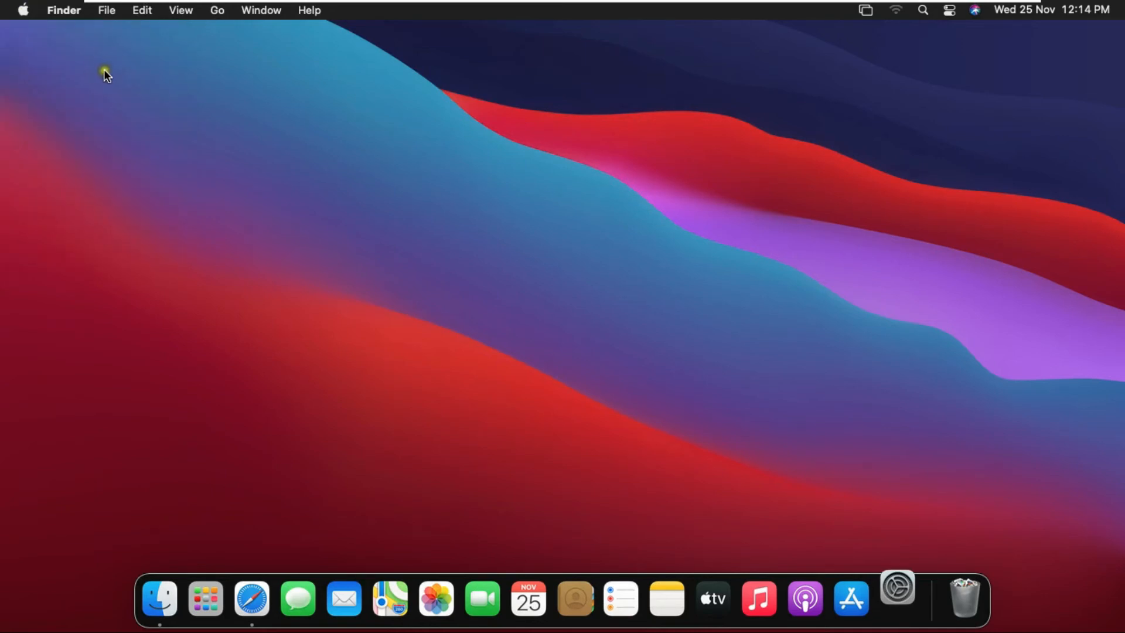
click(896, 599)
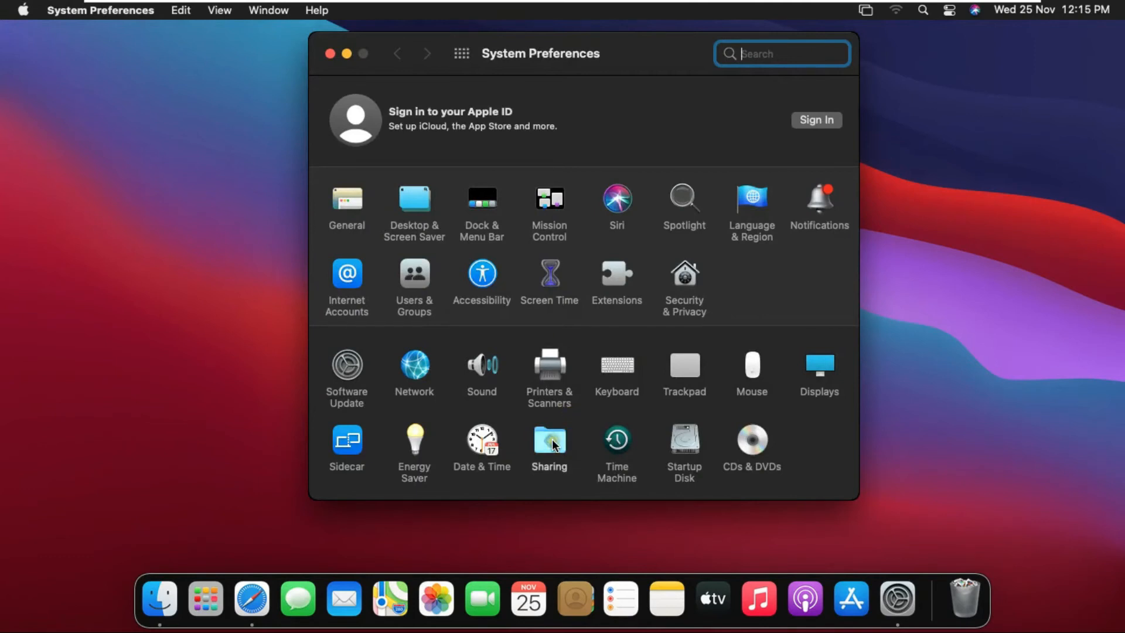
click(549, 438)
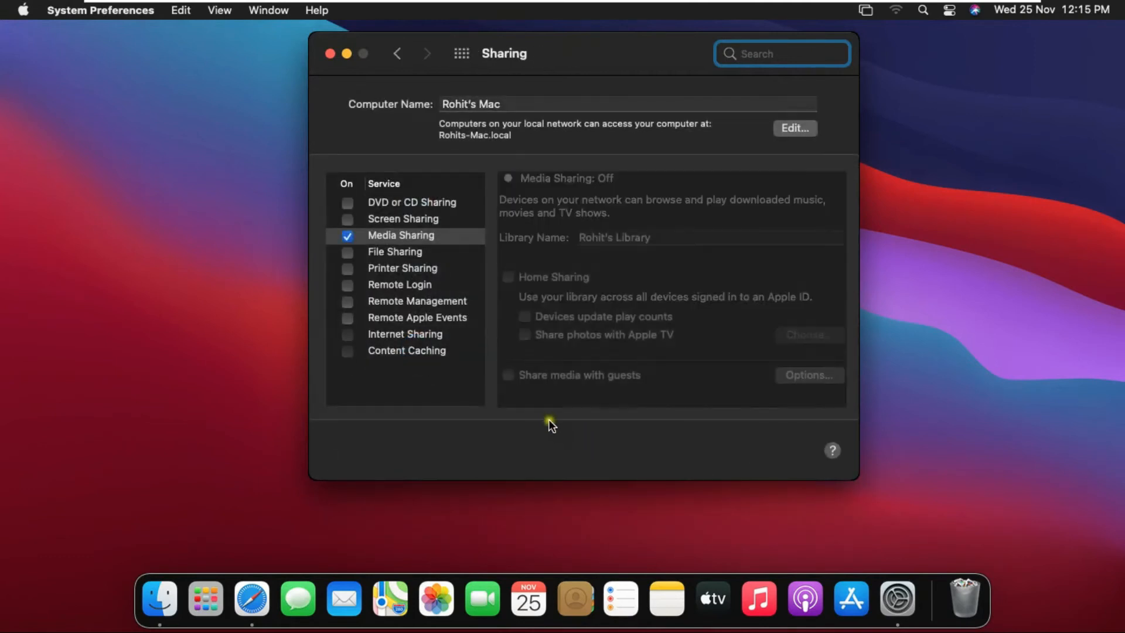
- Turn Media Sharing off, dismissing its alert, and turn Printer Sharing on
click(347, 236)
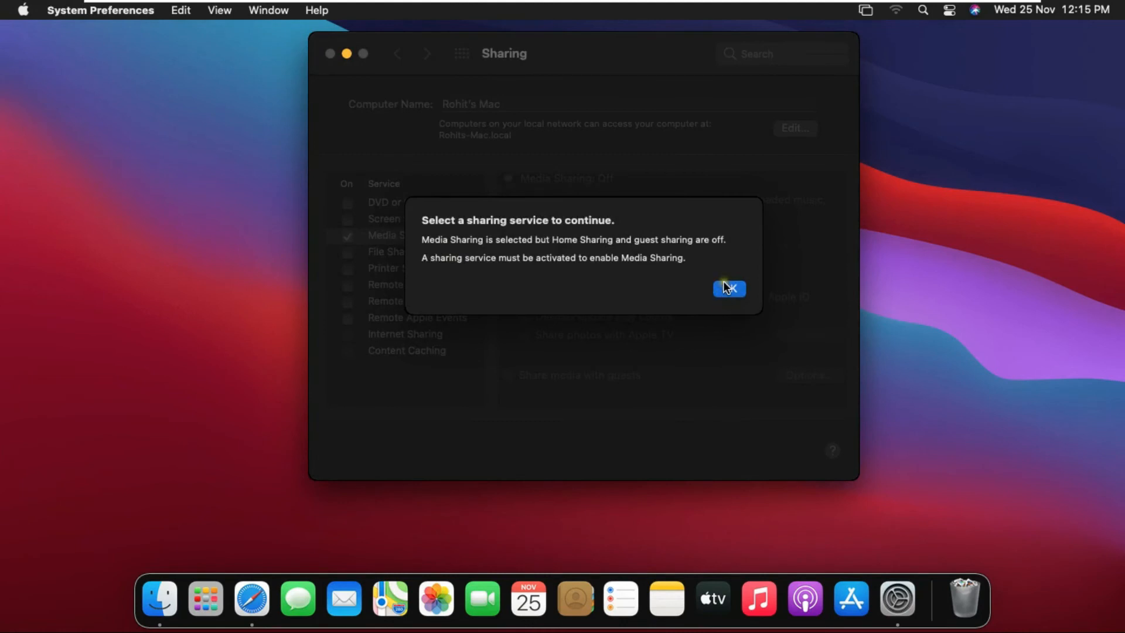
click(726, 289)
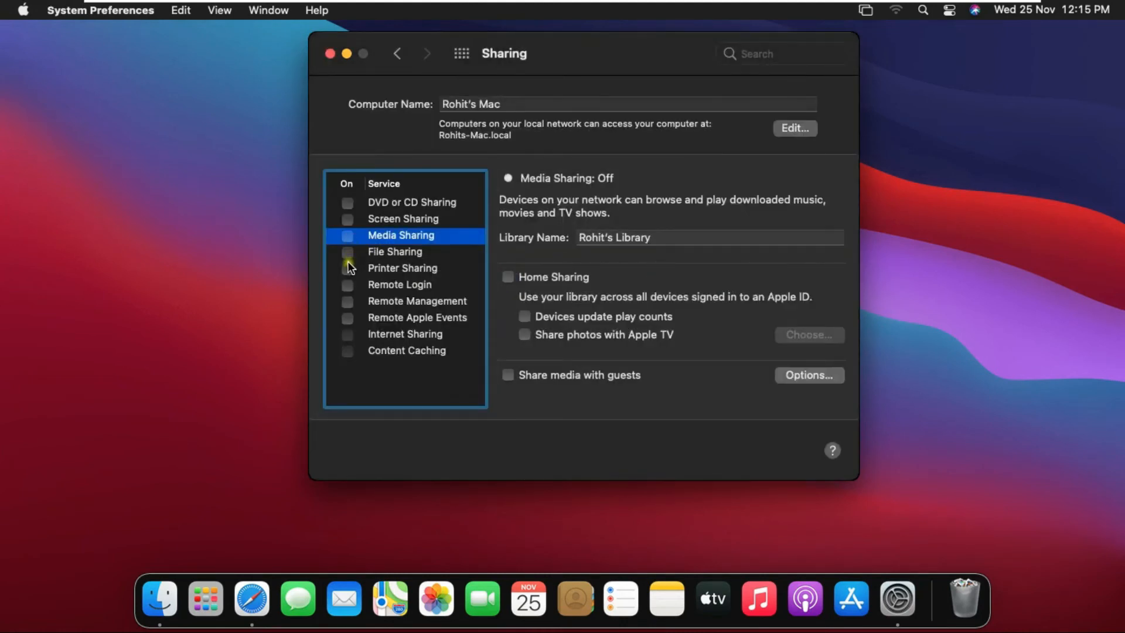
click(402, 268)
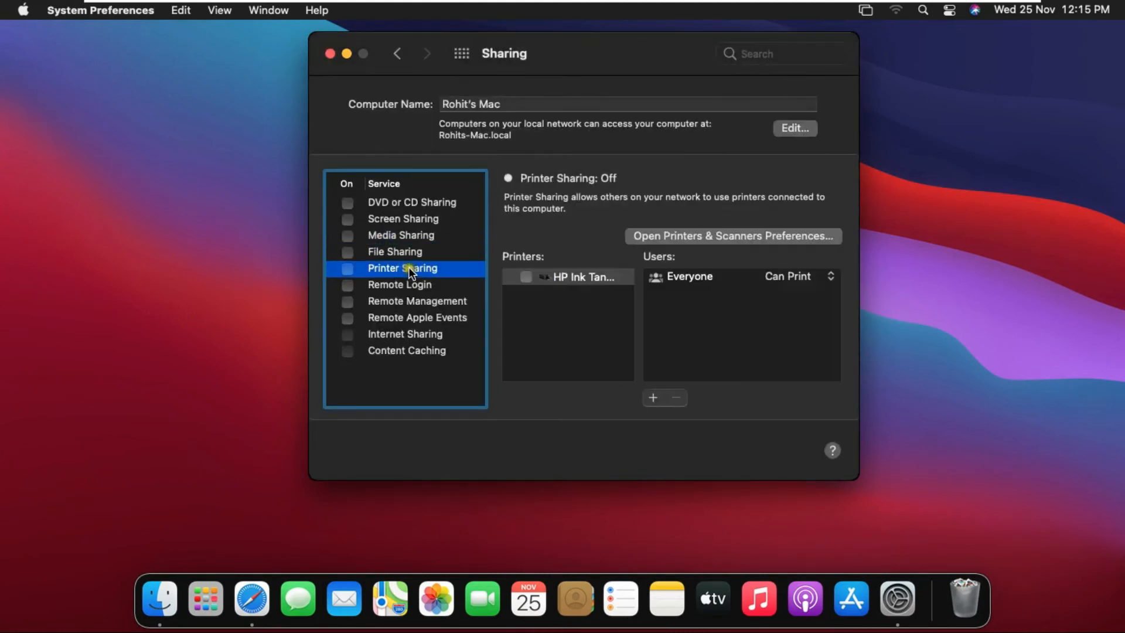
click(348, 267)
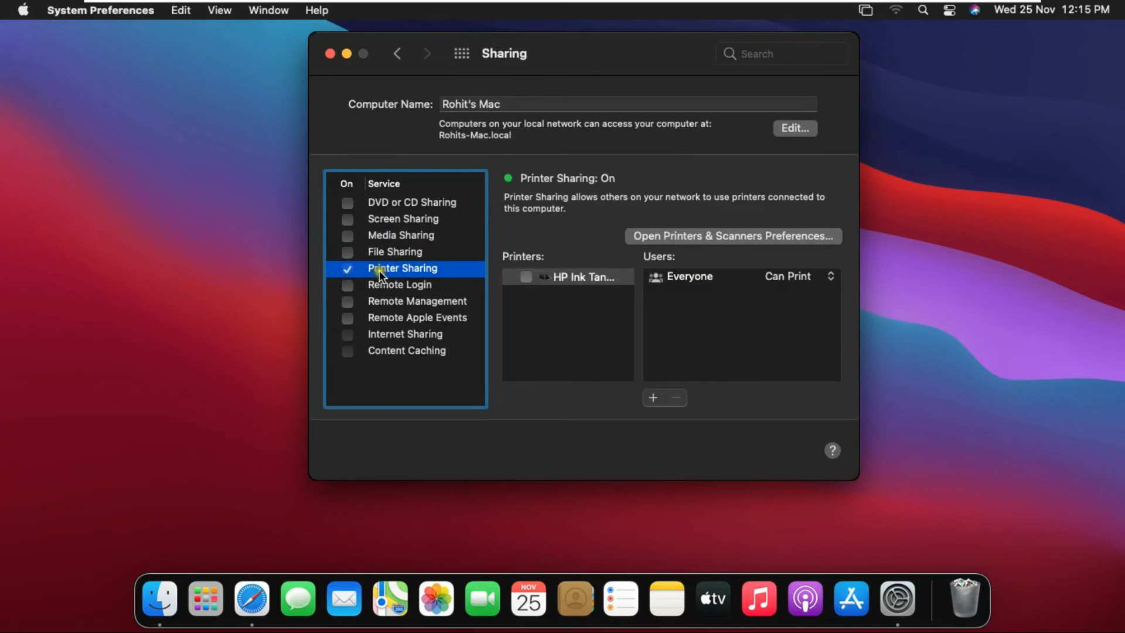
- Share the HP Ink Tank printer and review the Everyone permission options
click(567, 276)
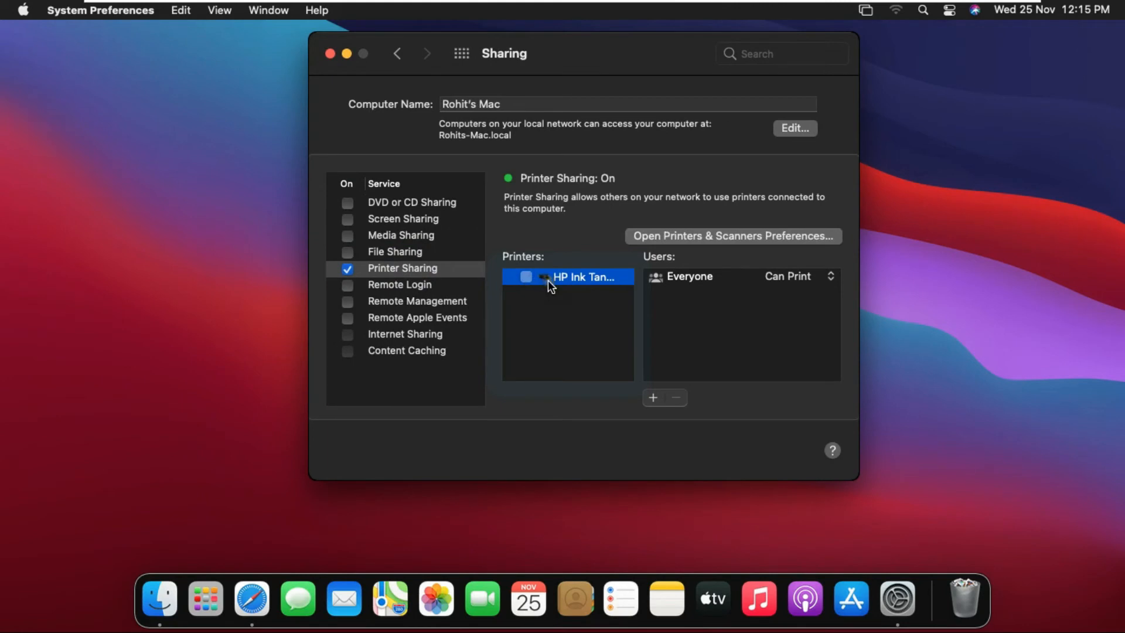
click(526, 277)
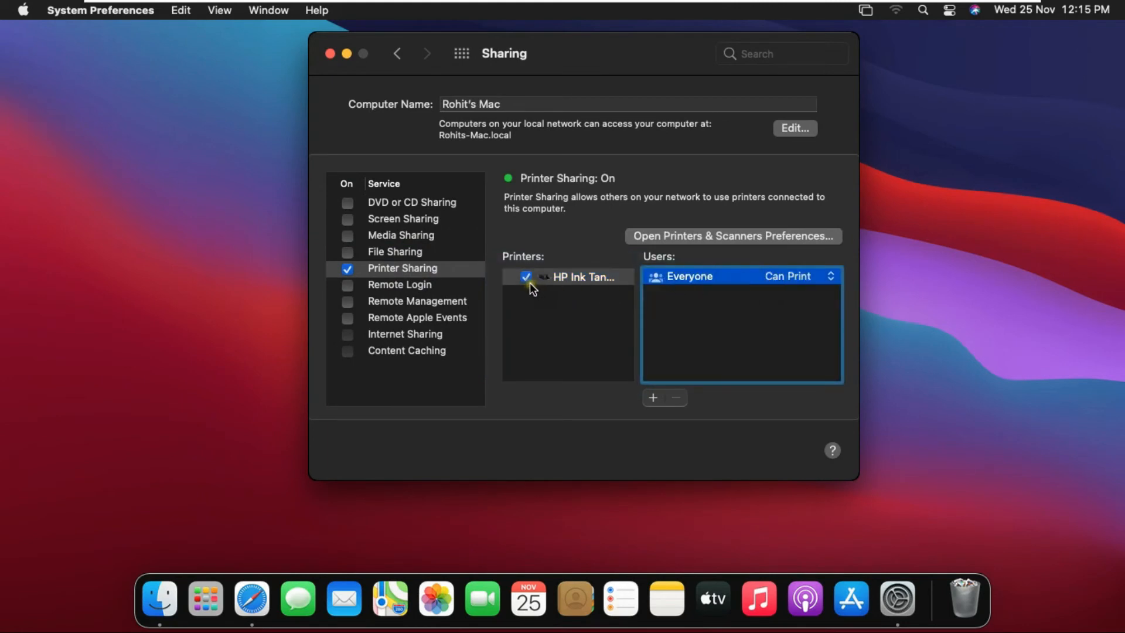
click(829, 276)
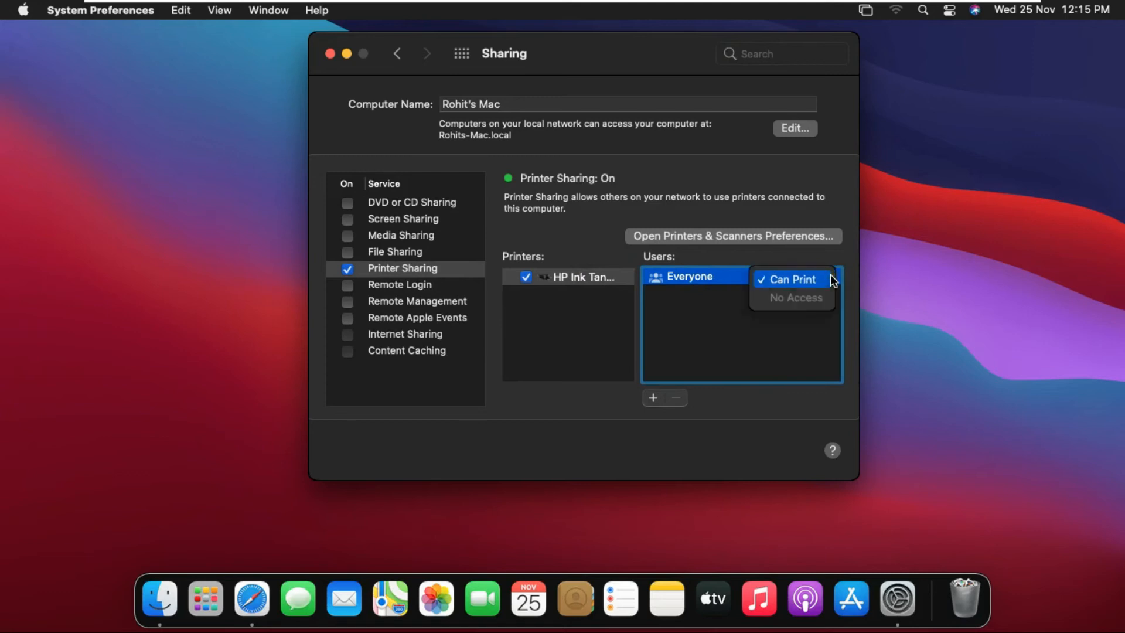
mouse_move(792, 280)
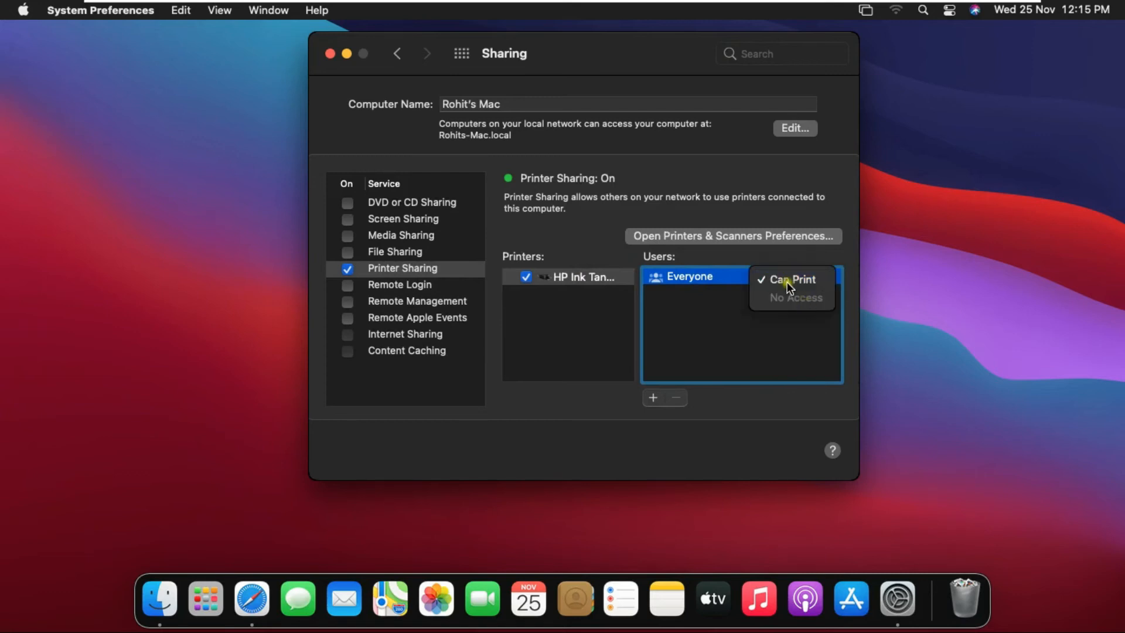
- Keep Everyone at Can Print and add the Administrators group to the shared printer's users
click(791, 279)
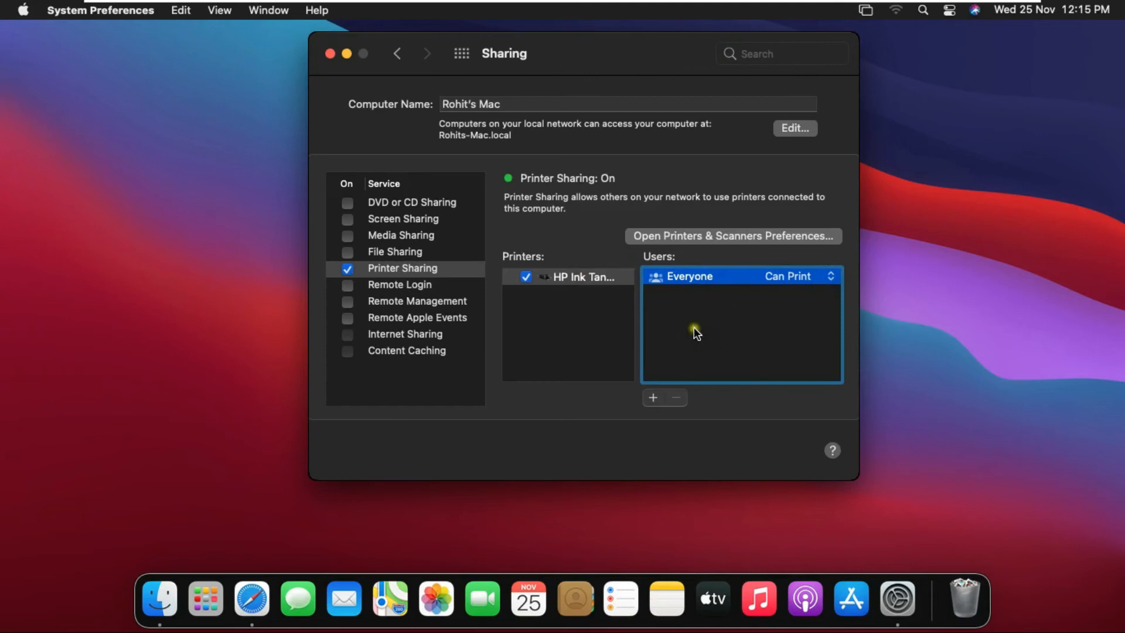
click(653, 397)
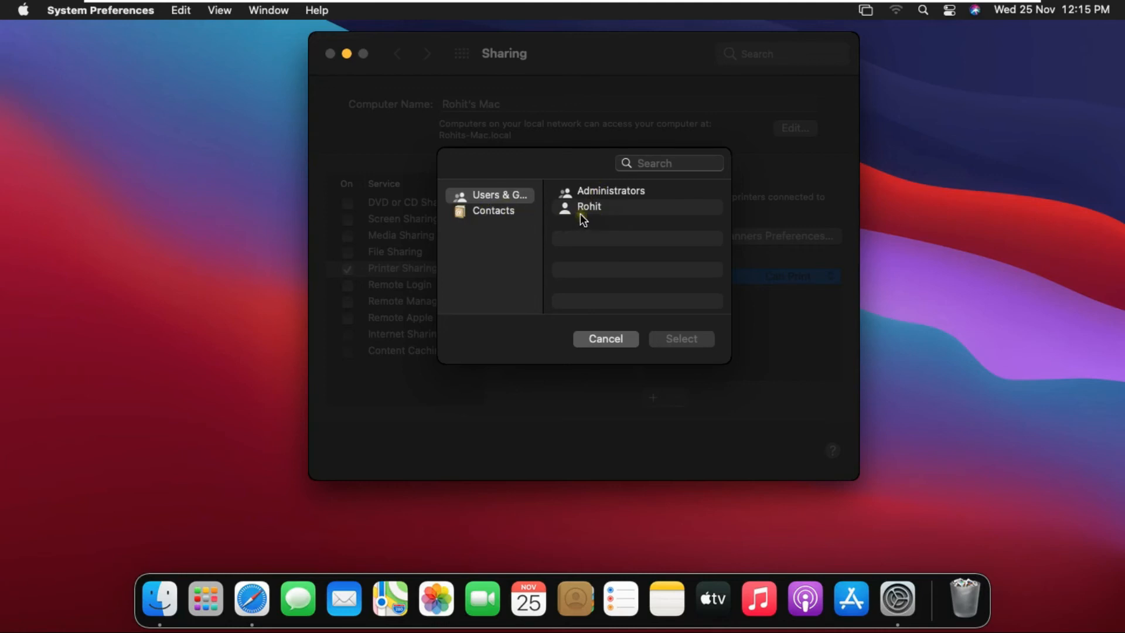
click(588, 206)
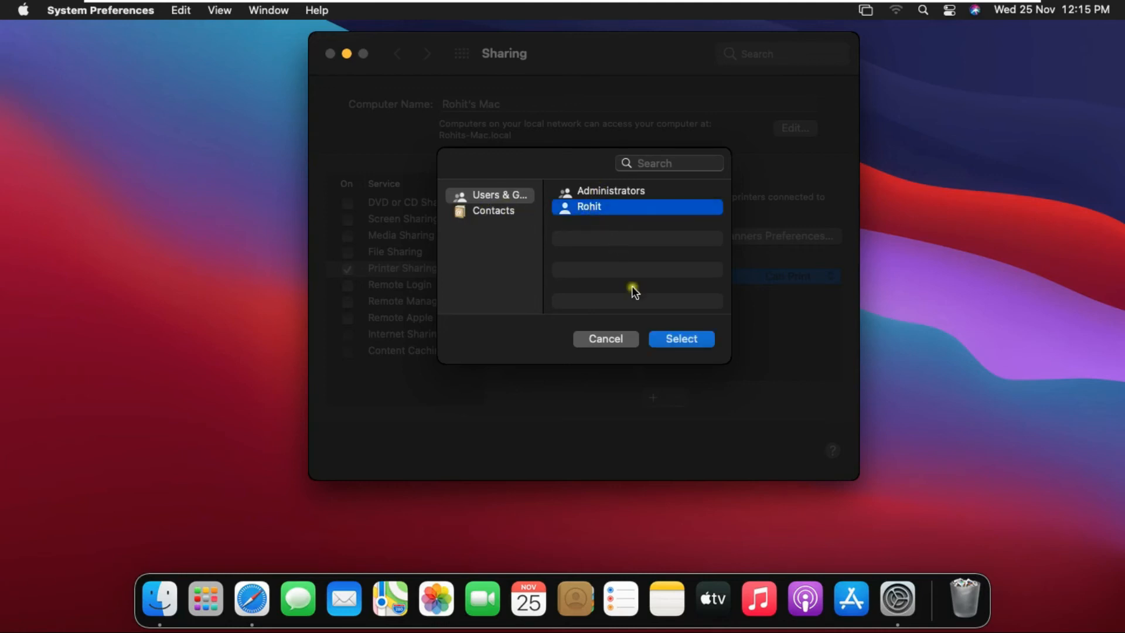
click(609, 191)
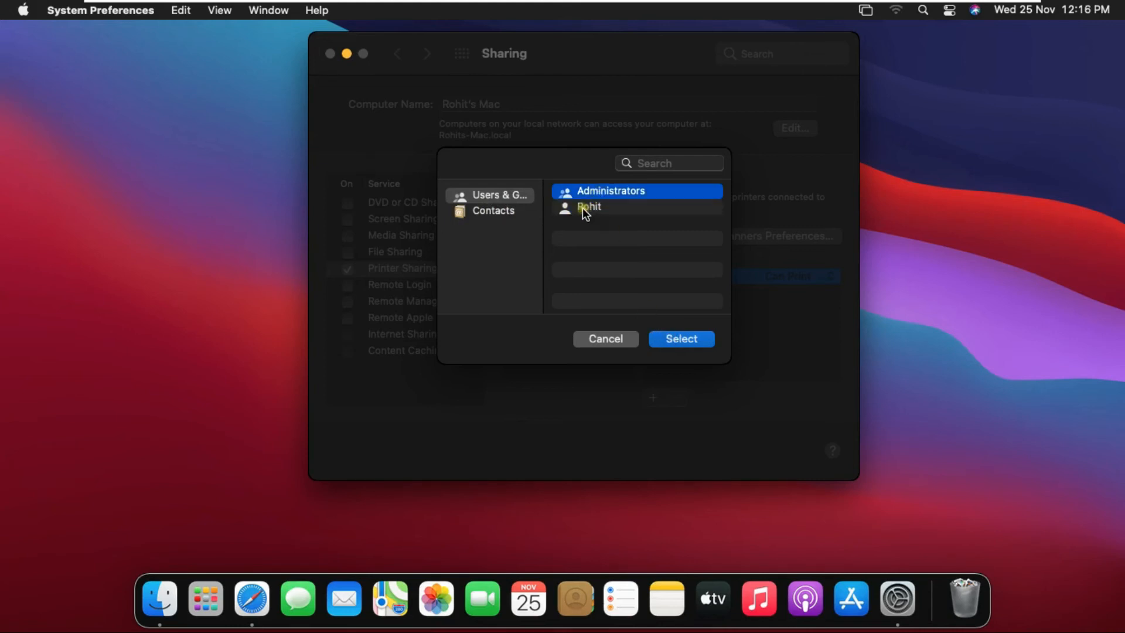
click(498, 194)
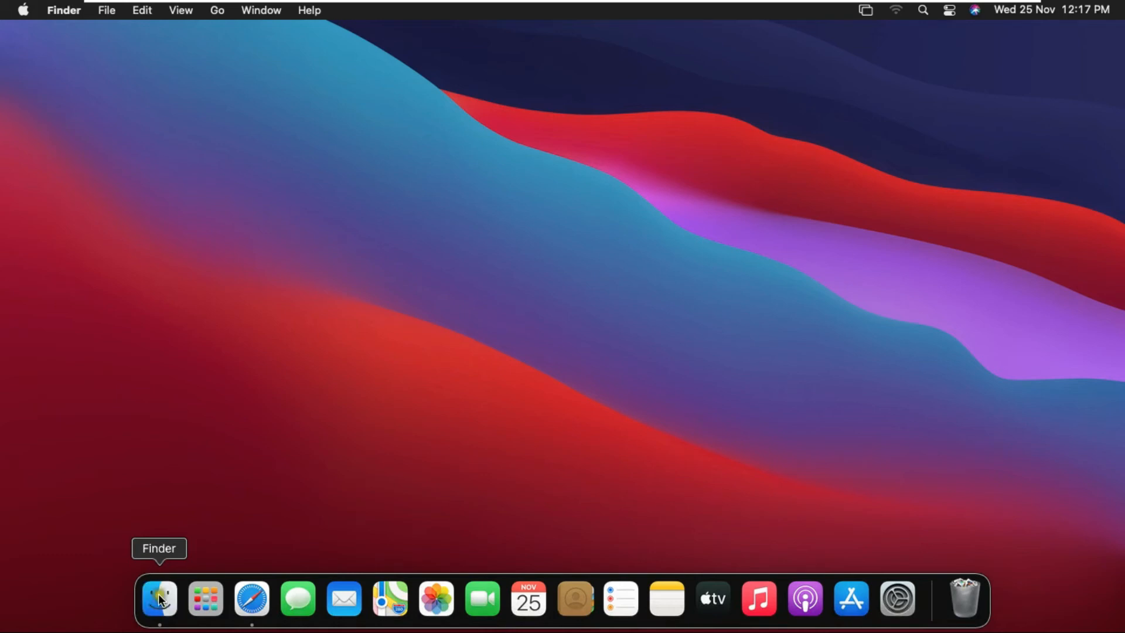
- Create a new folder named 'Data' in Documents and close the Finder window
click(158, 599)
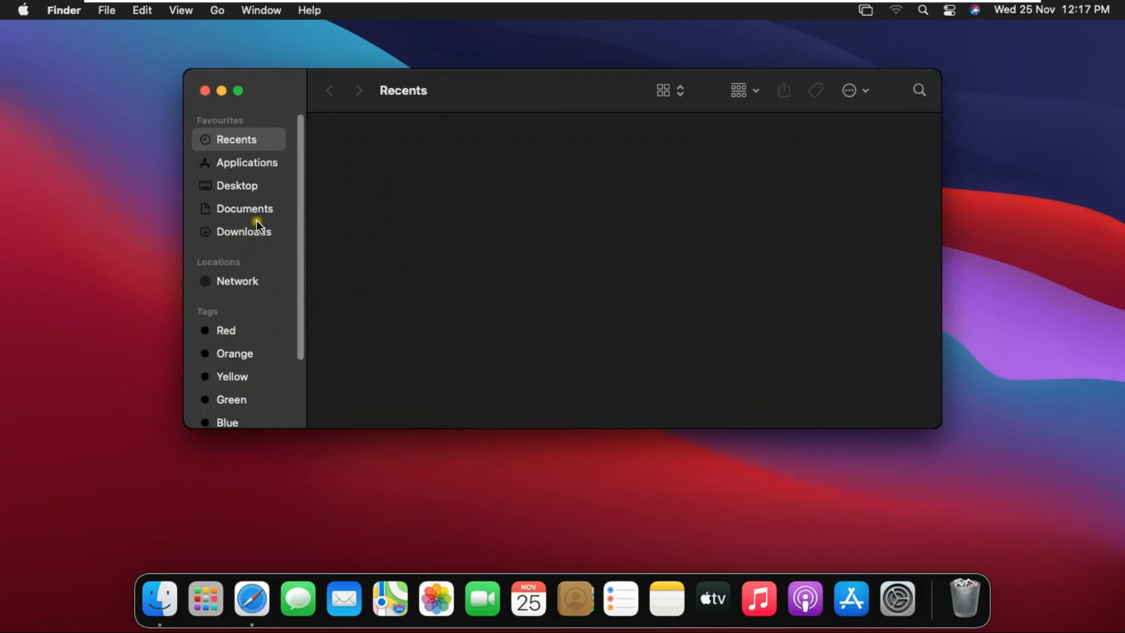
click(244, 208)
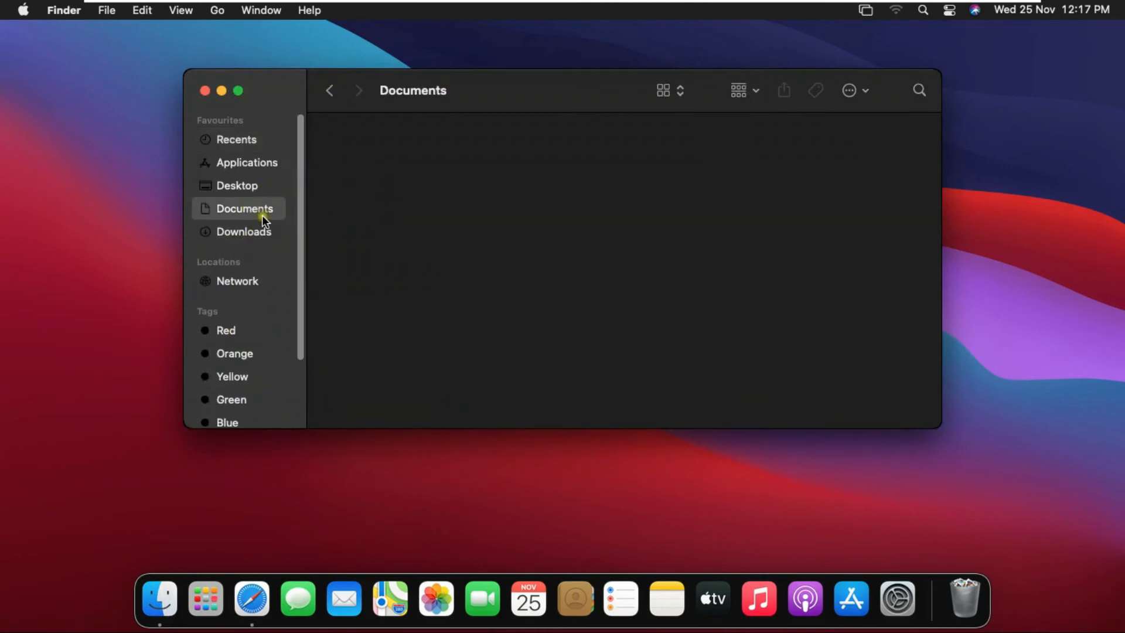
right_click(385, 203)
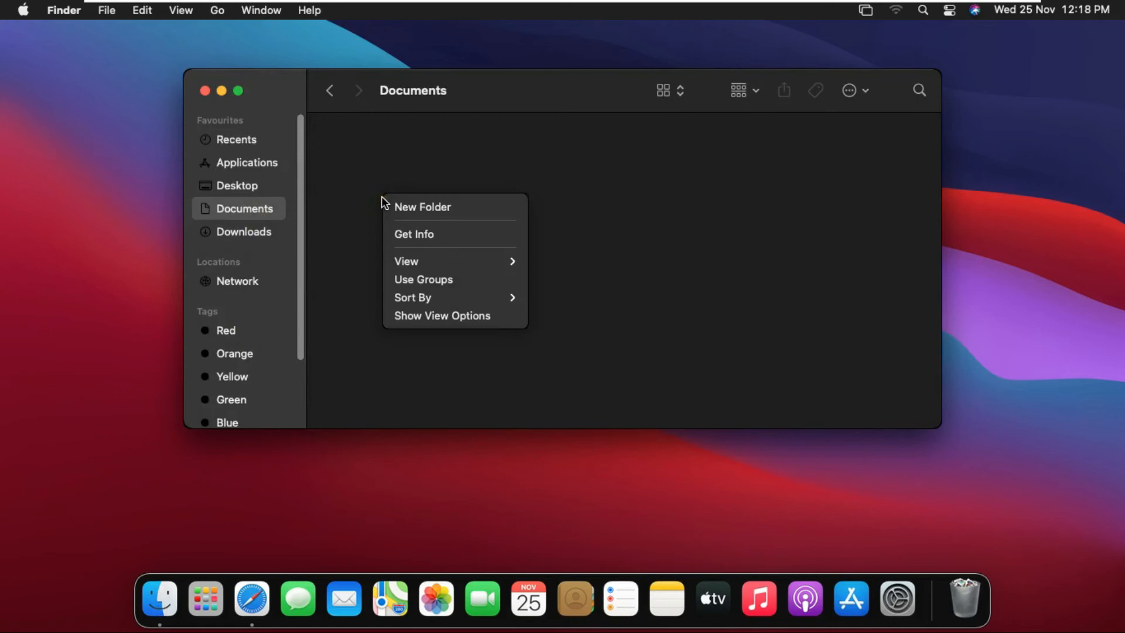
click(422, 206)
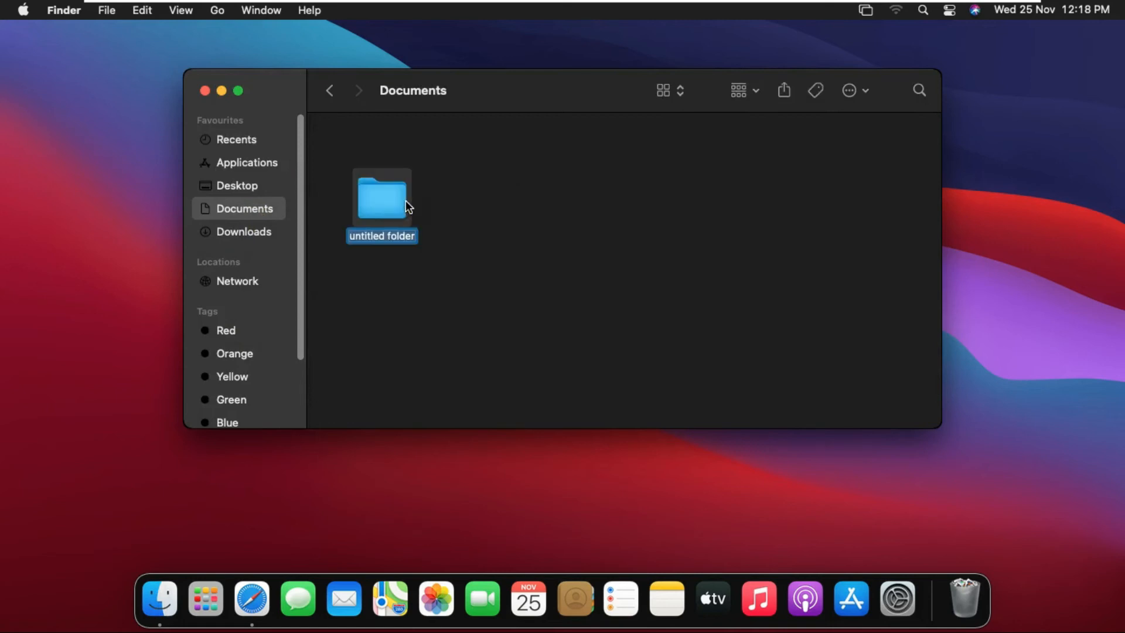
text(Data)
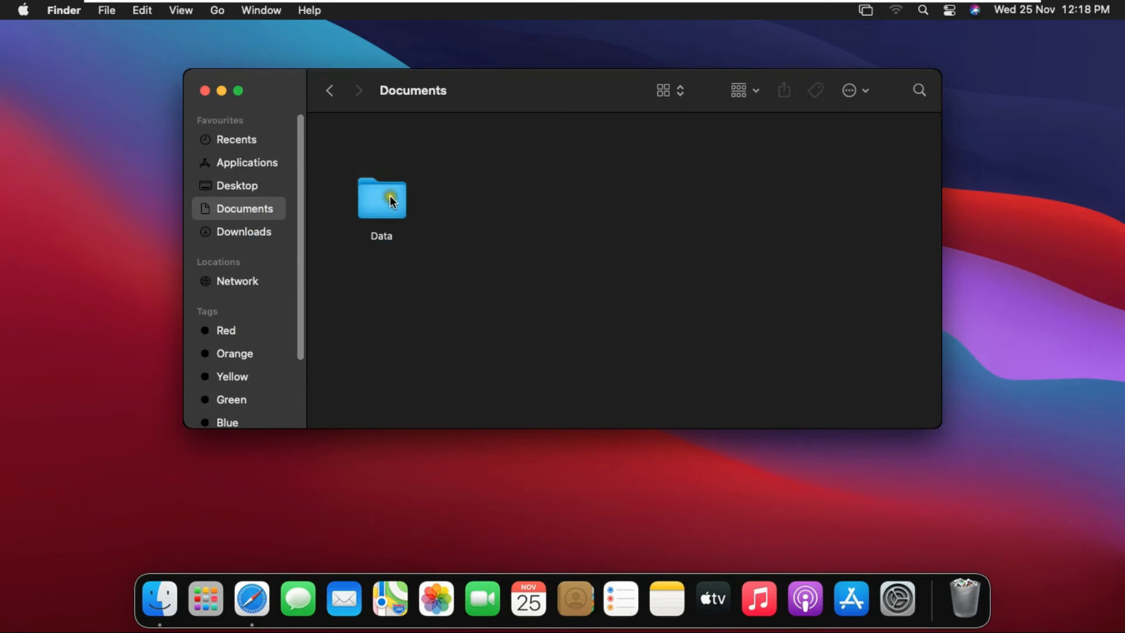
click(381, 199)
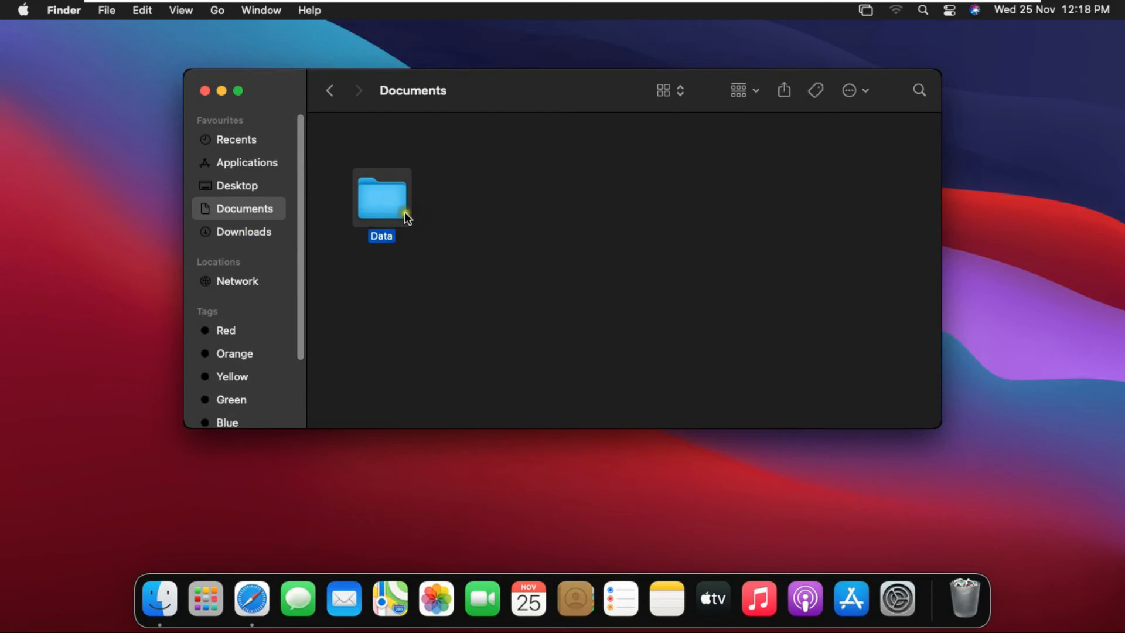
mouse_move(206, 90)
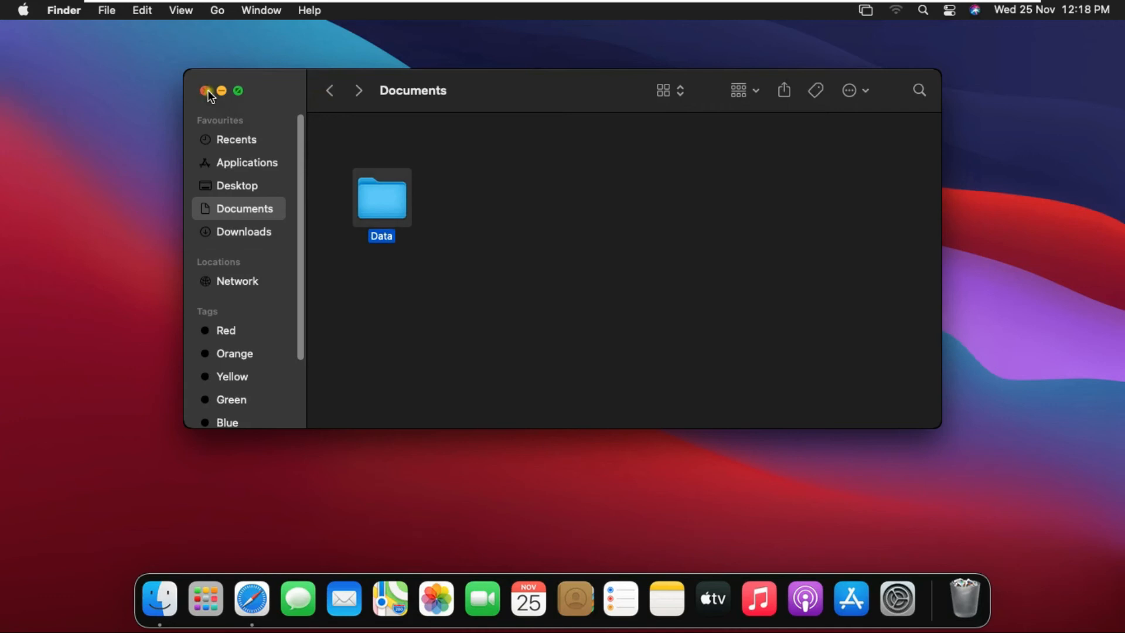
click(205, 90)
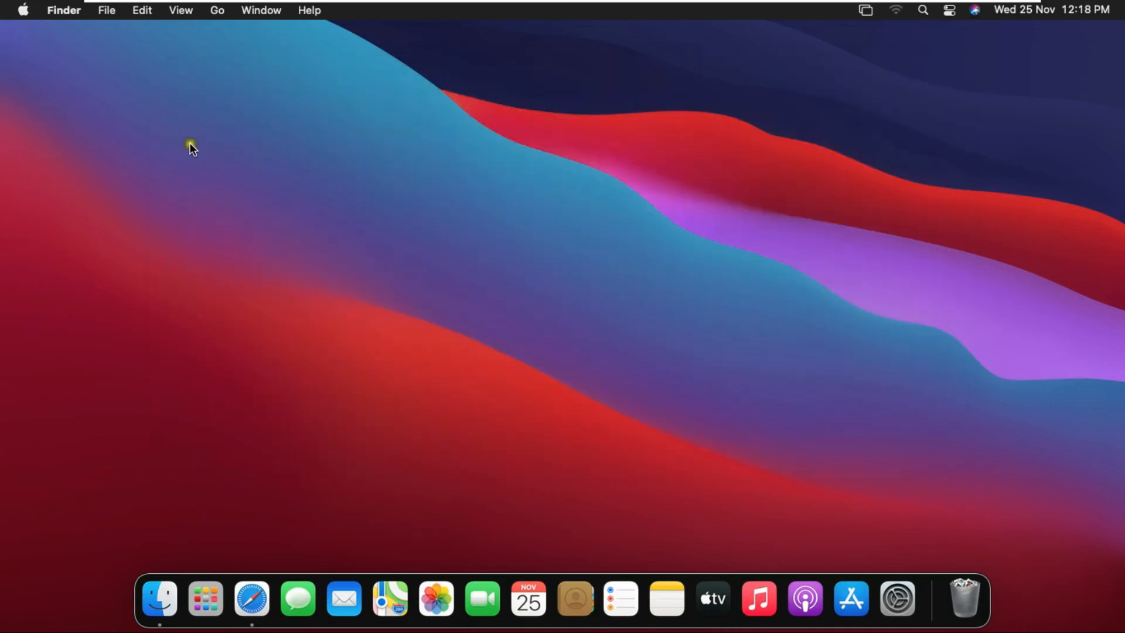
mouse_move(25, 28)
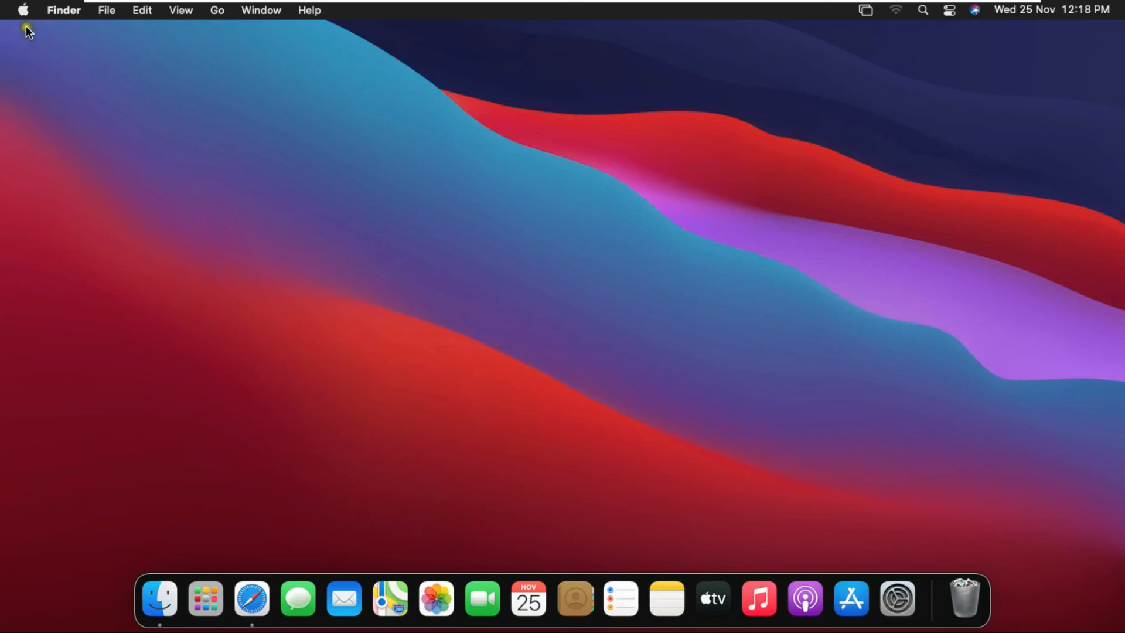
- Reopen System Preferences' Sharing pane and turn File Sharing on
click(22, 10)
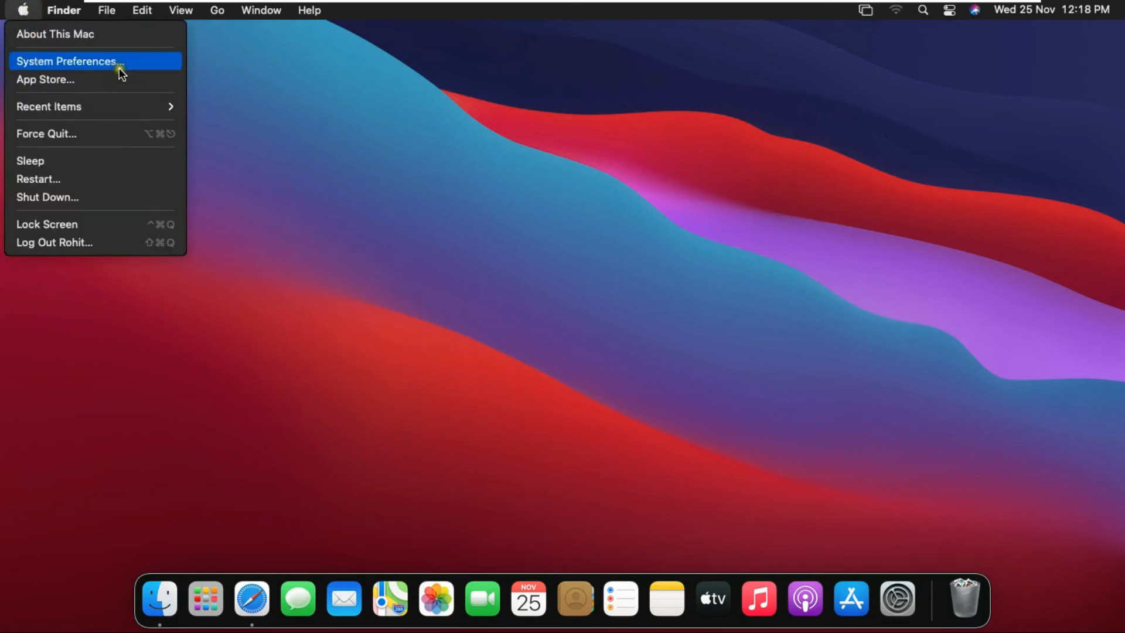
click(68, 61)
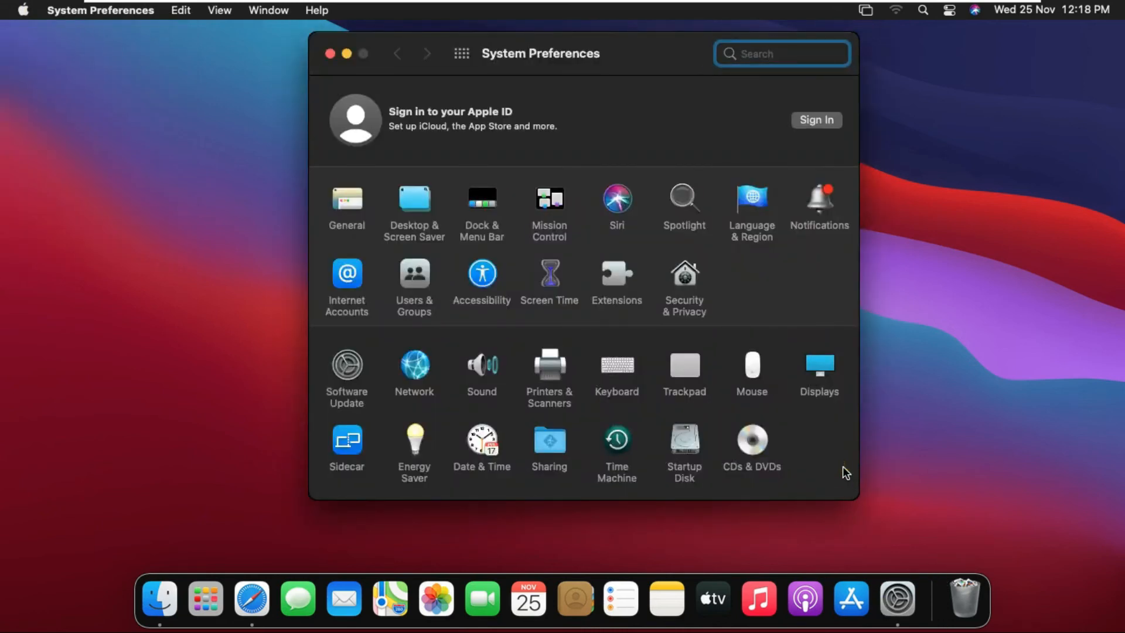
click(550, 441)
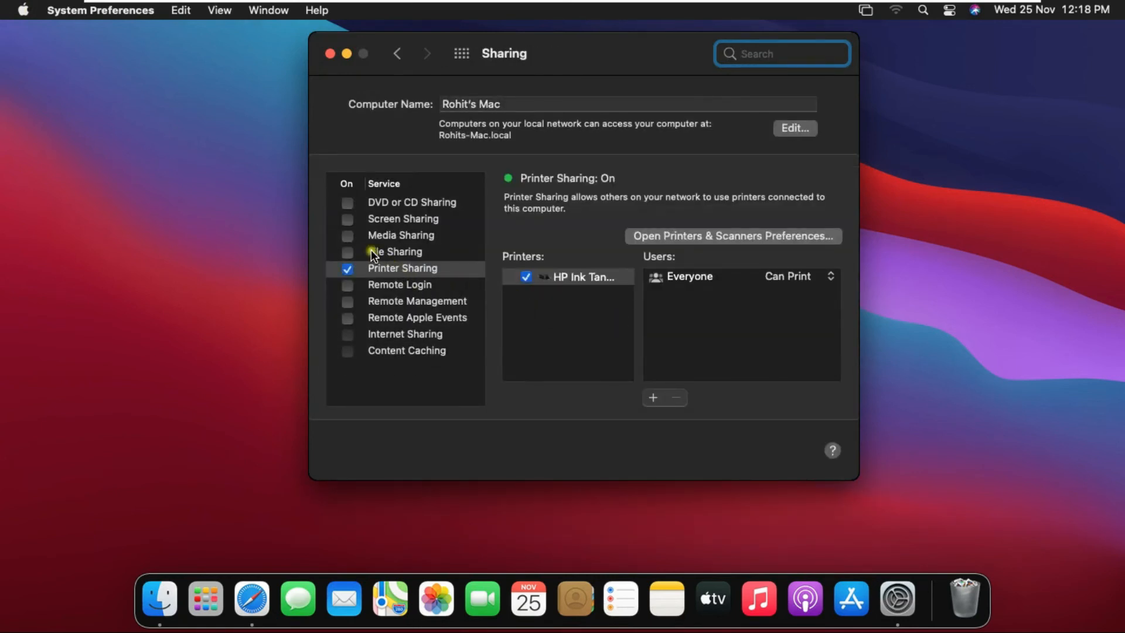
click(395, 251)
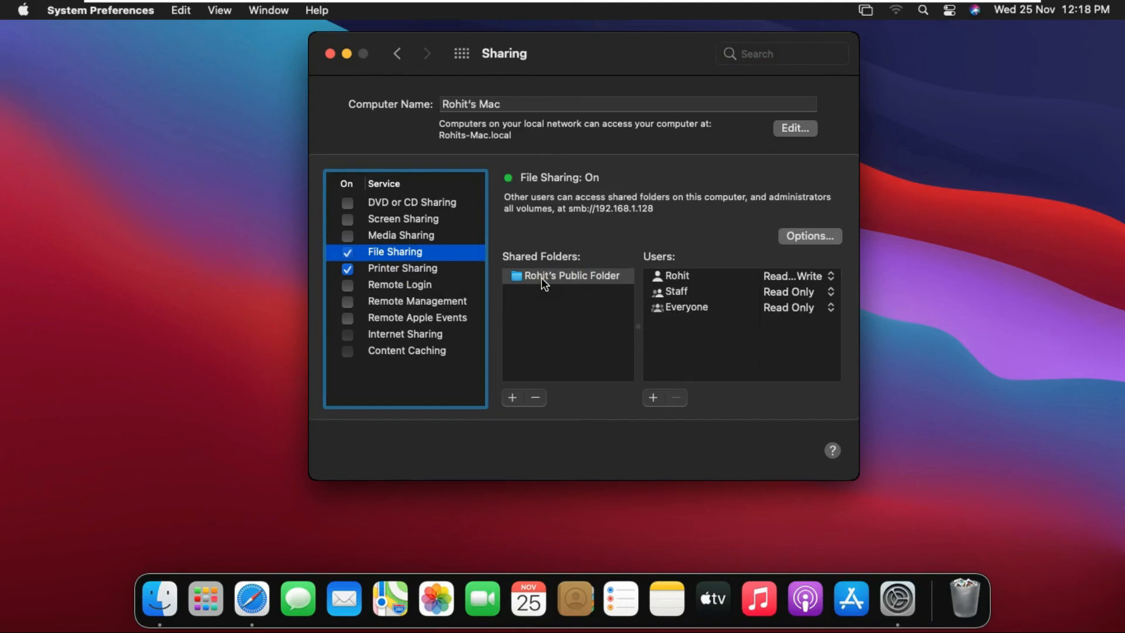
mouse_move(581, 283)
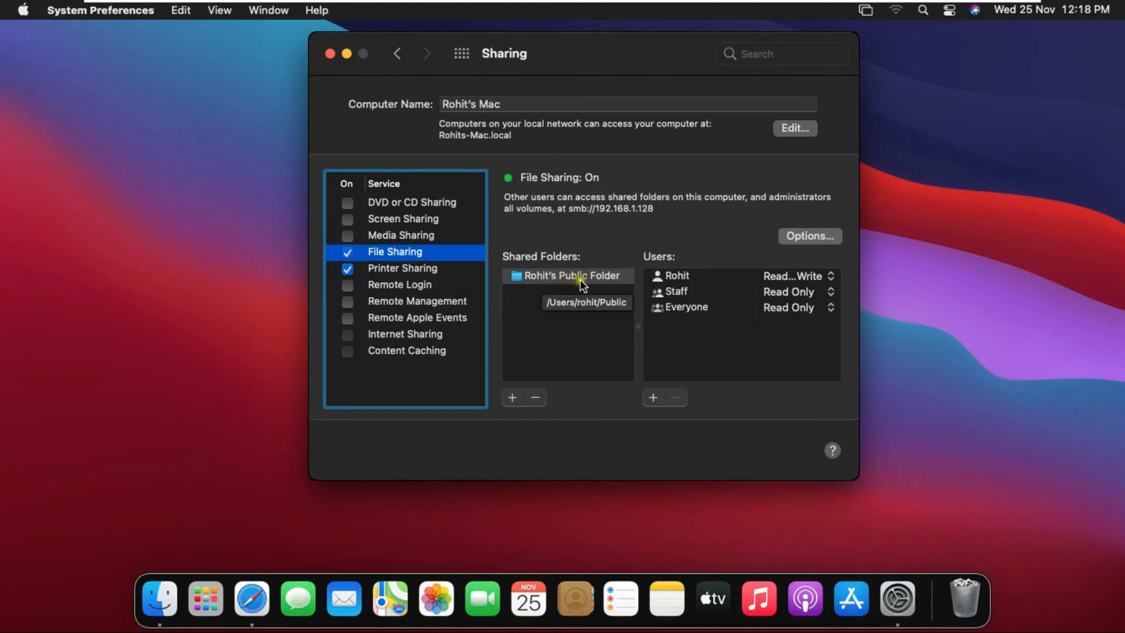
mouse_move(525, 282)
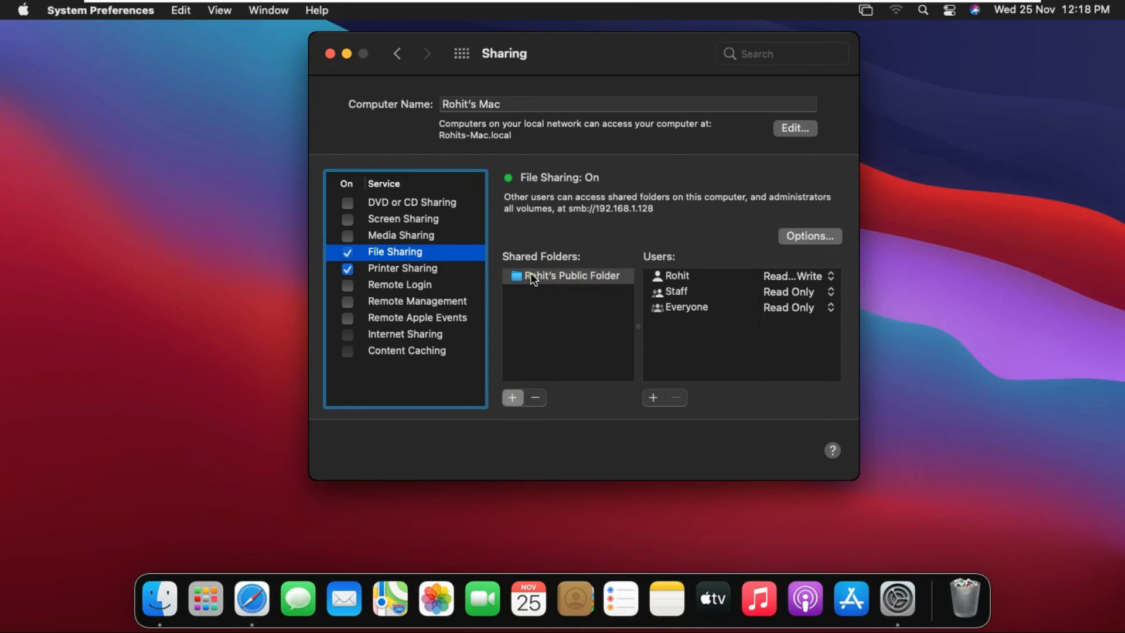
- Add the Data folder from Documents to the Shared Folders list
click(512, 398)
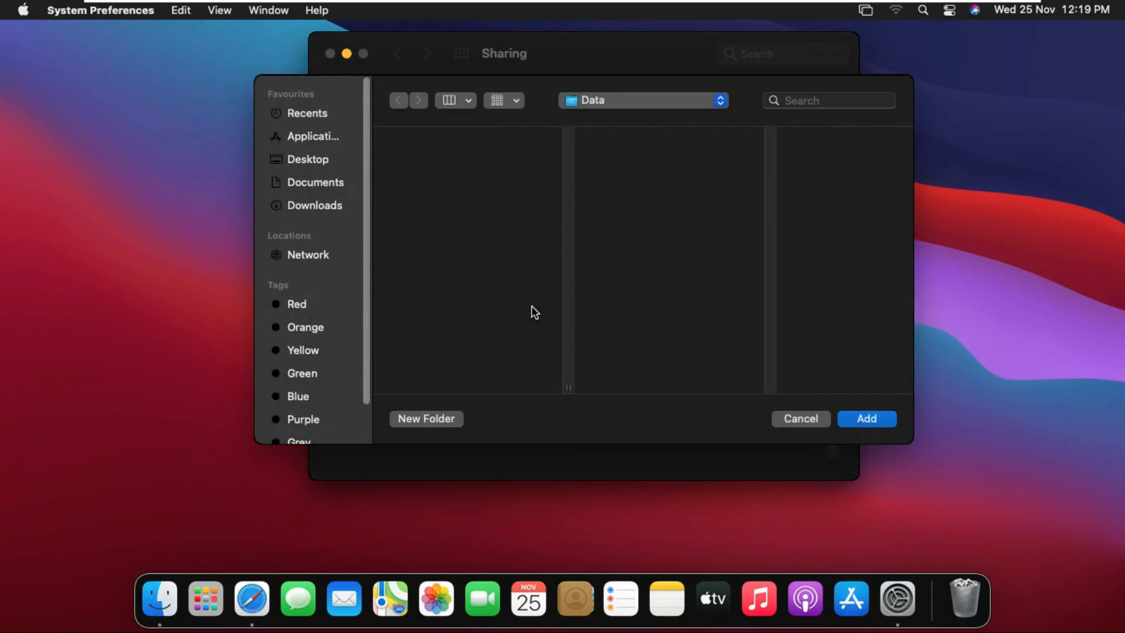
mouse_move(604, 116)
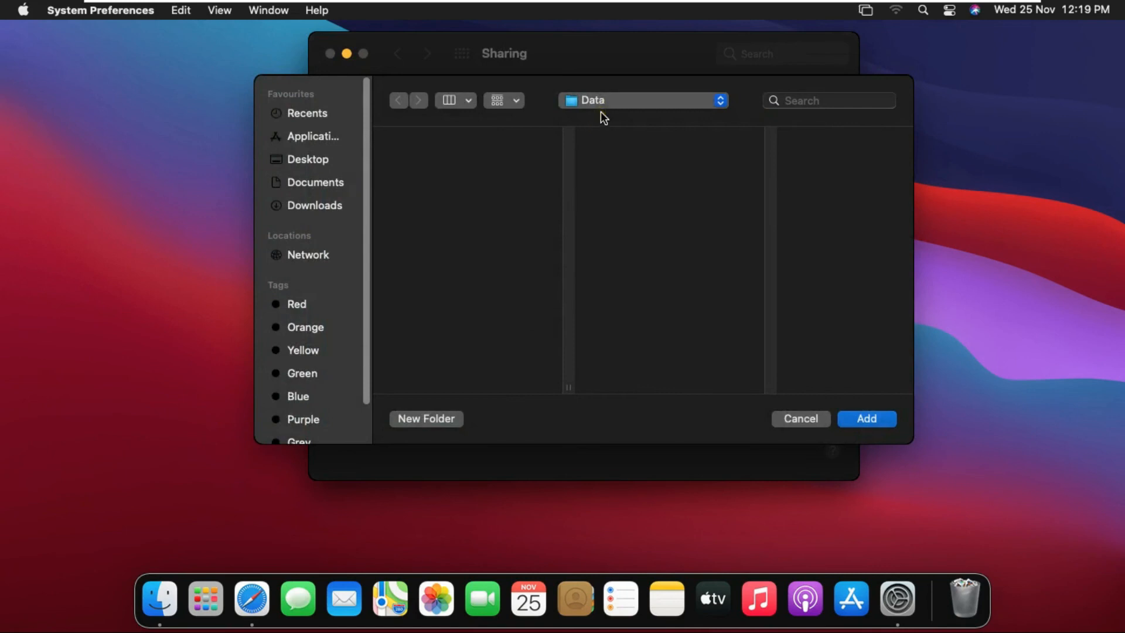
mouse_move(319, 191)
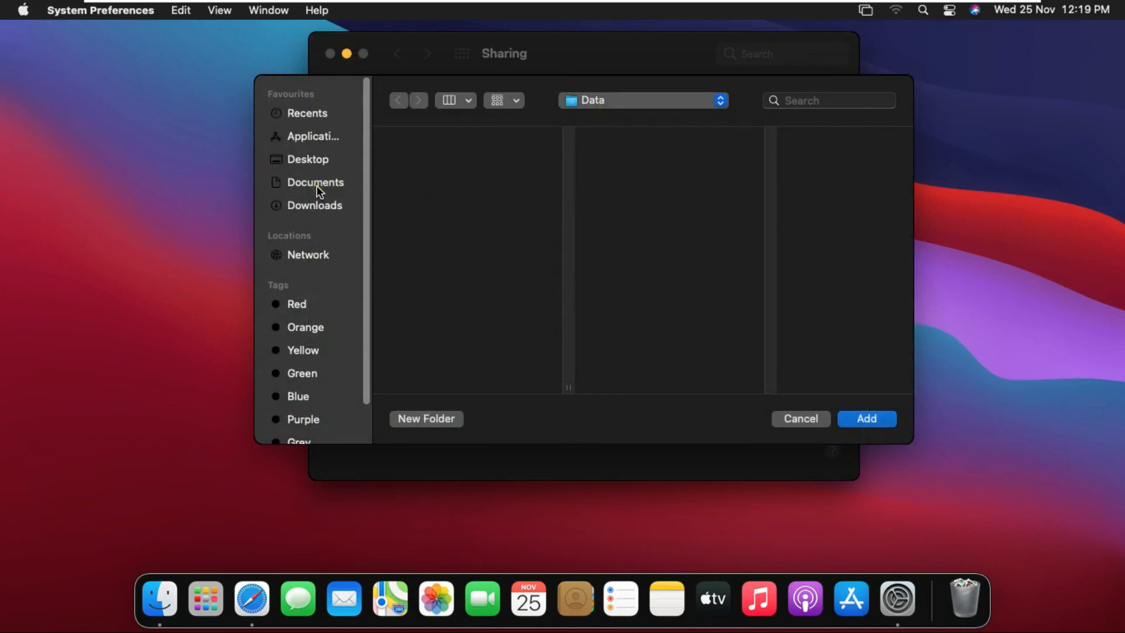
click(314, 181)
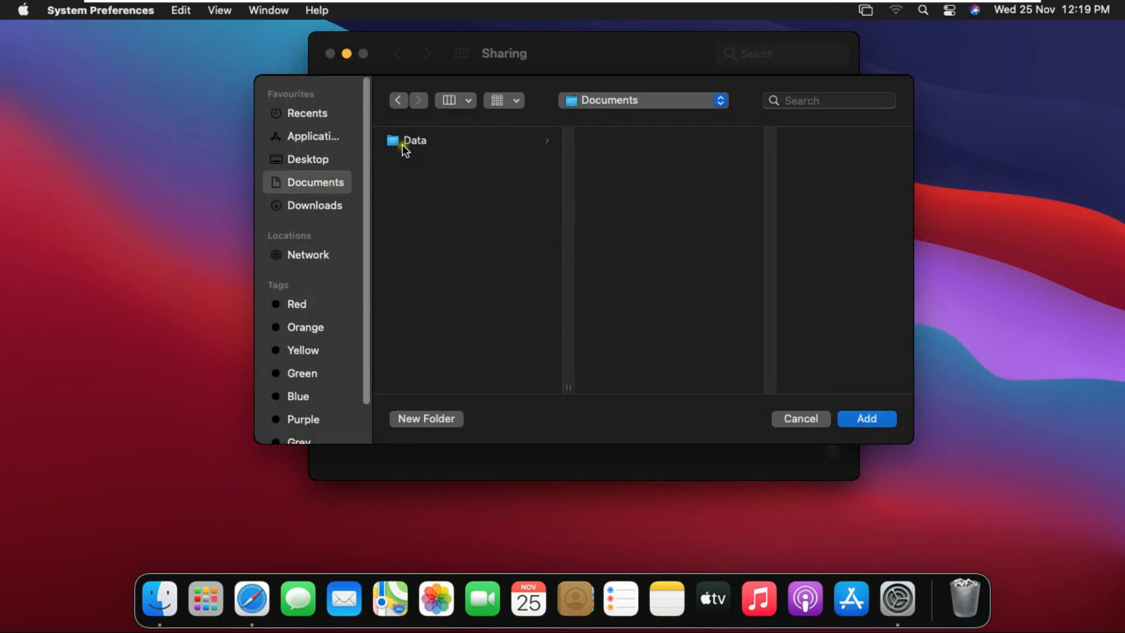
click(414, 141)
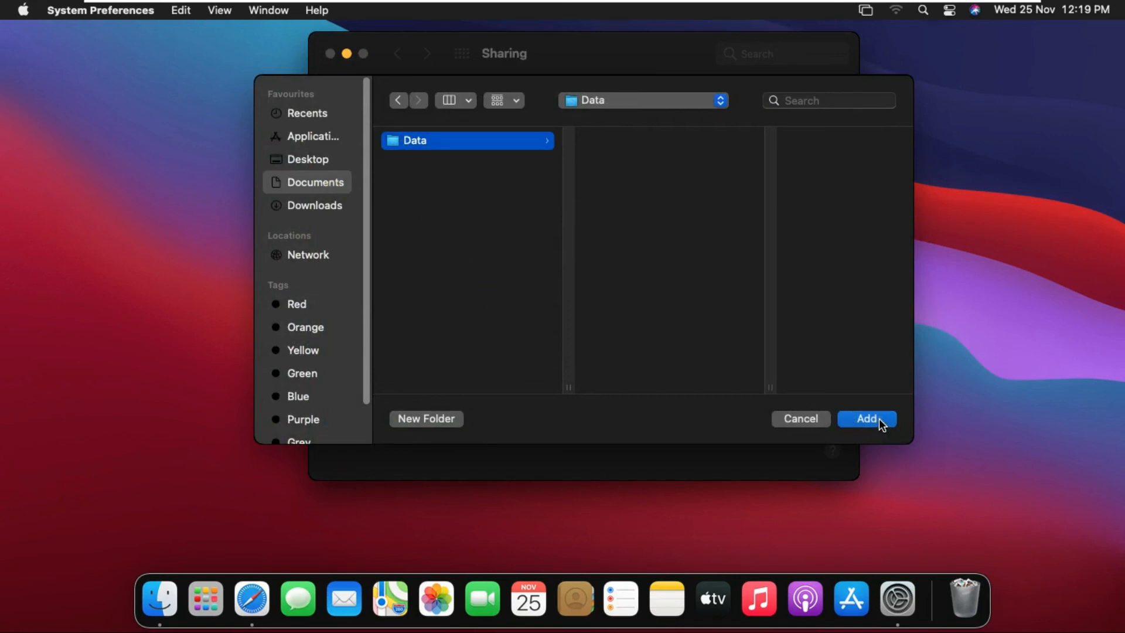
click(865, 419)
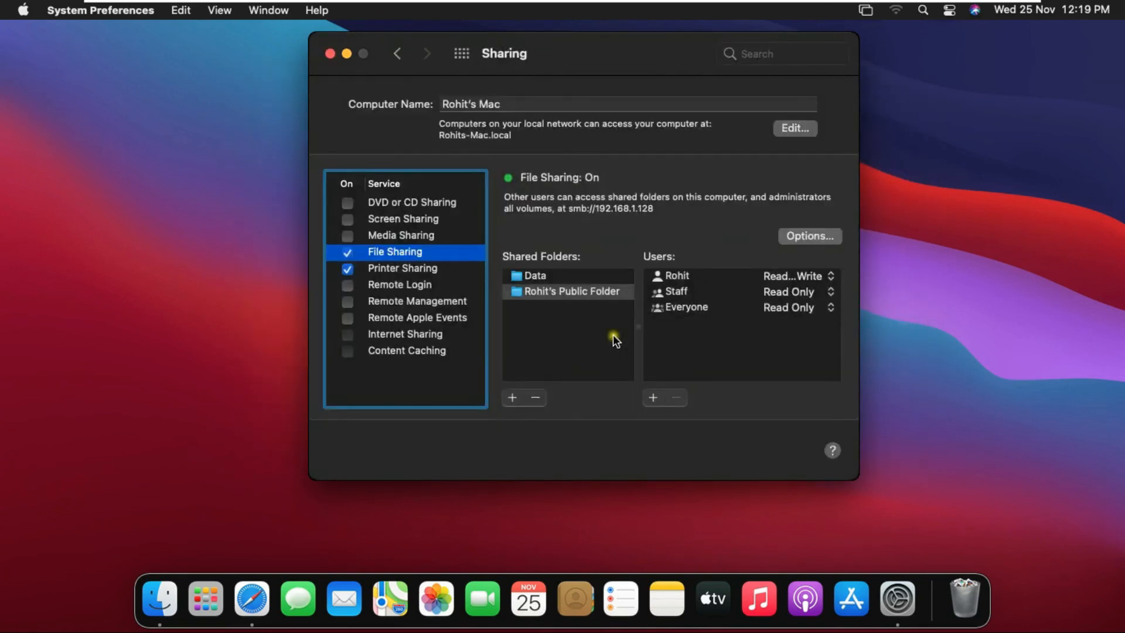
click(534, 275)
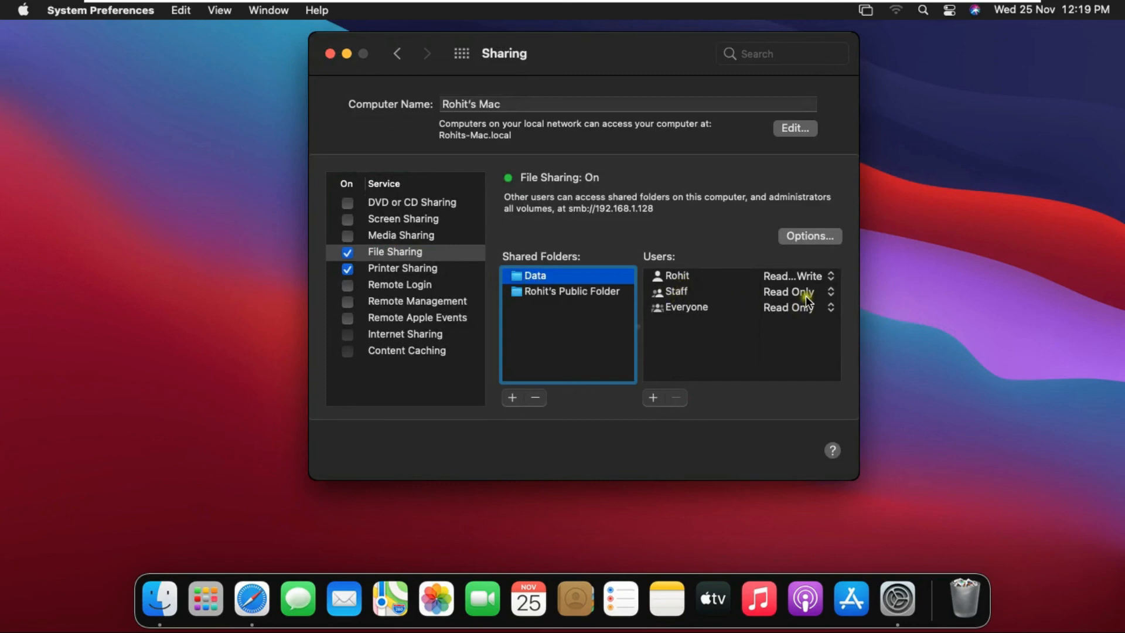
click(798, 291)
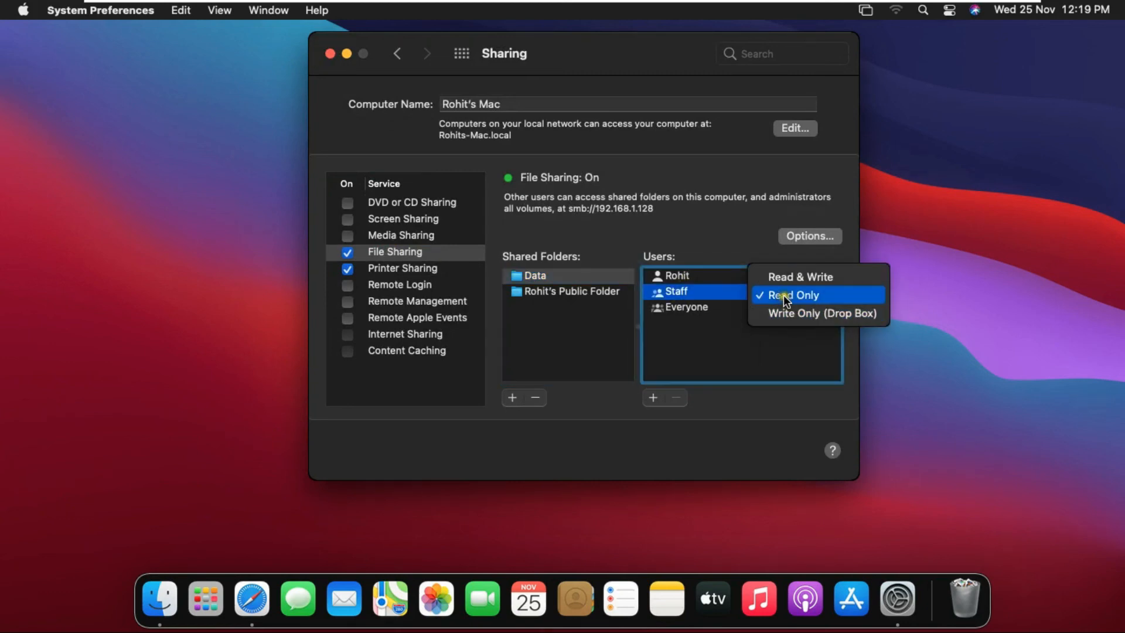
click(791, 296)
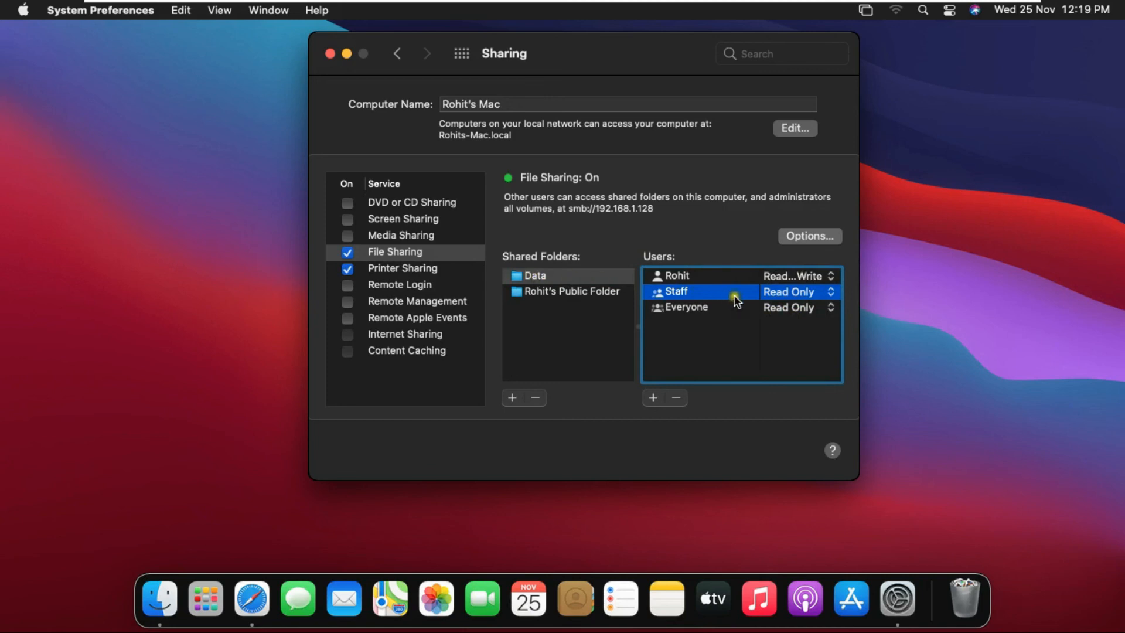
click(798, 276)
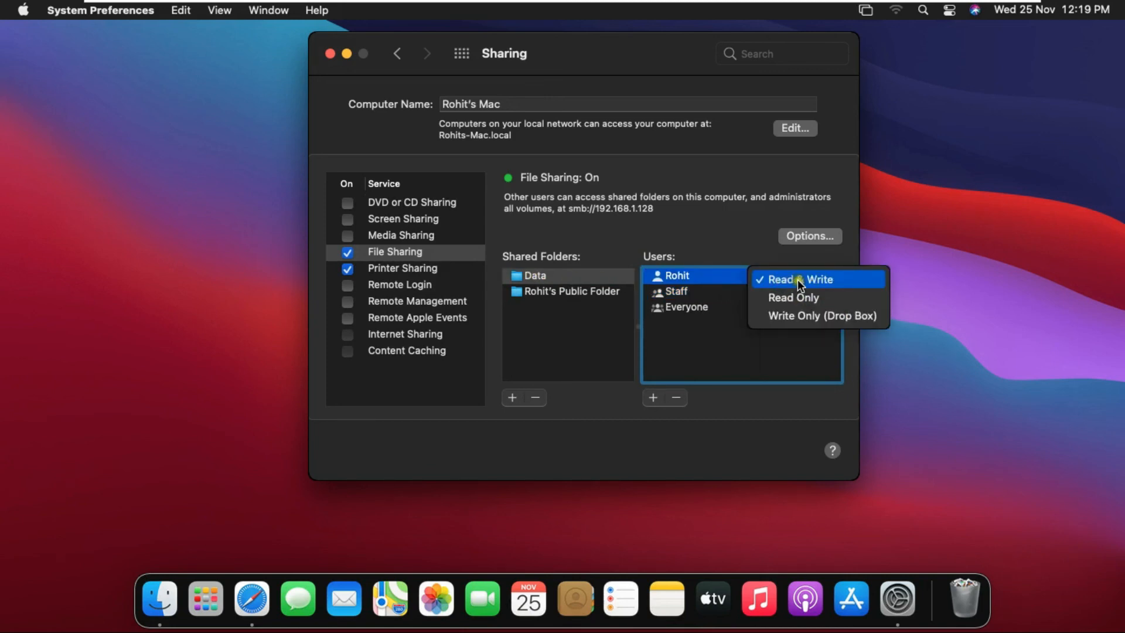
click(782, 279)
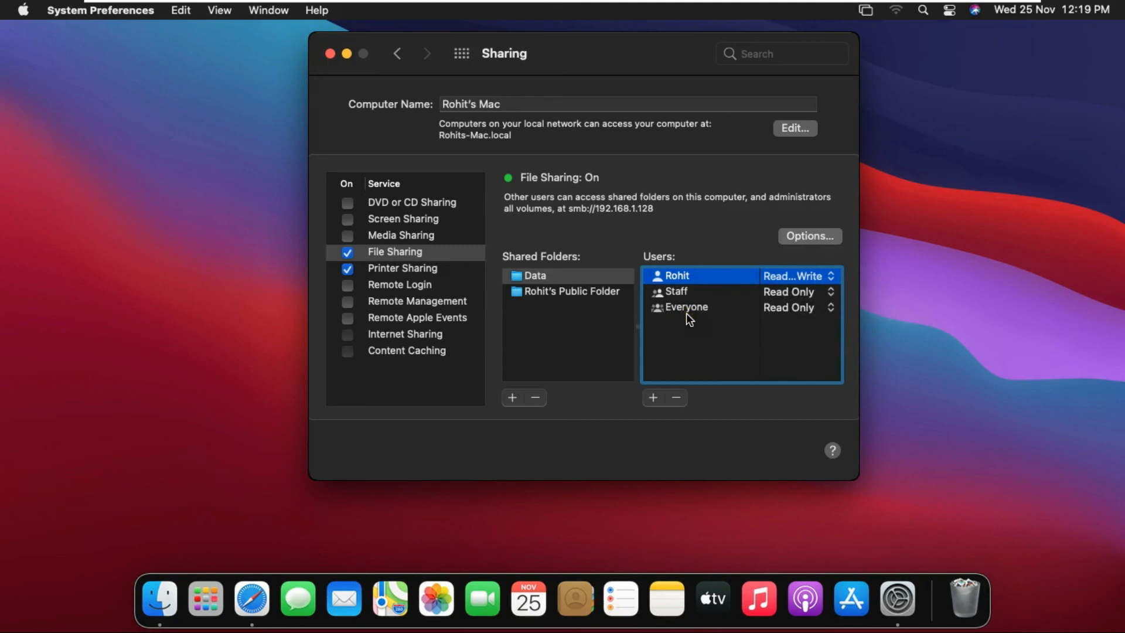
mouse_move(650, 381)
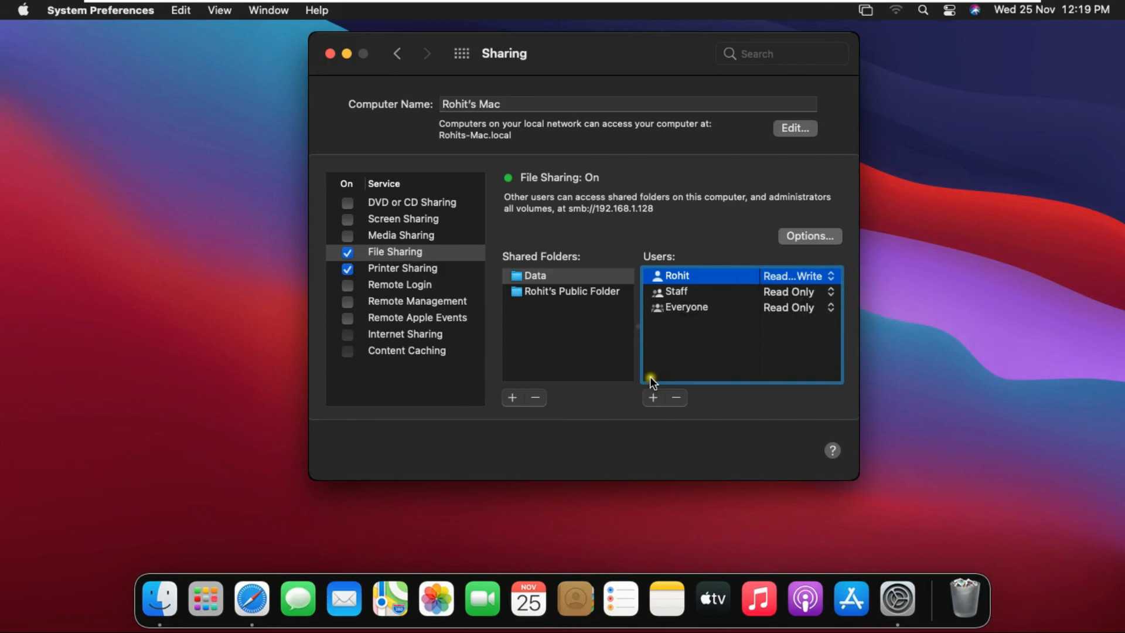
- Cancel the user picker without adding anyone and close System Preferences
click(653, 398)
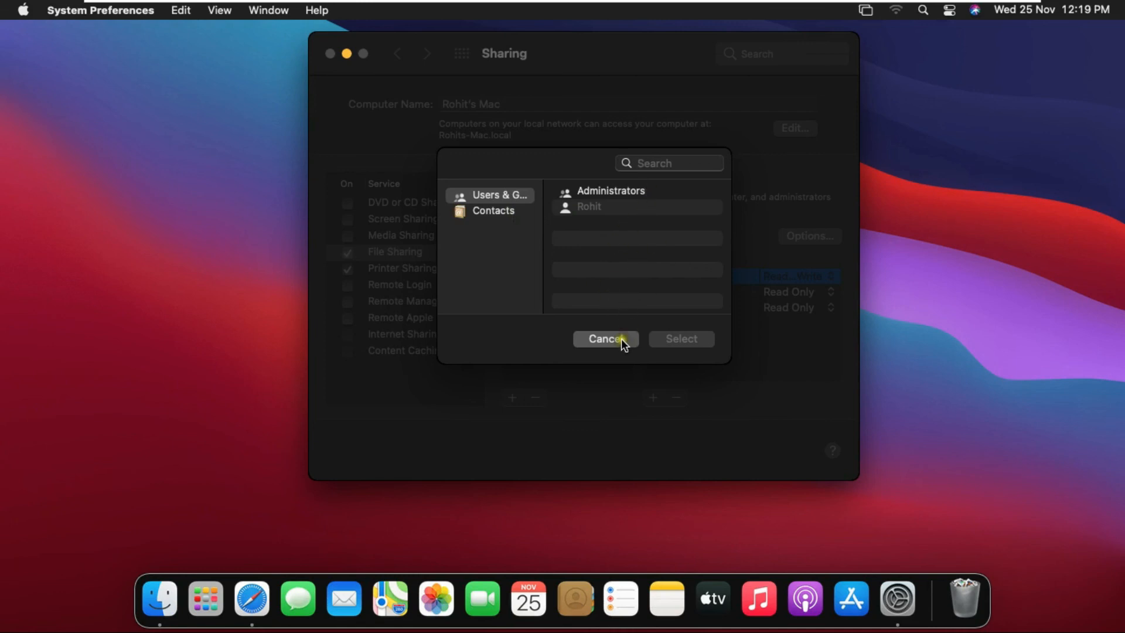
click(605, 339)
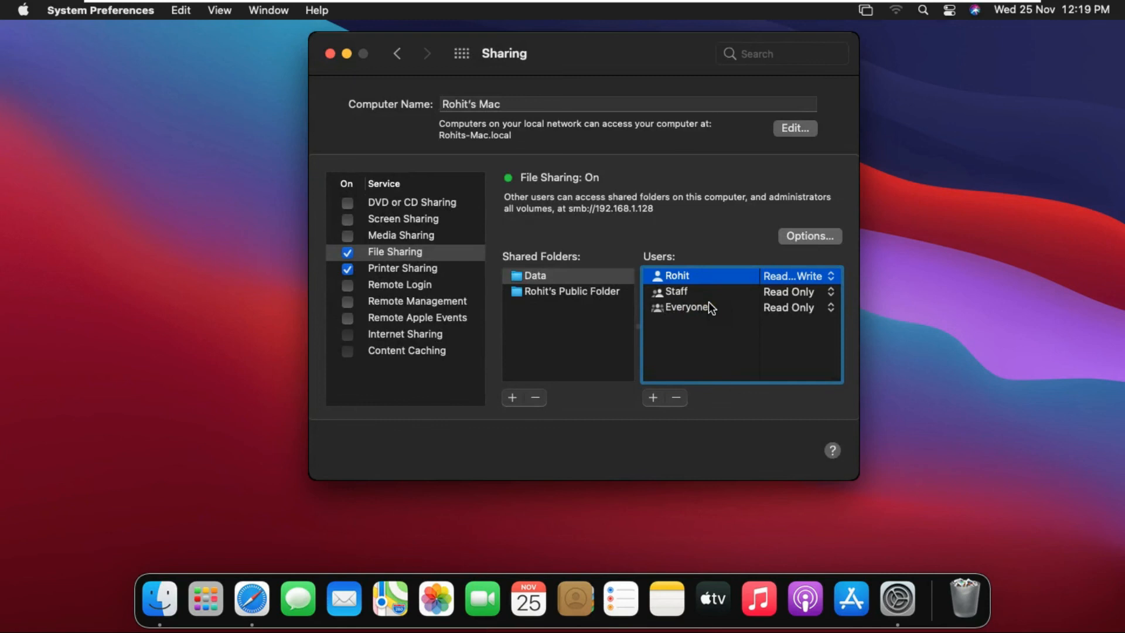
click(329, 52)
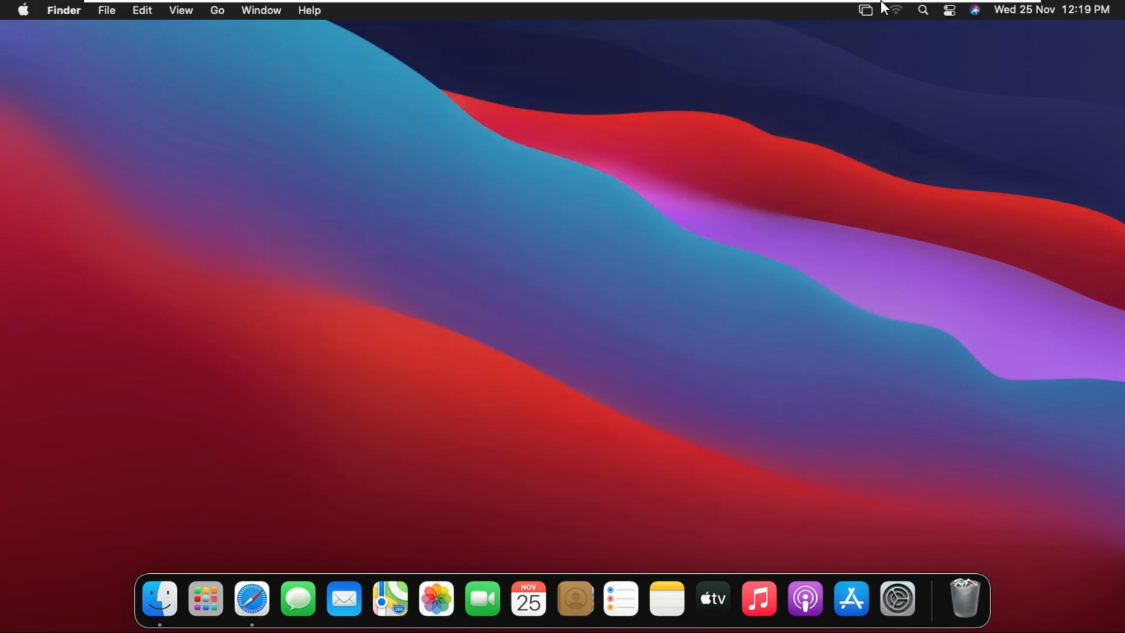